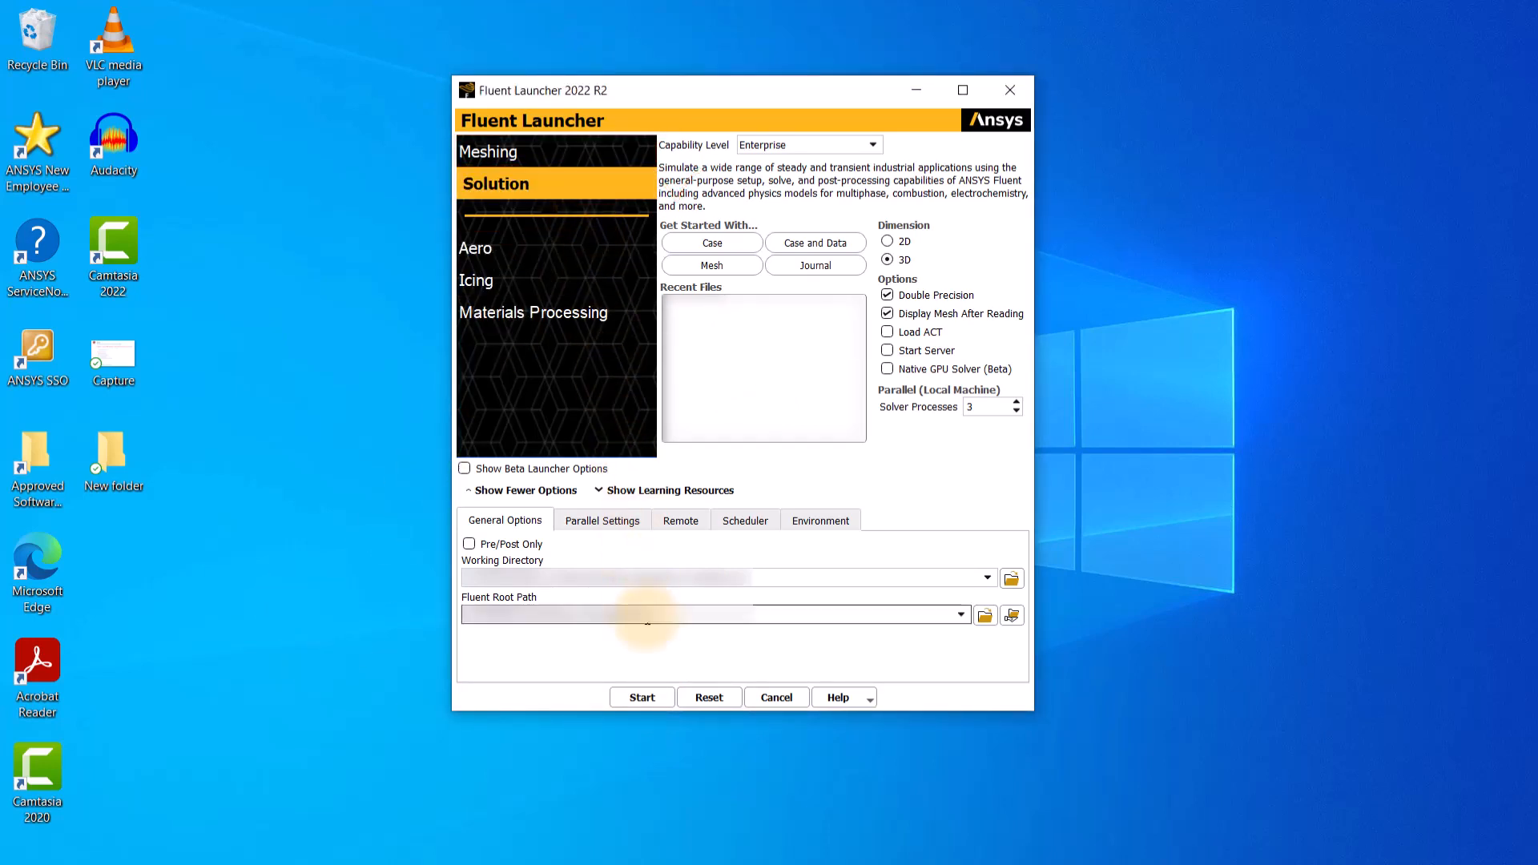
Start the Fluent solution session in 3D double precision with 3 solver processes.
click(640, 697)
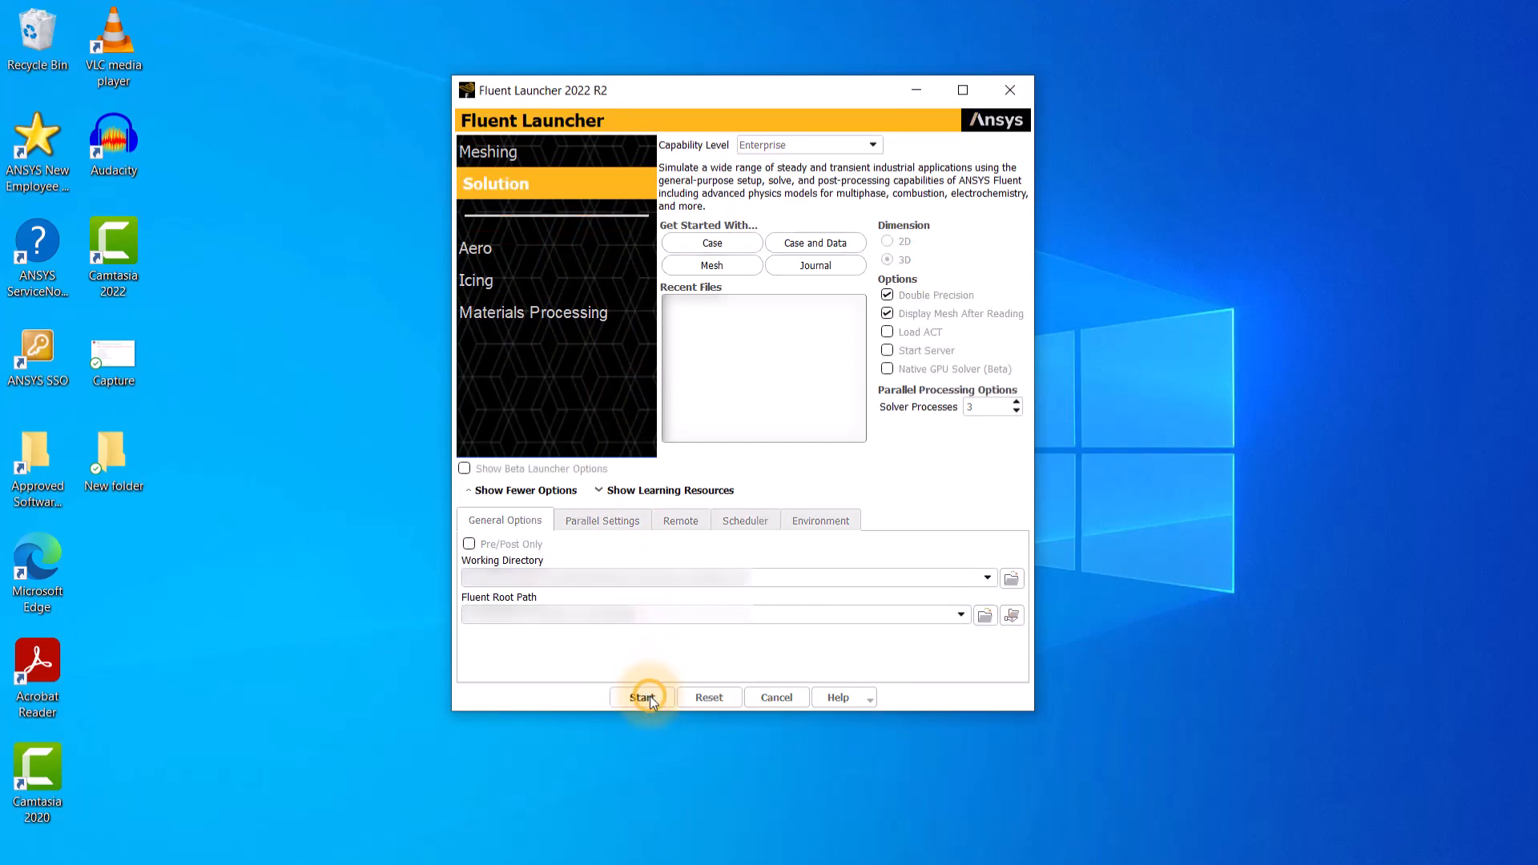
click(642, 697)
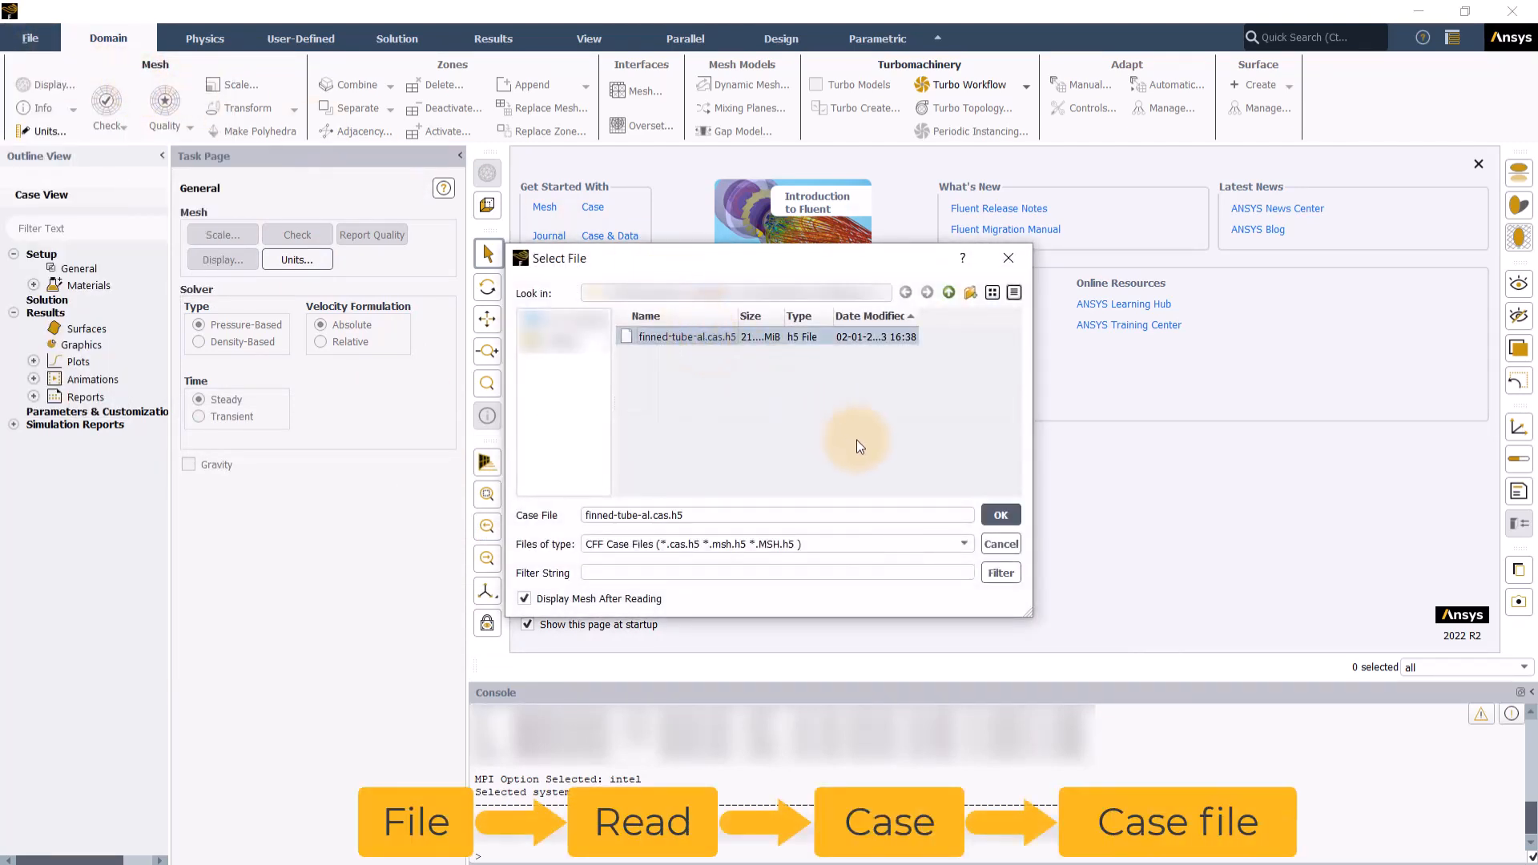
Read the finned-tube-al.cas.h5 case so its fin-and-tube mesh is displayed.
click(999, 514)
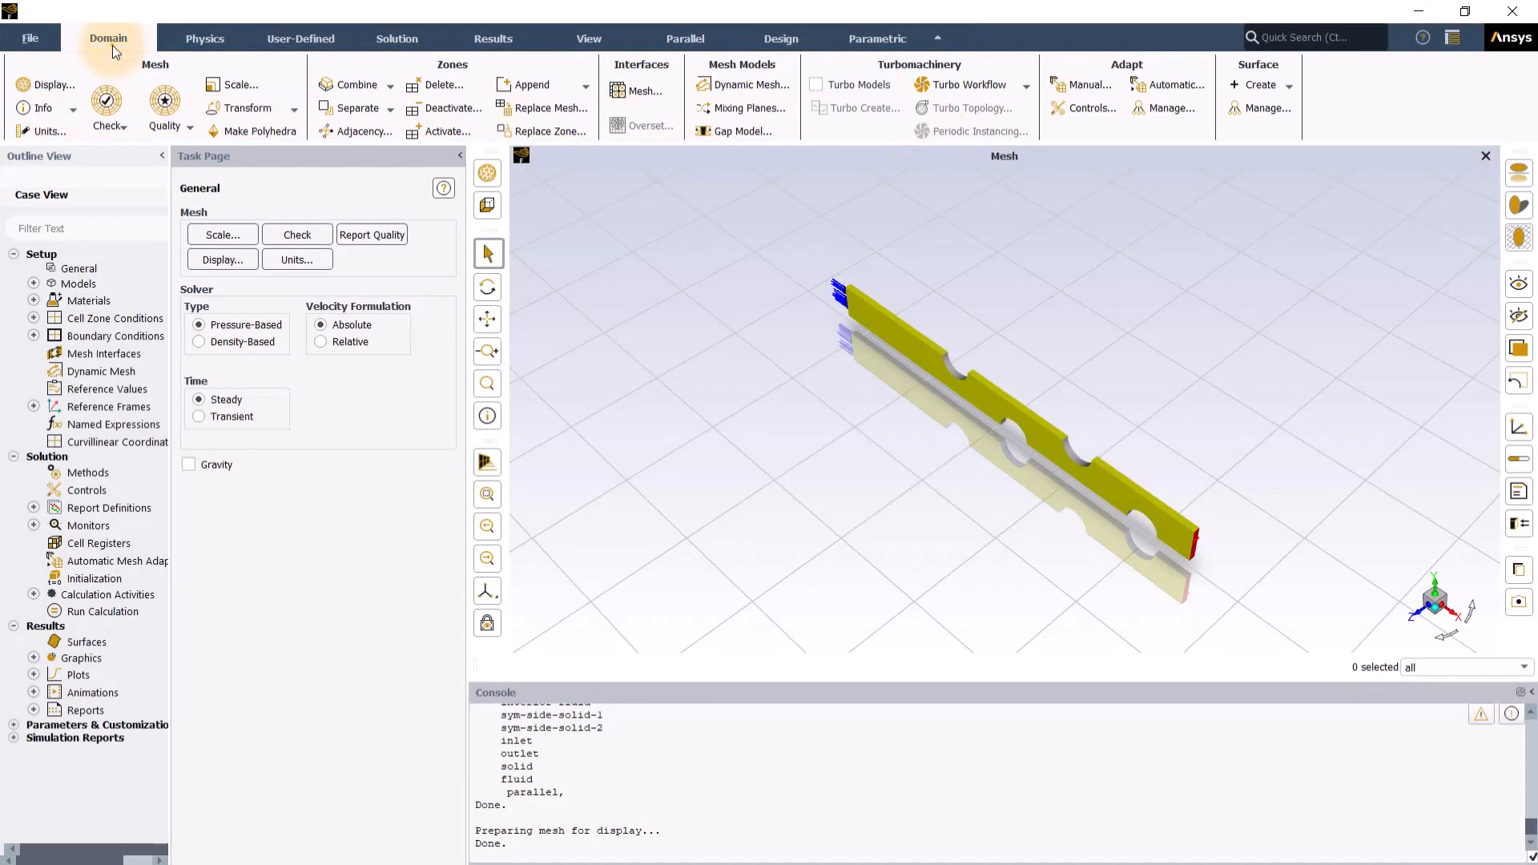
Run the mesh check to report volume and face-area statistics, then move to Physics.
click(105, 103)
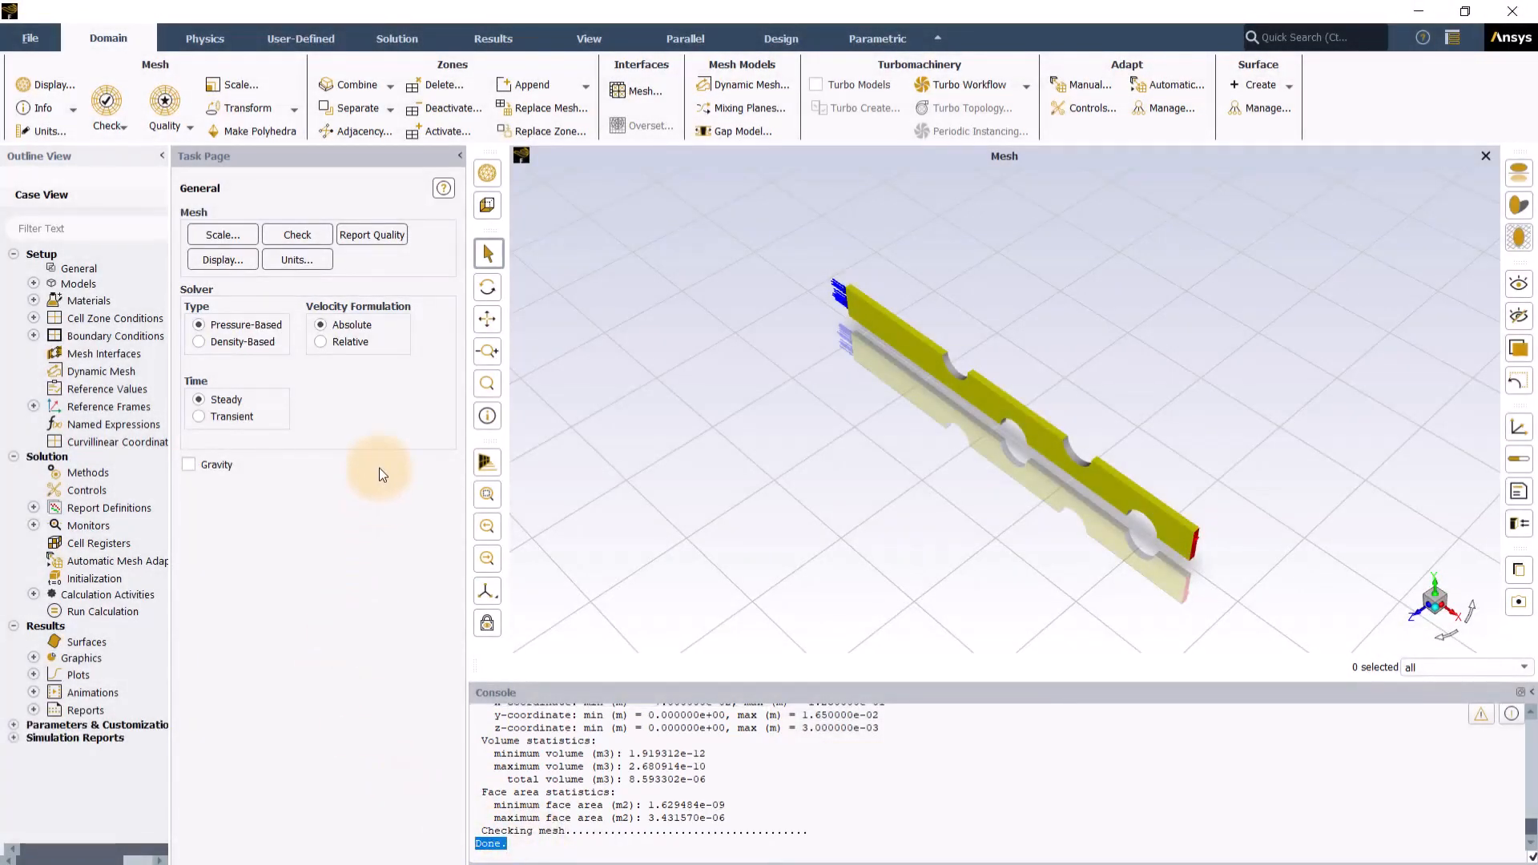
click(205, 38)
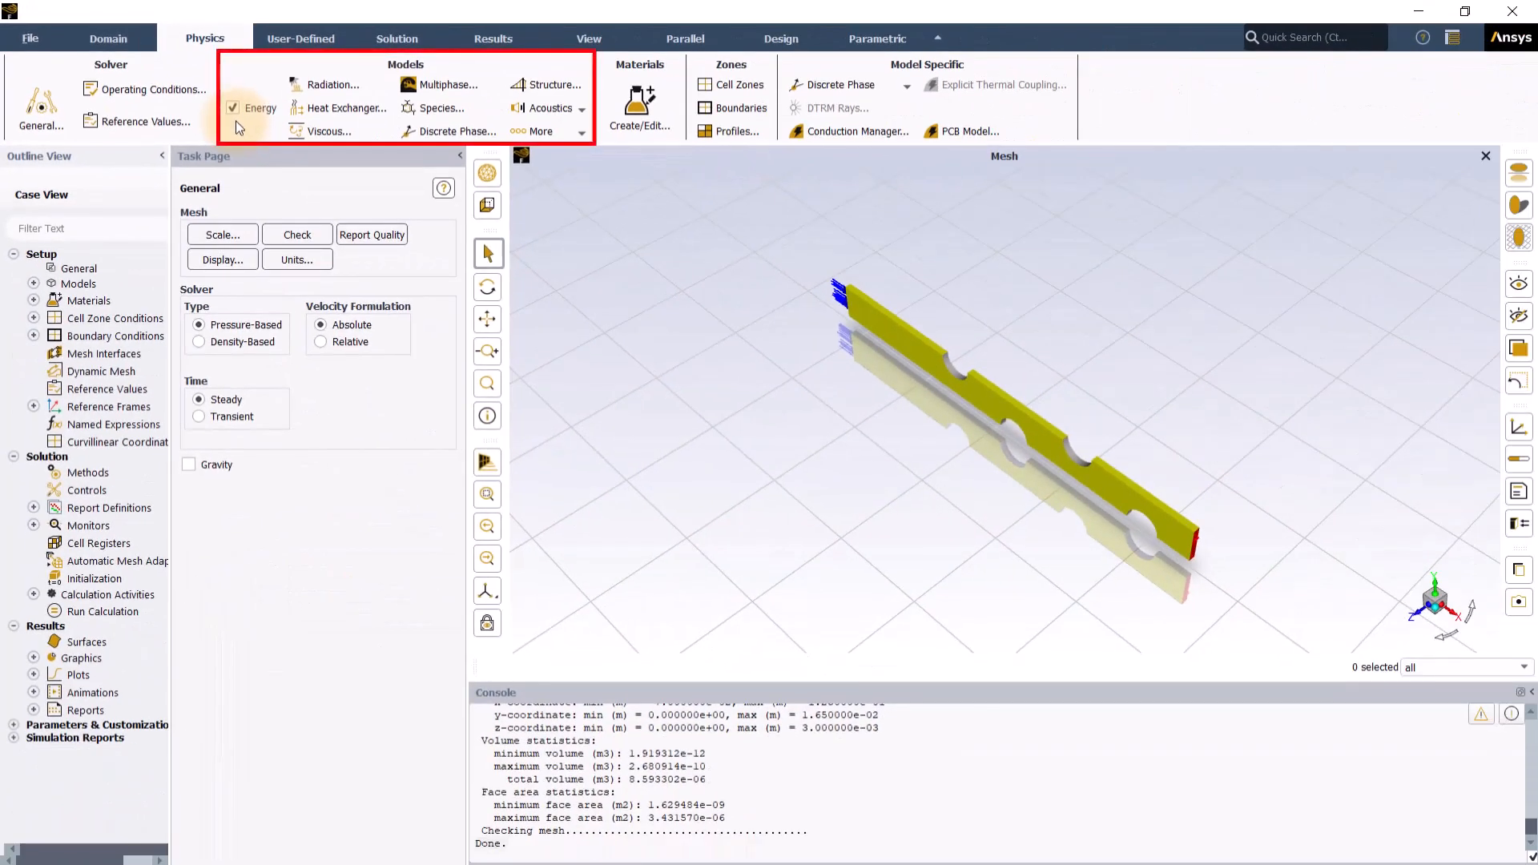
Enable the energy equation and set the viscous model to laminar.
click(252, 107)
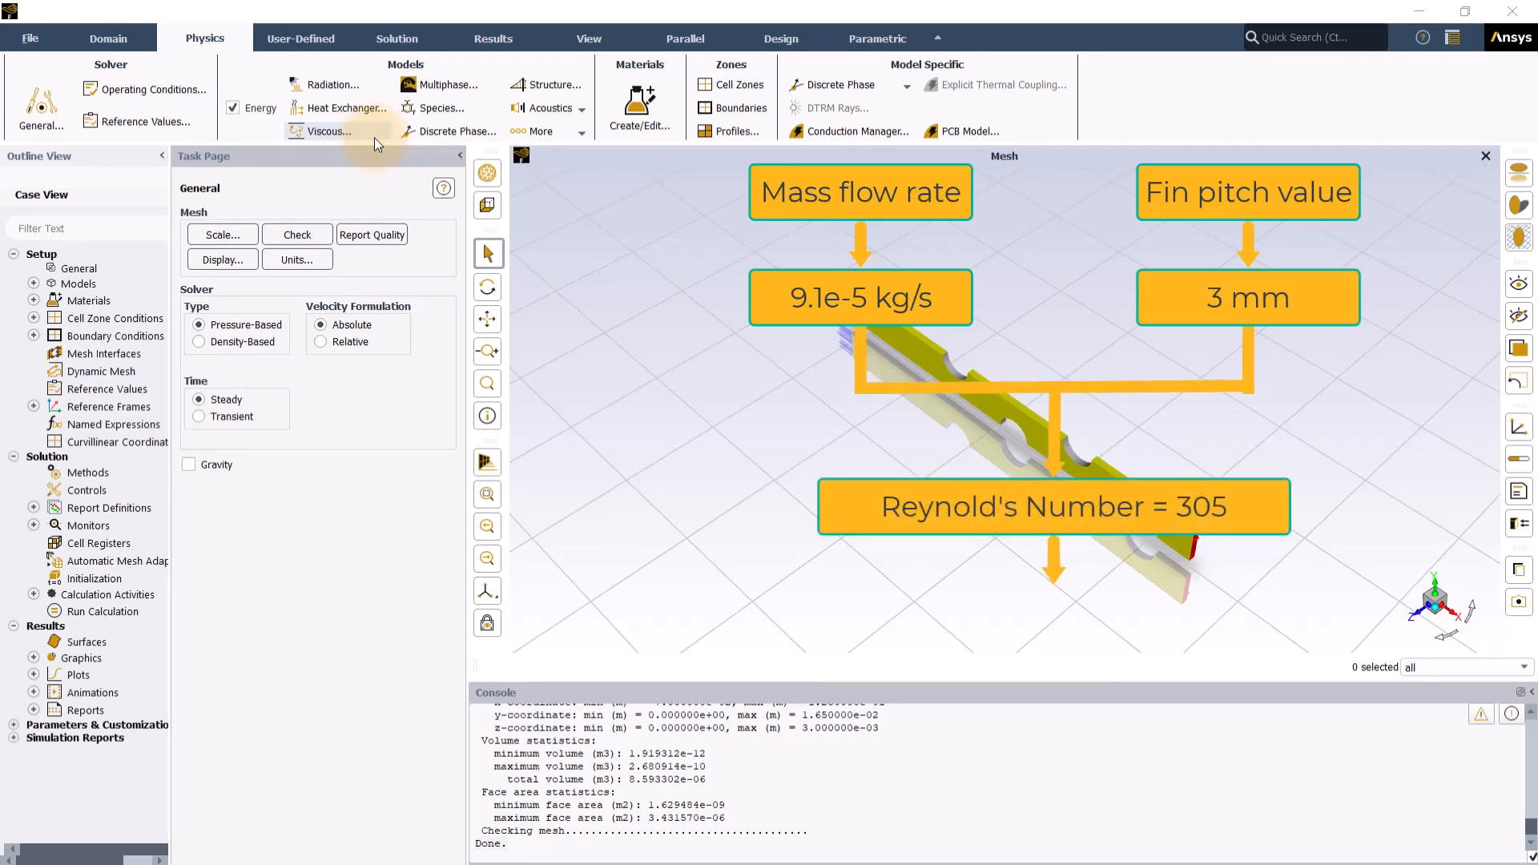
click(326, 130)
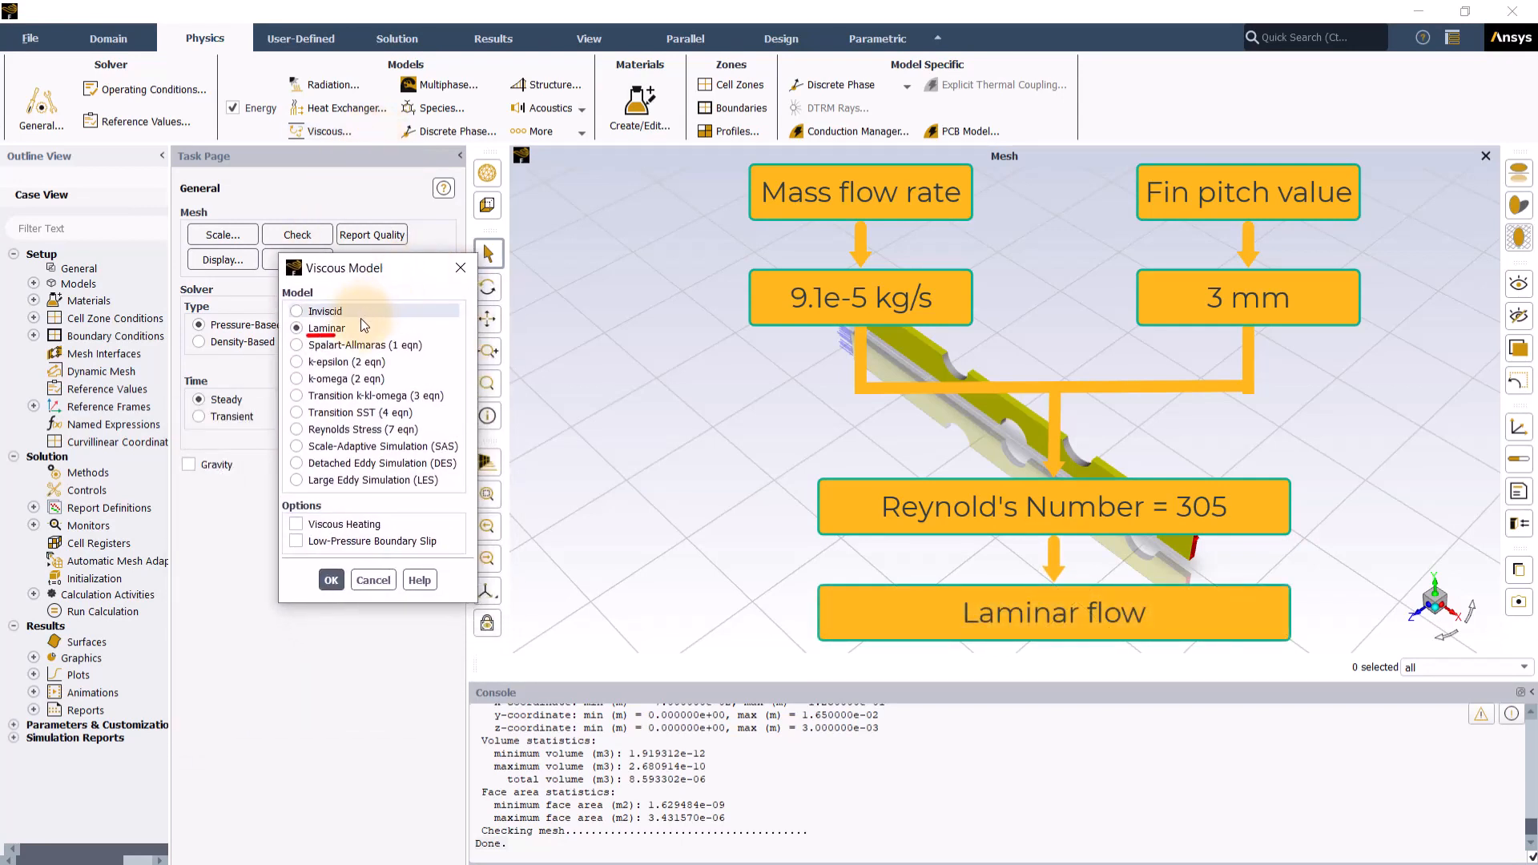
click(330, 580)
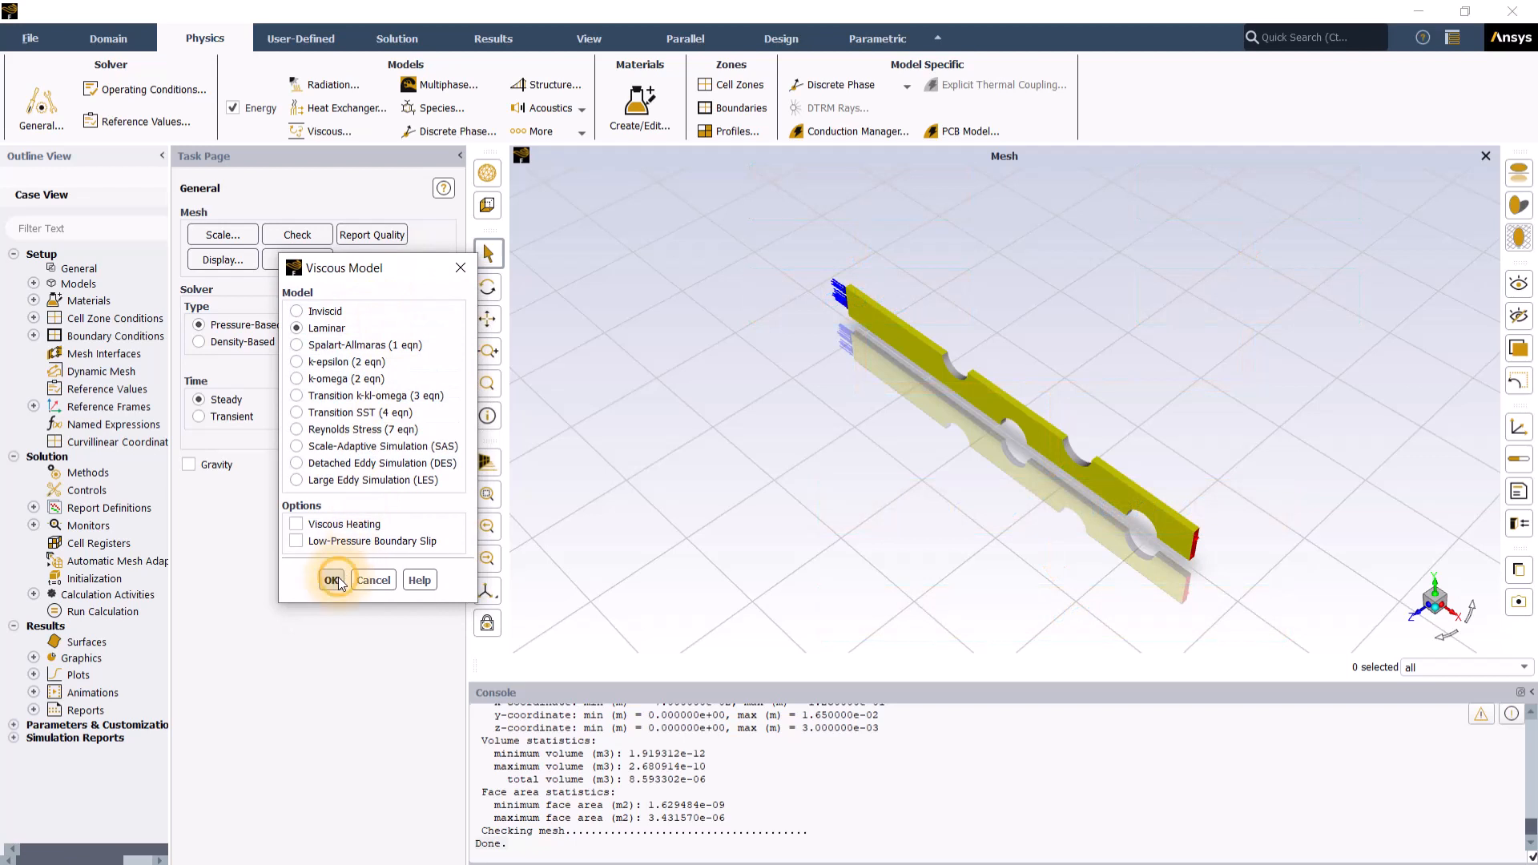
click(334, 580)
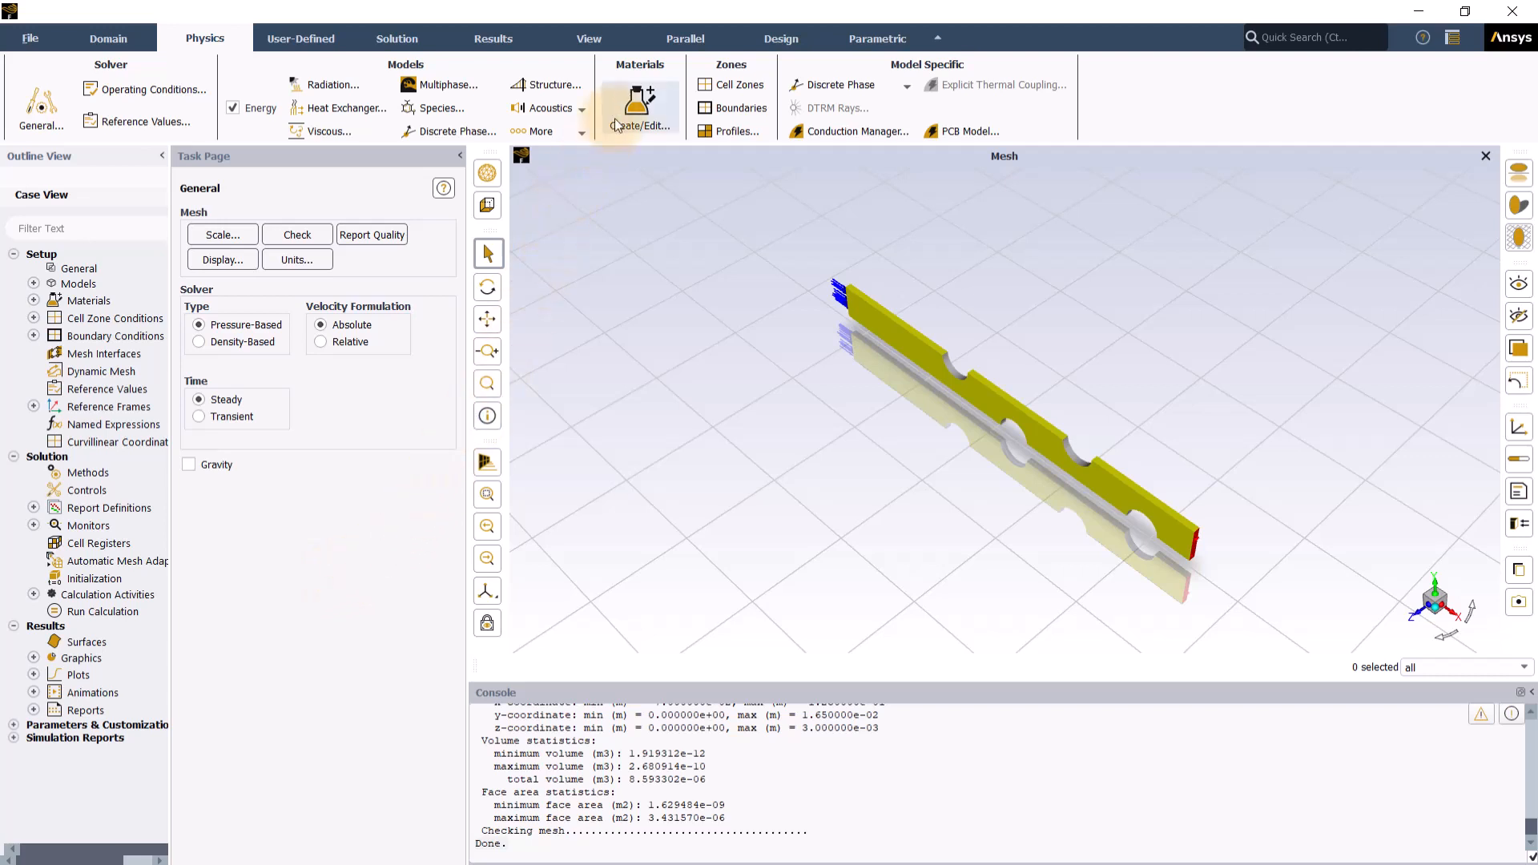
Review the default air fluid and aluminum solid materials in the materials editor.
click(639, 107)
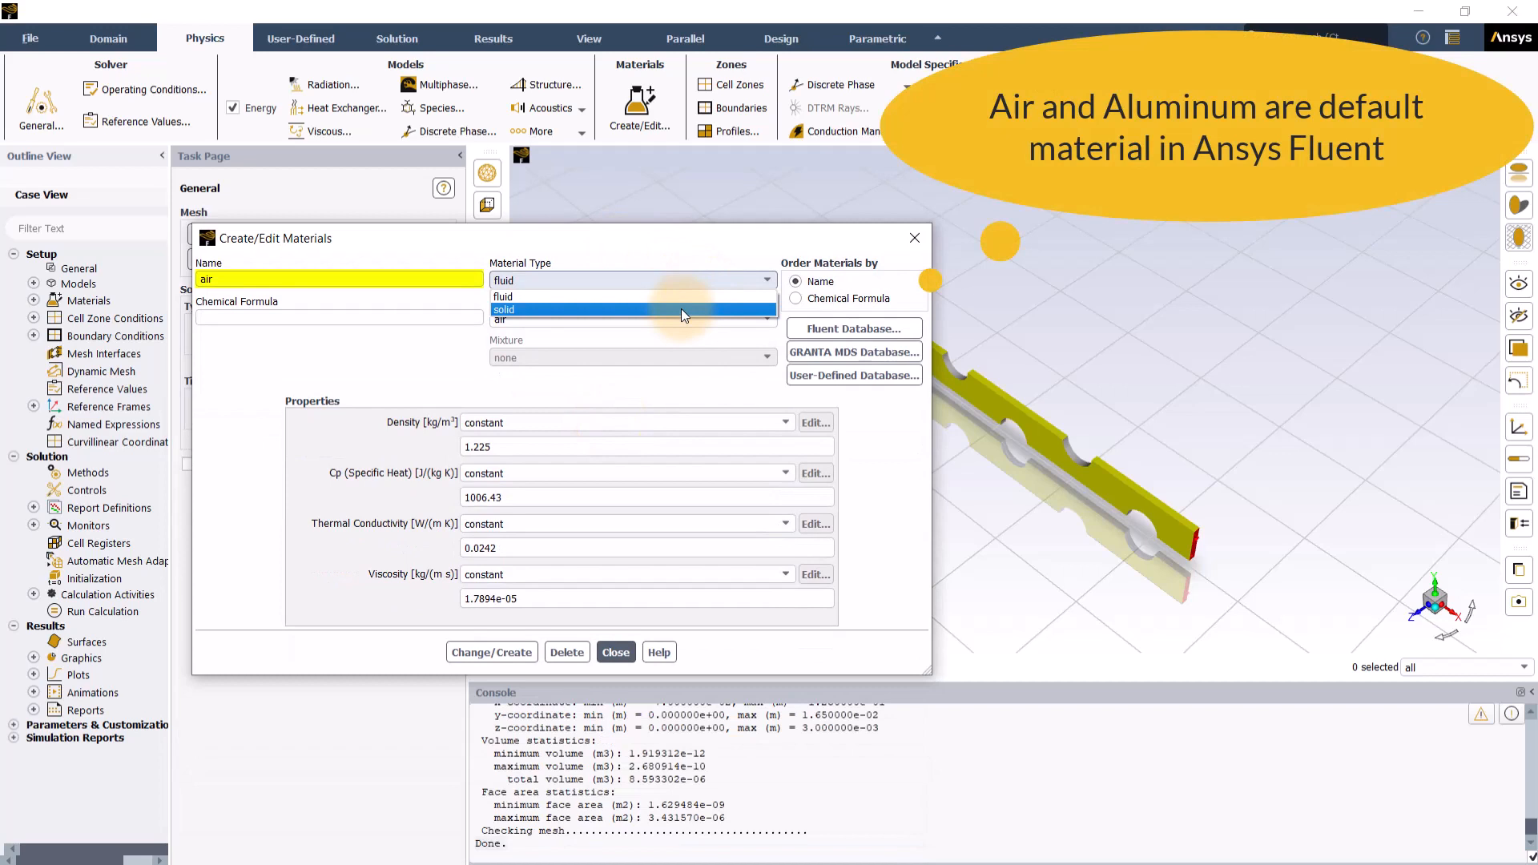
click(503, 310)
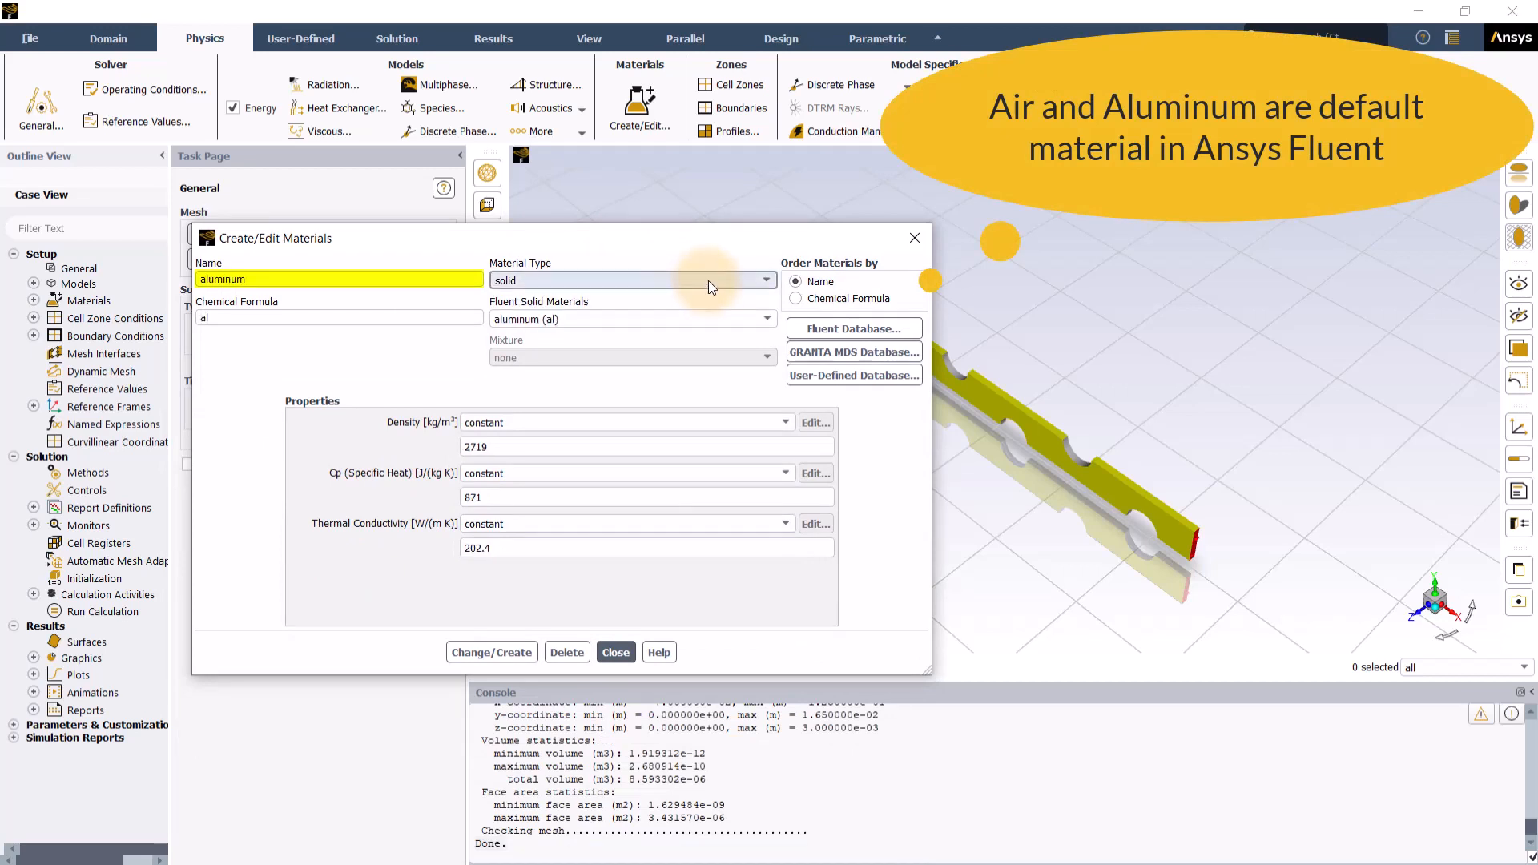
mouse_move(711, 285)
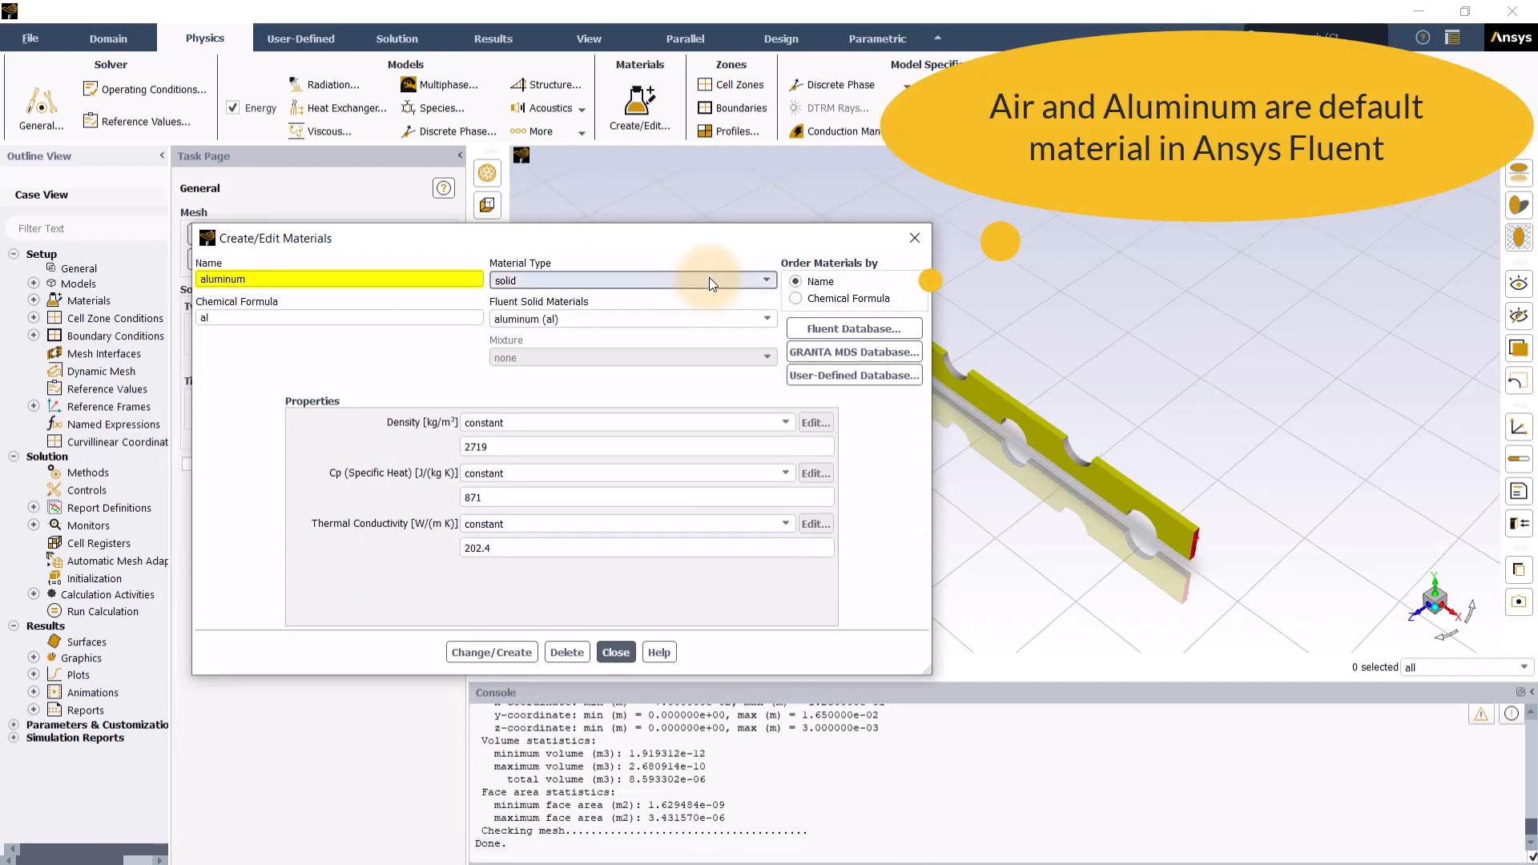
click(615, 652)
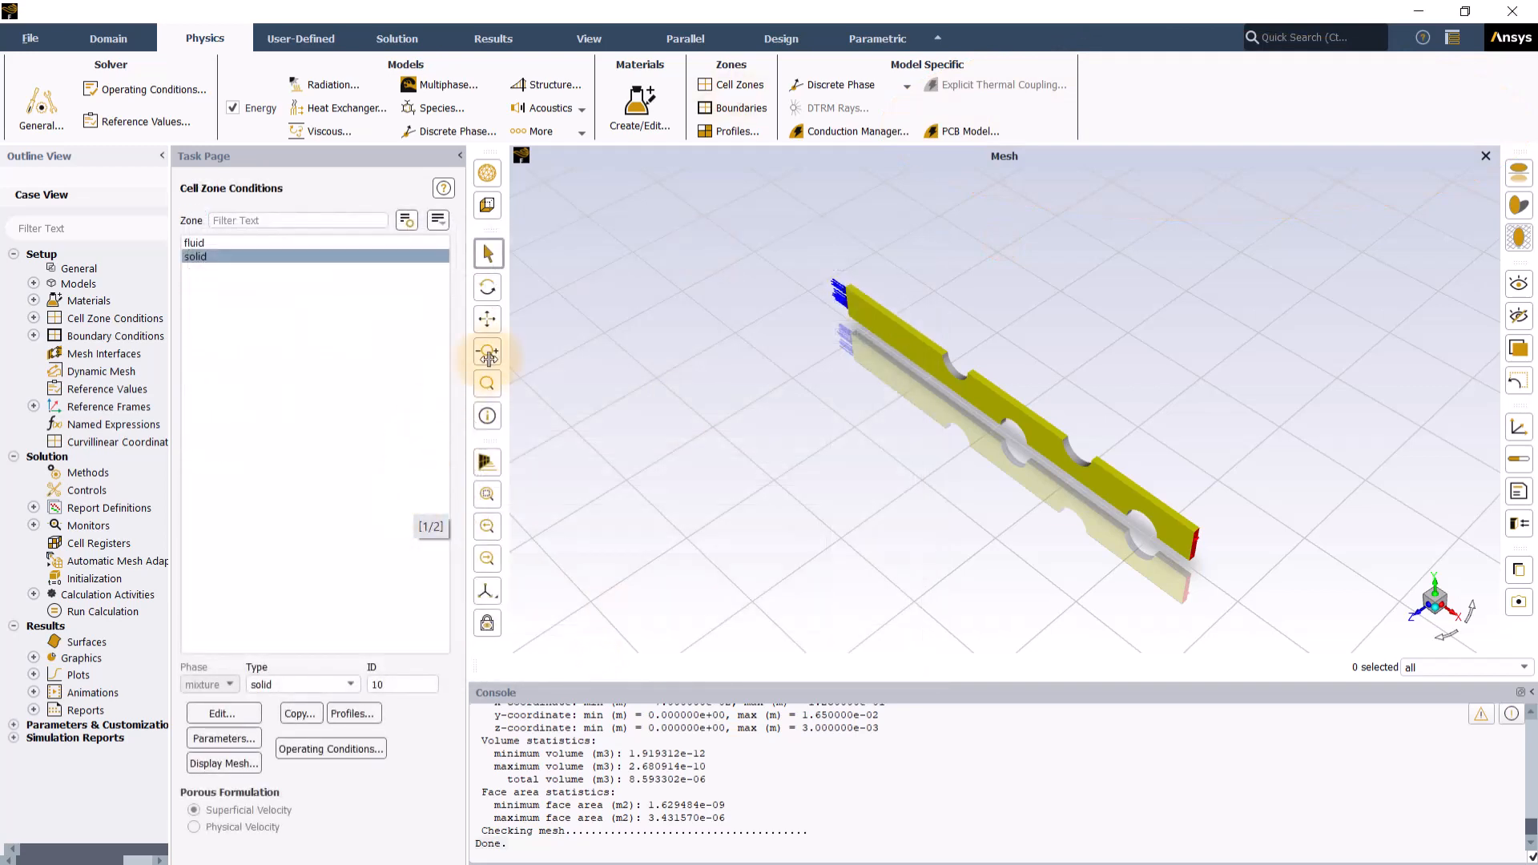
Give the inlet boundary a mass flow rate of 9.1e-5 kg/s and 290 K total temperature.
click(738, 108)
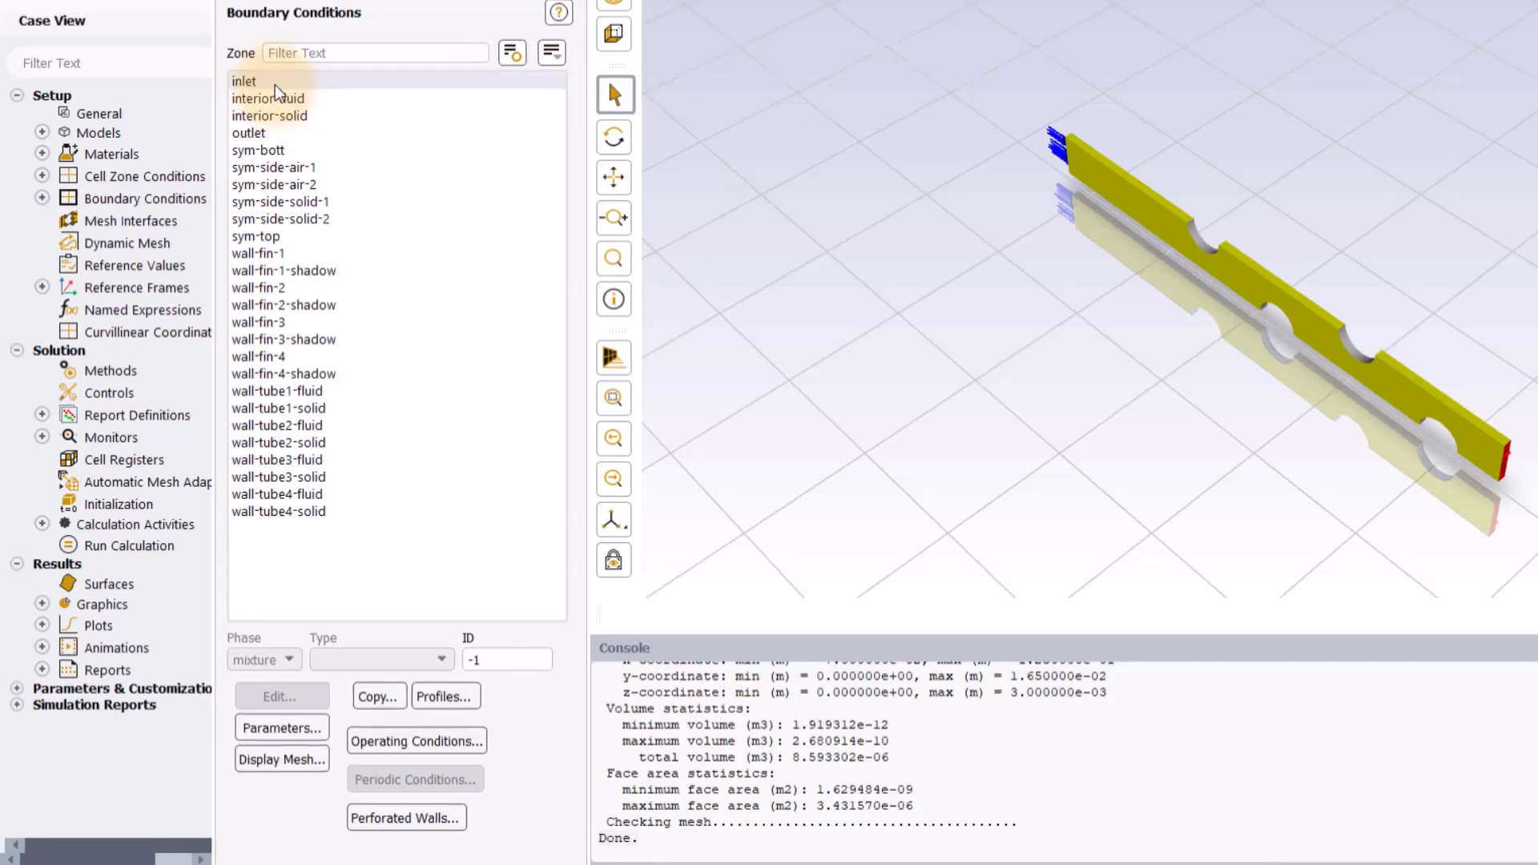
click(244, 81)
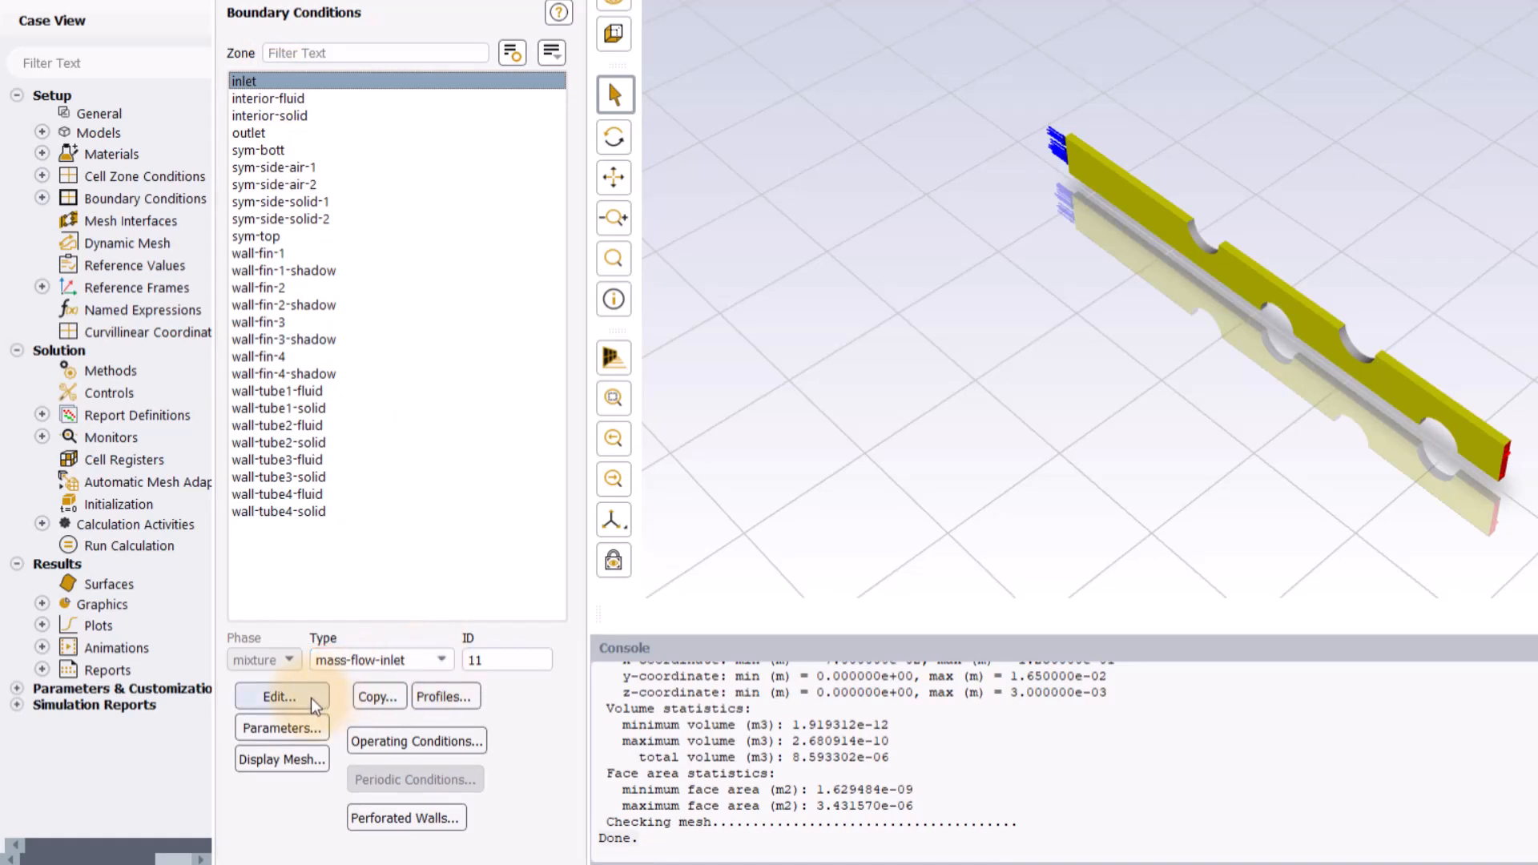
click(280, 696)
text(9.1e-5)
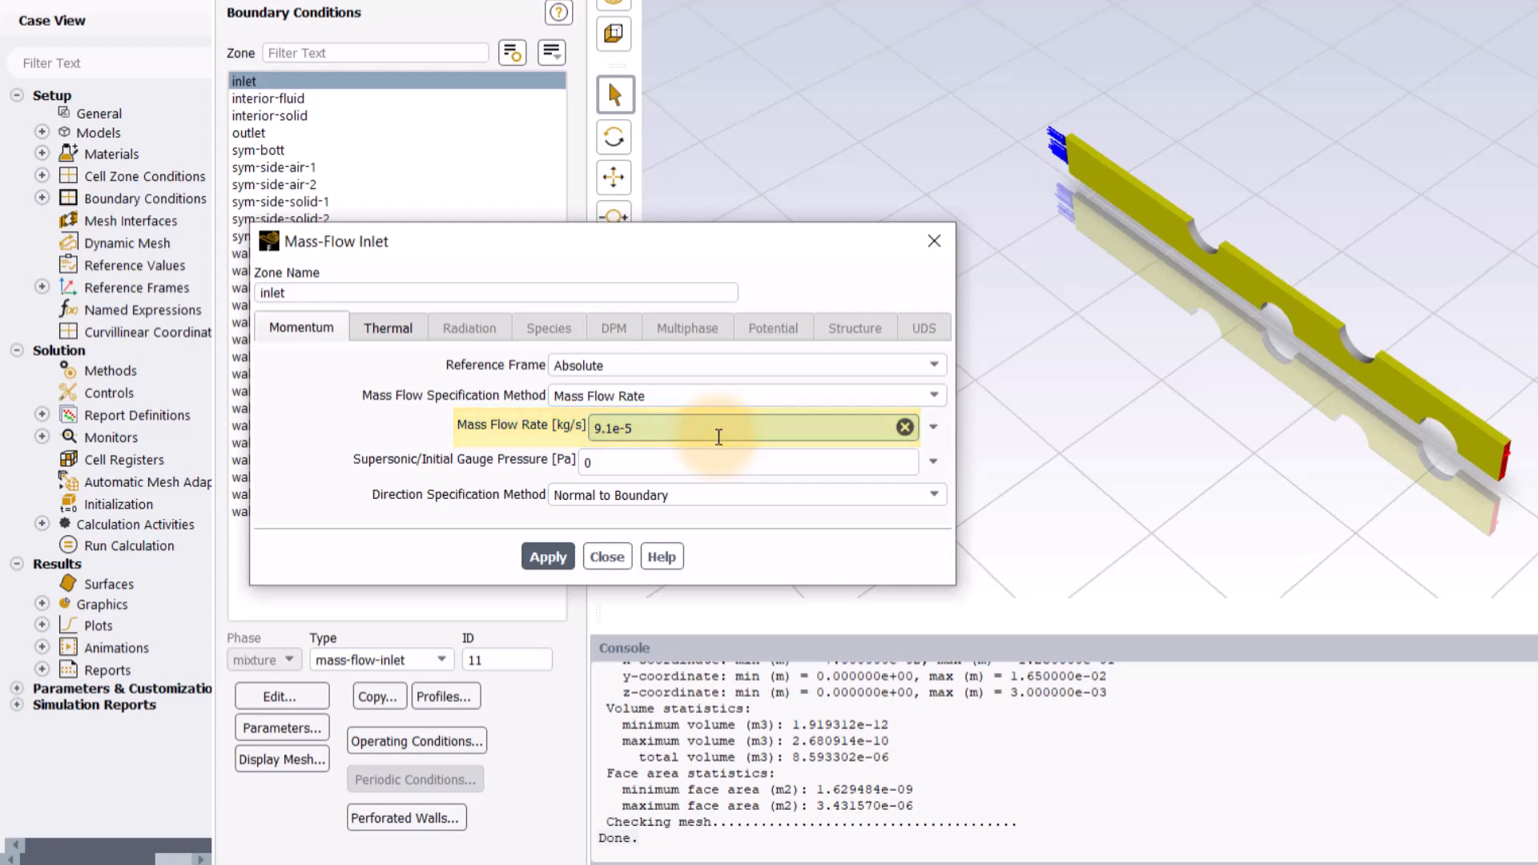
click(387, 327)
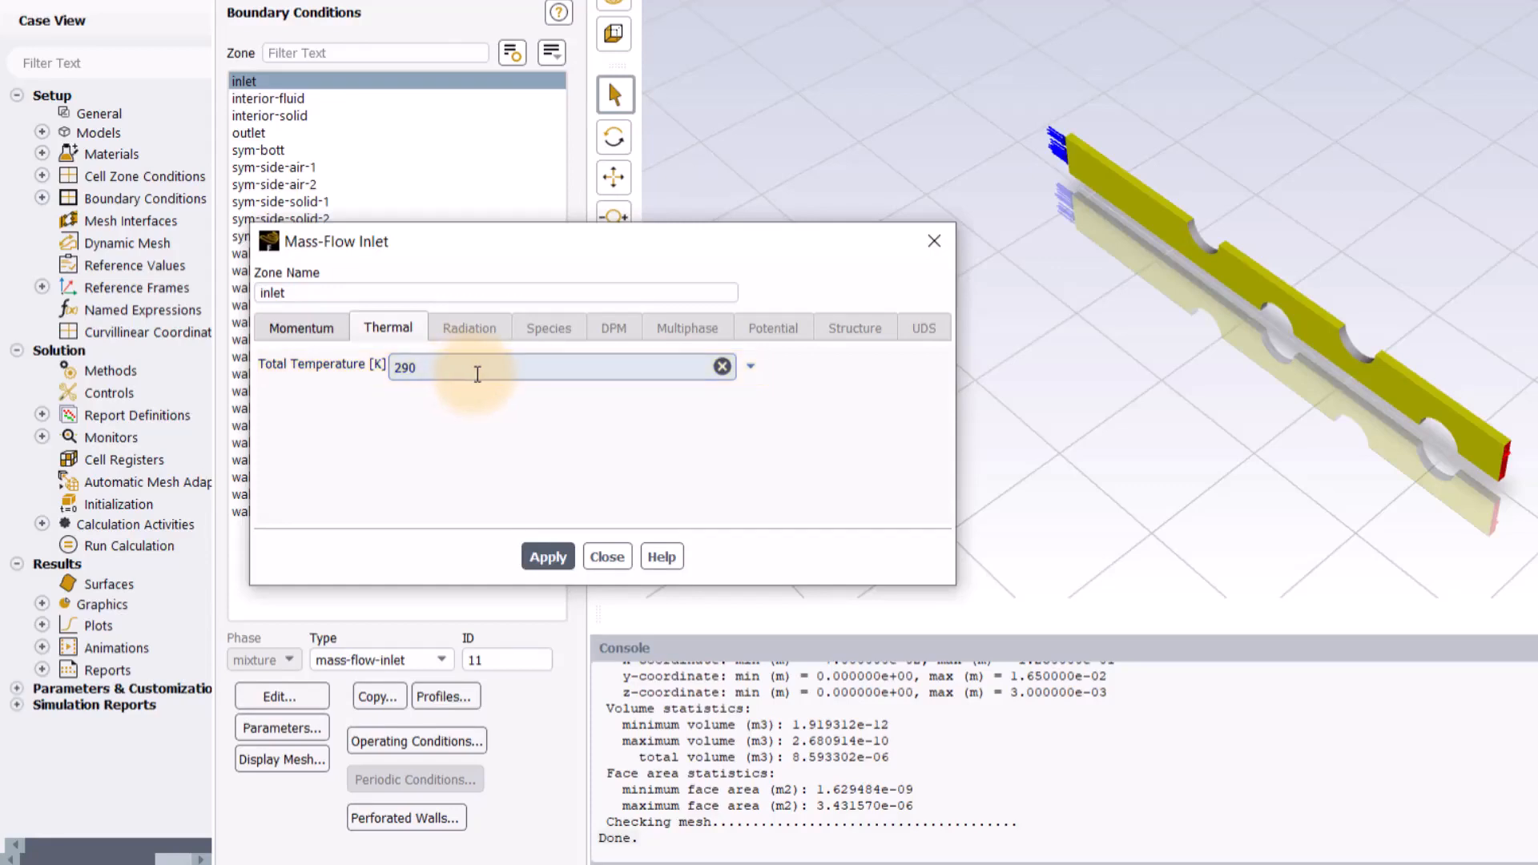
click(606, 556)
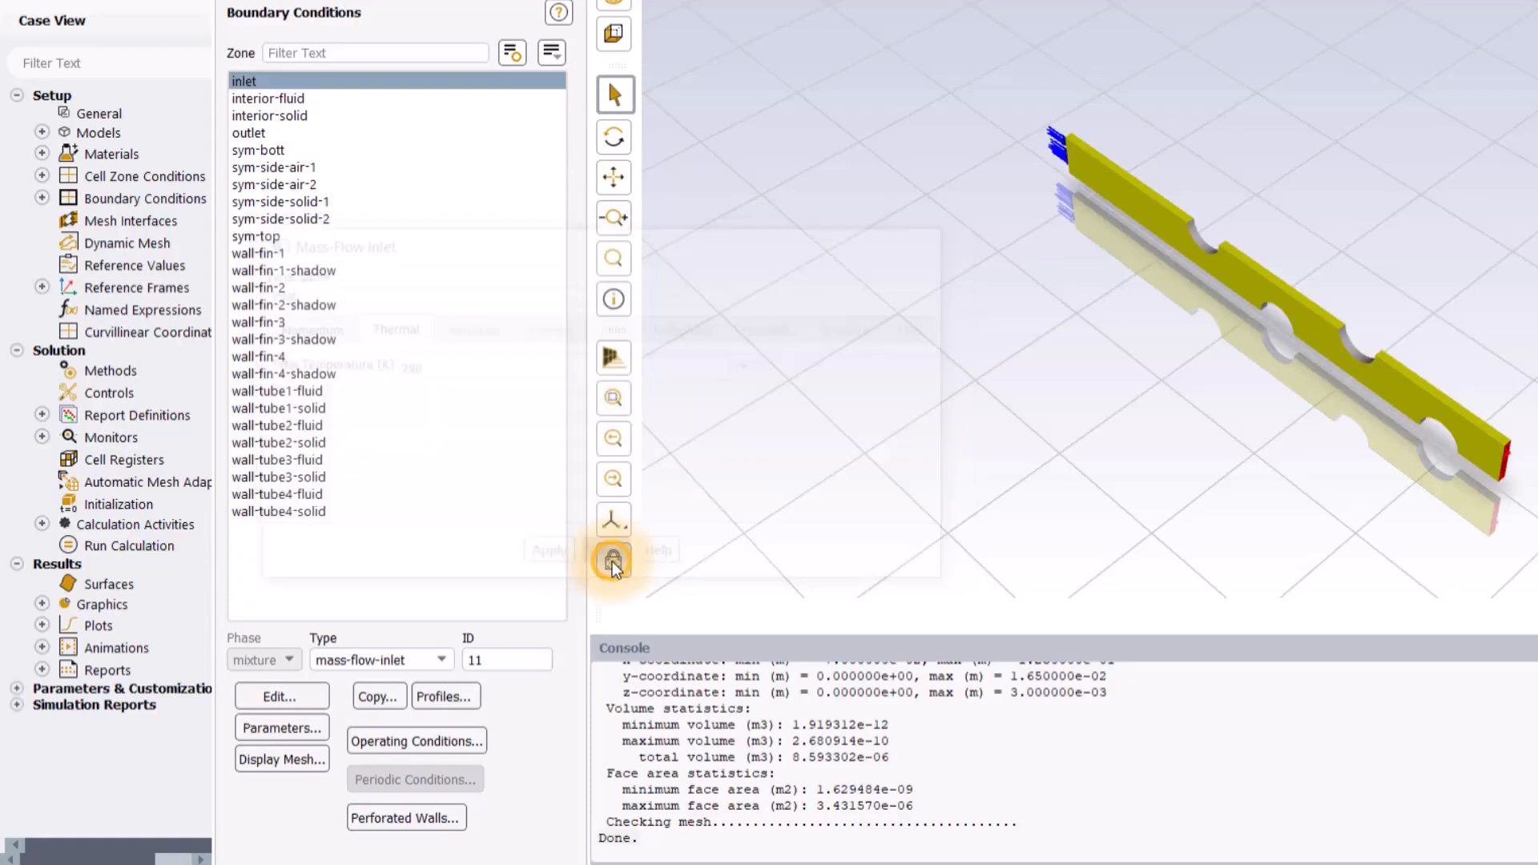
click(248, 133)
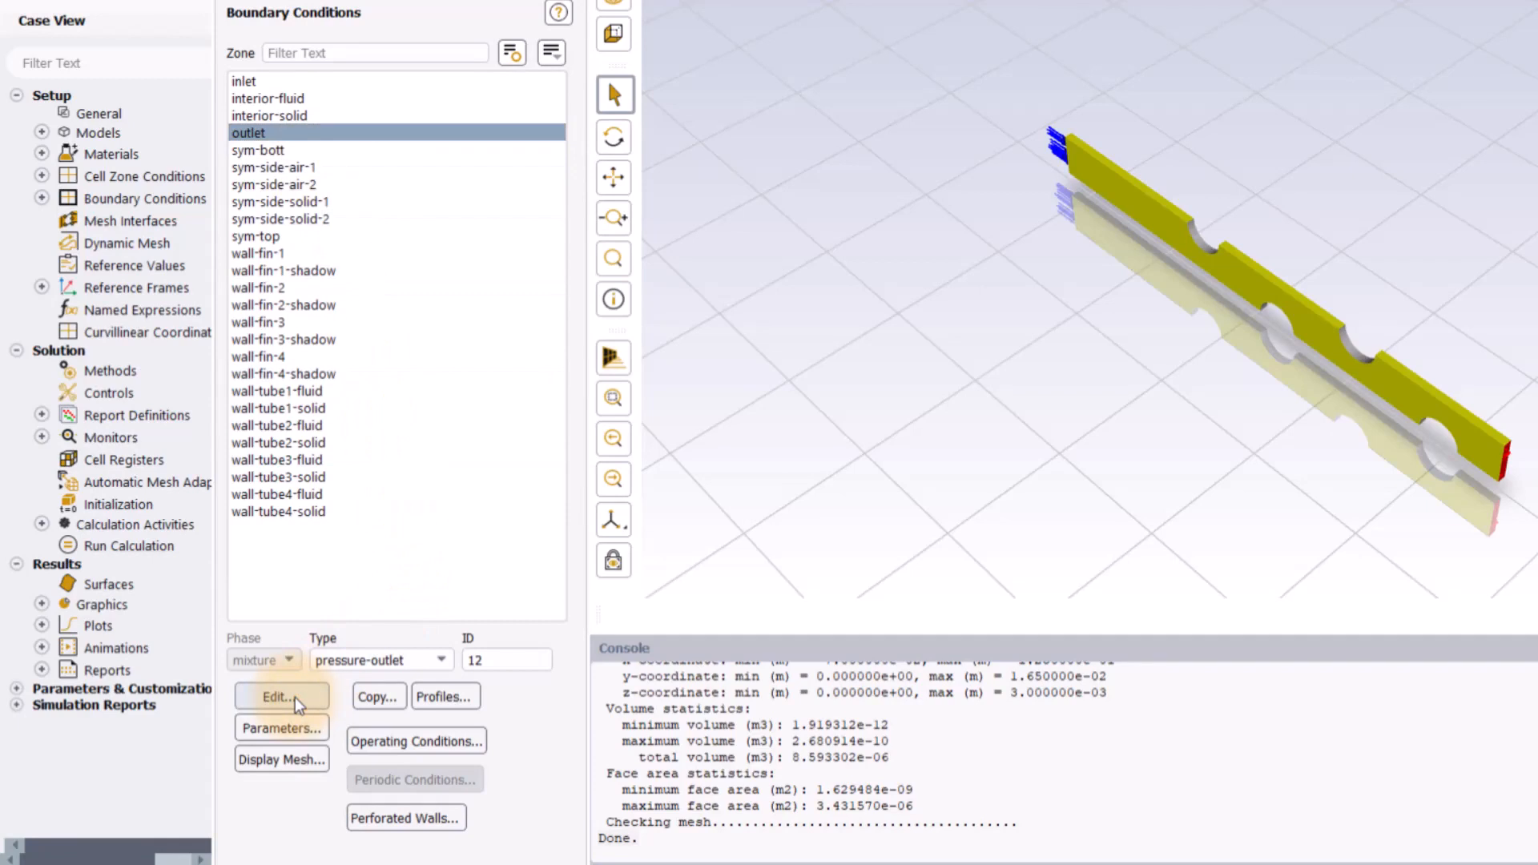
click(281, 696)
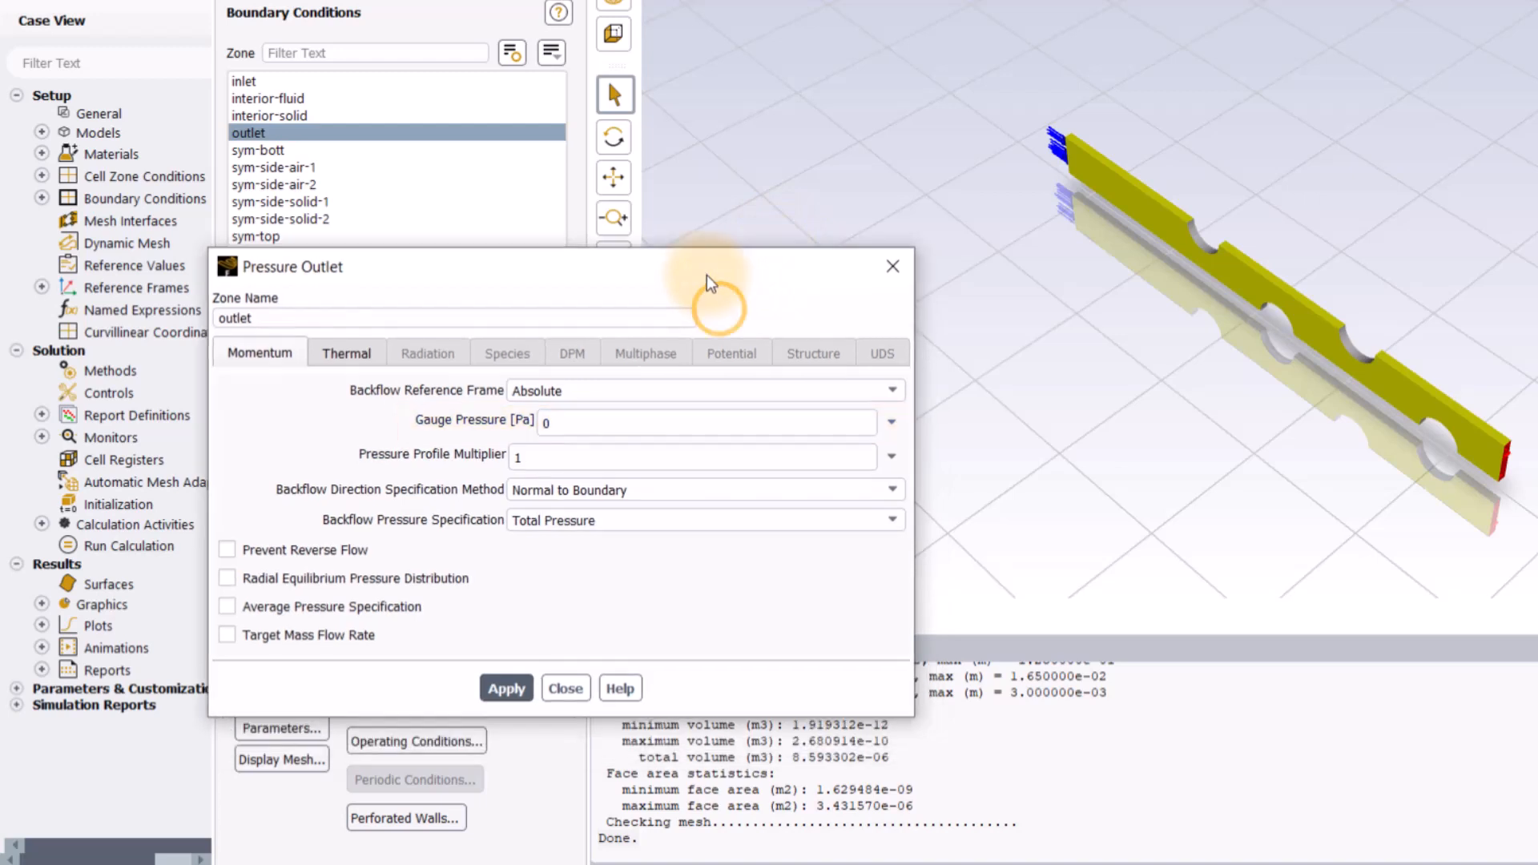
click(566, 687)
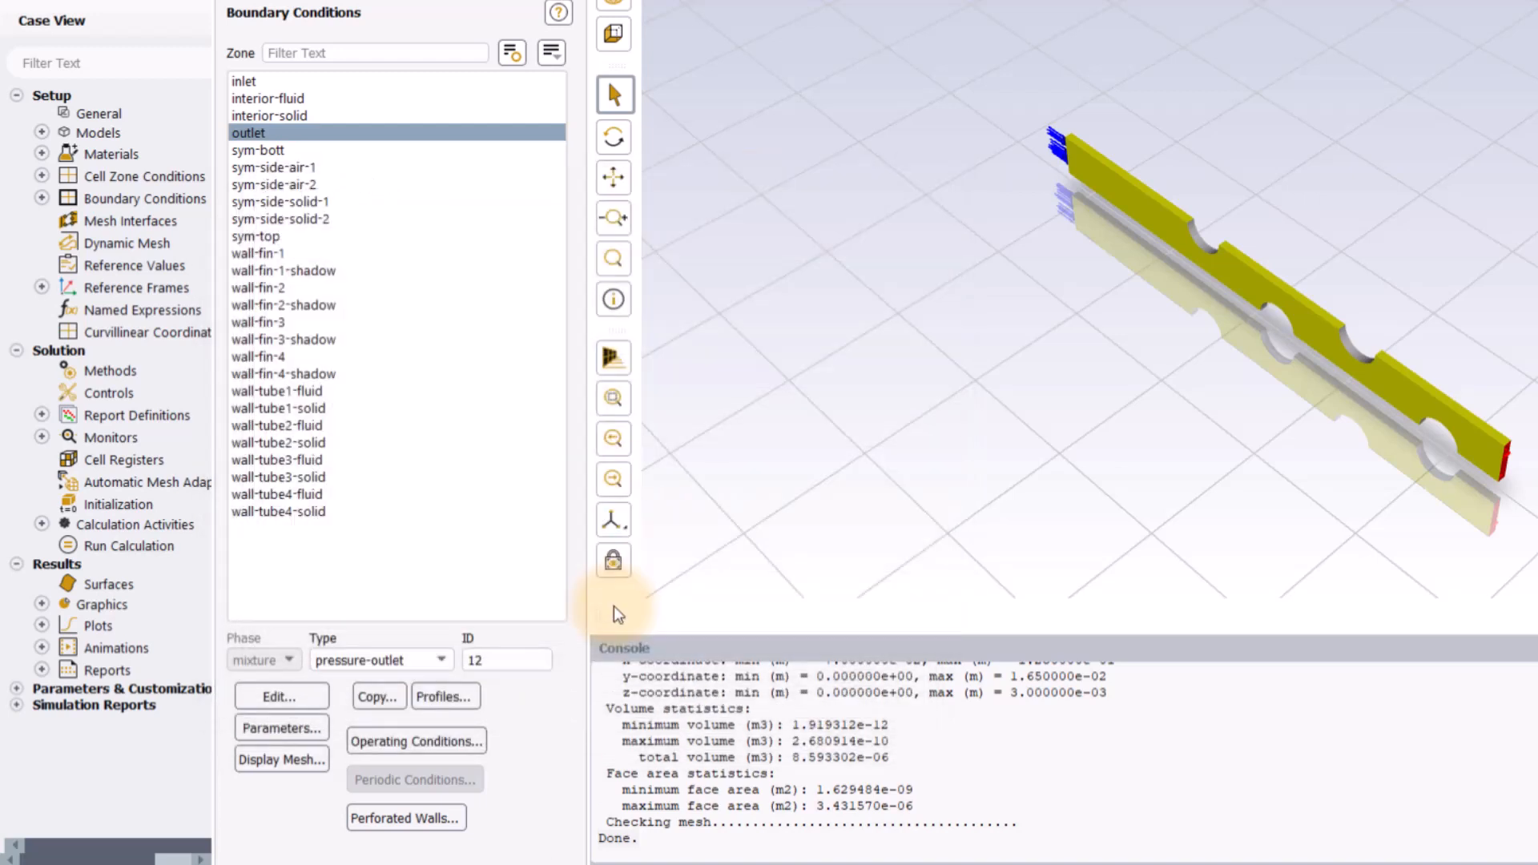
click(254, 237)
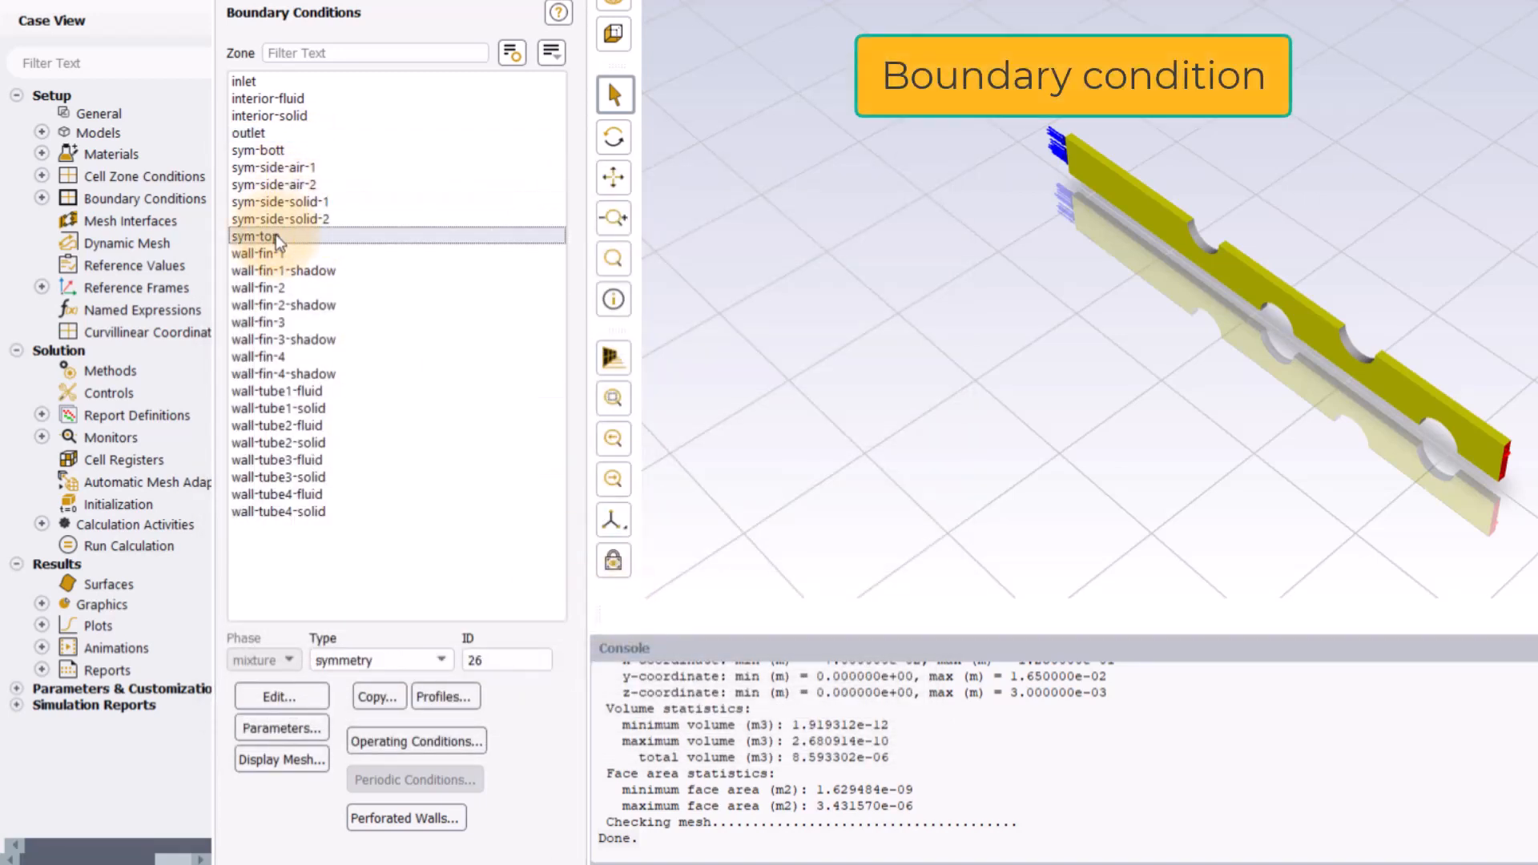
click(274, 167)
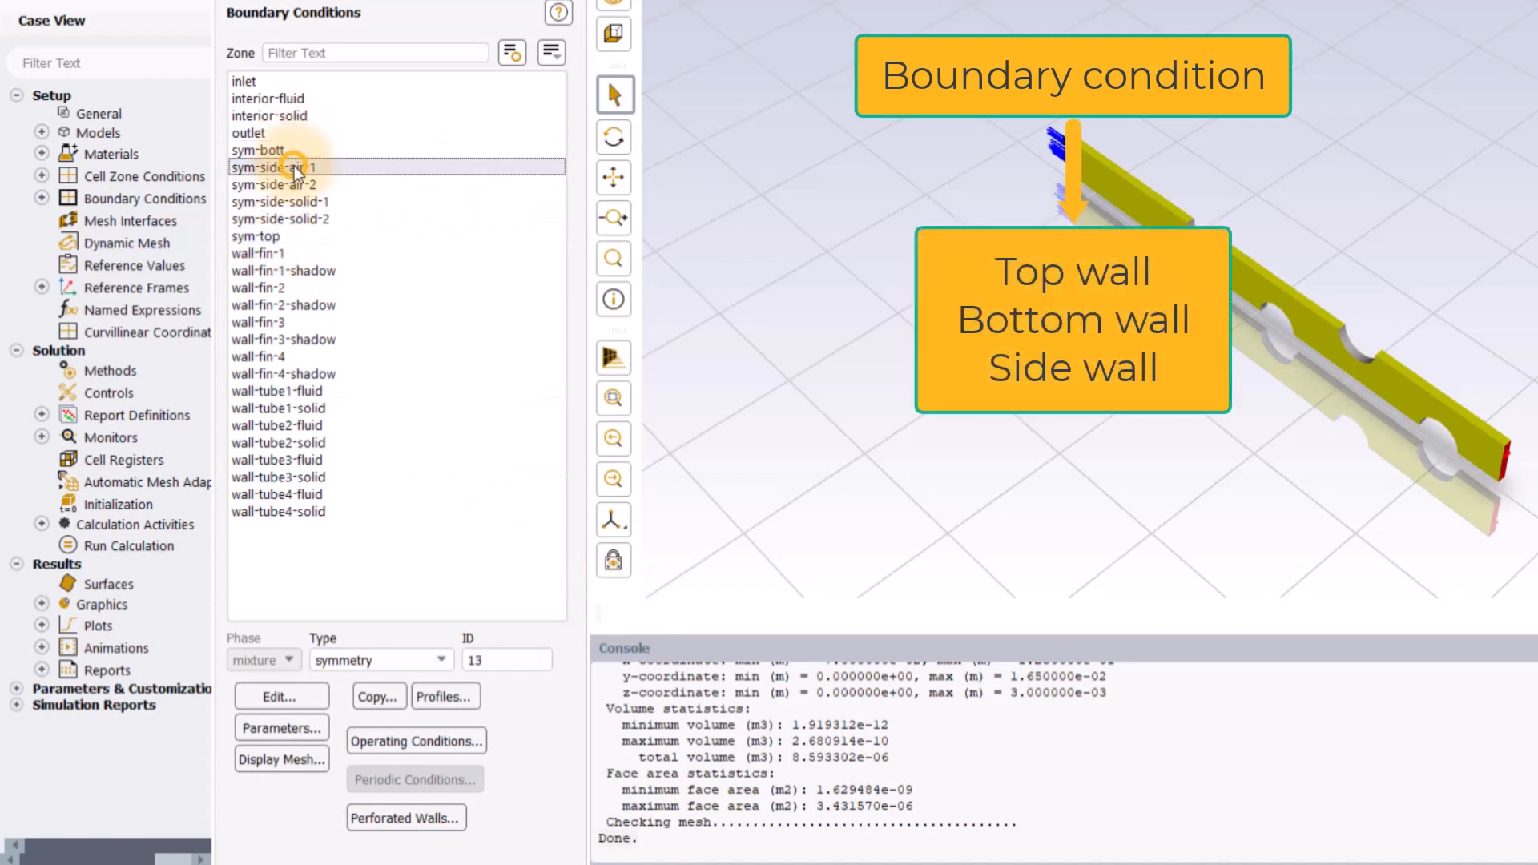
click(278, 218)
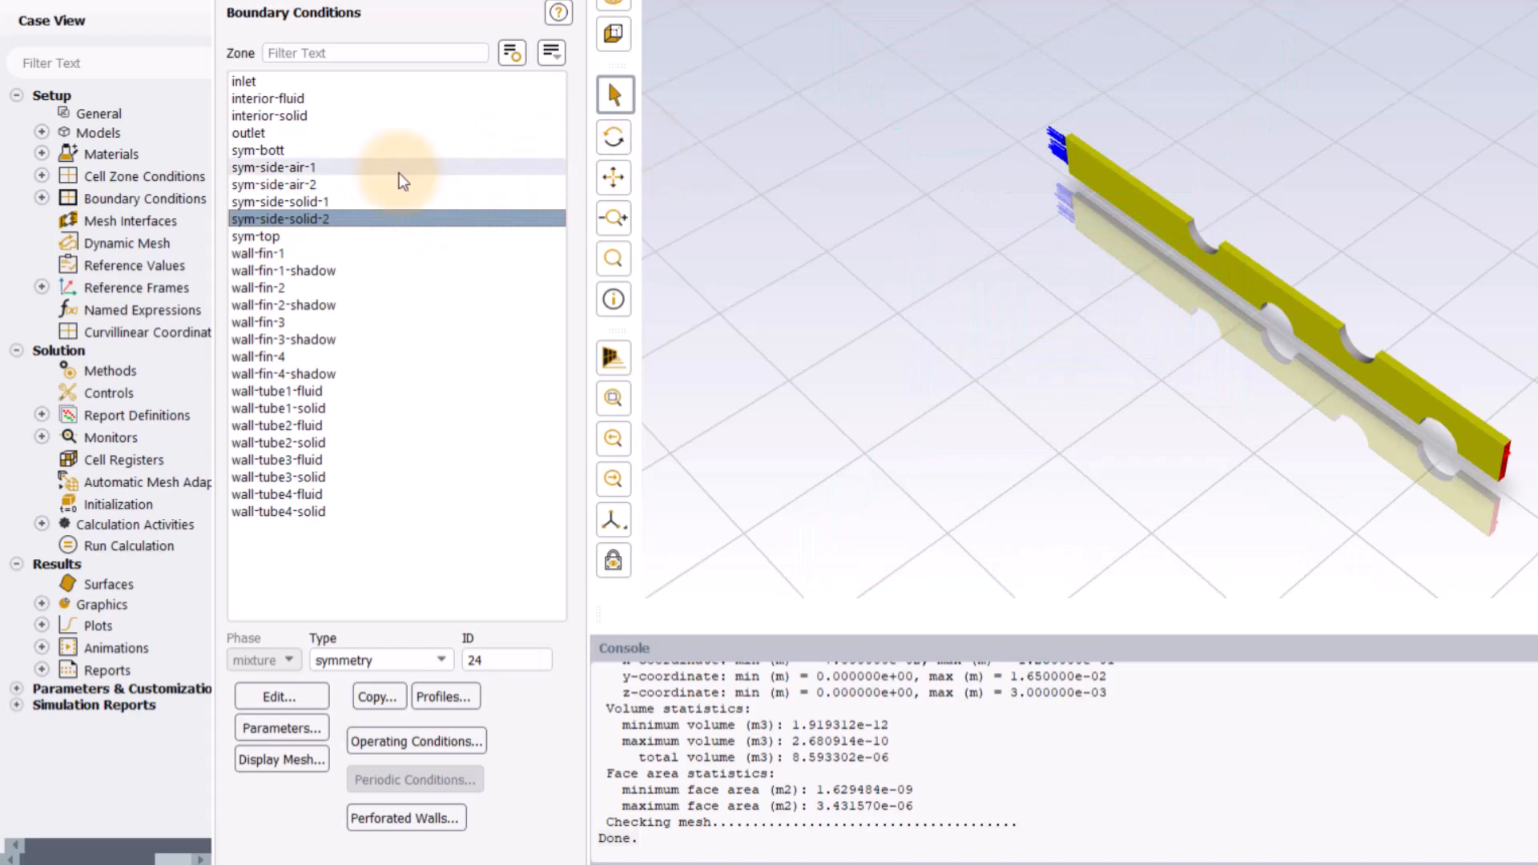
Set wall-fin-1 to -4 to coupled thermal conditions with aluminum via Multi Edit.
click(42, 198)
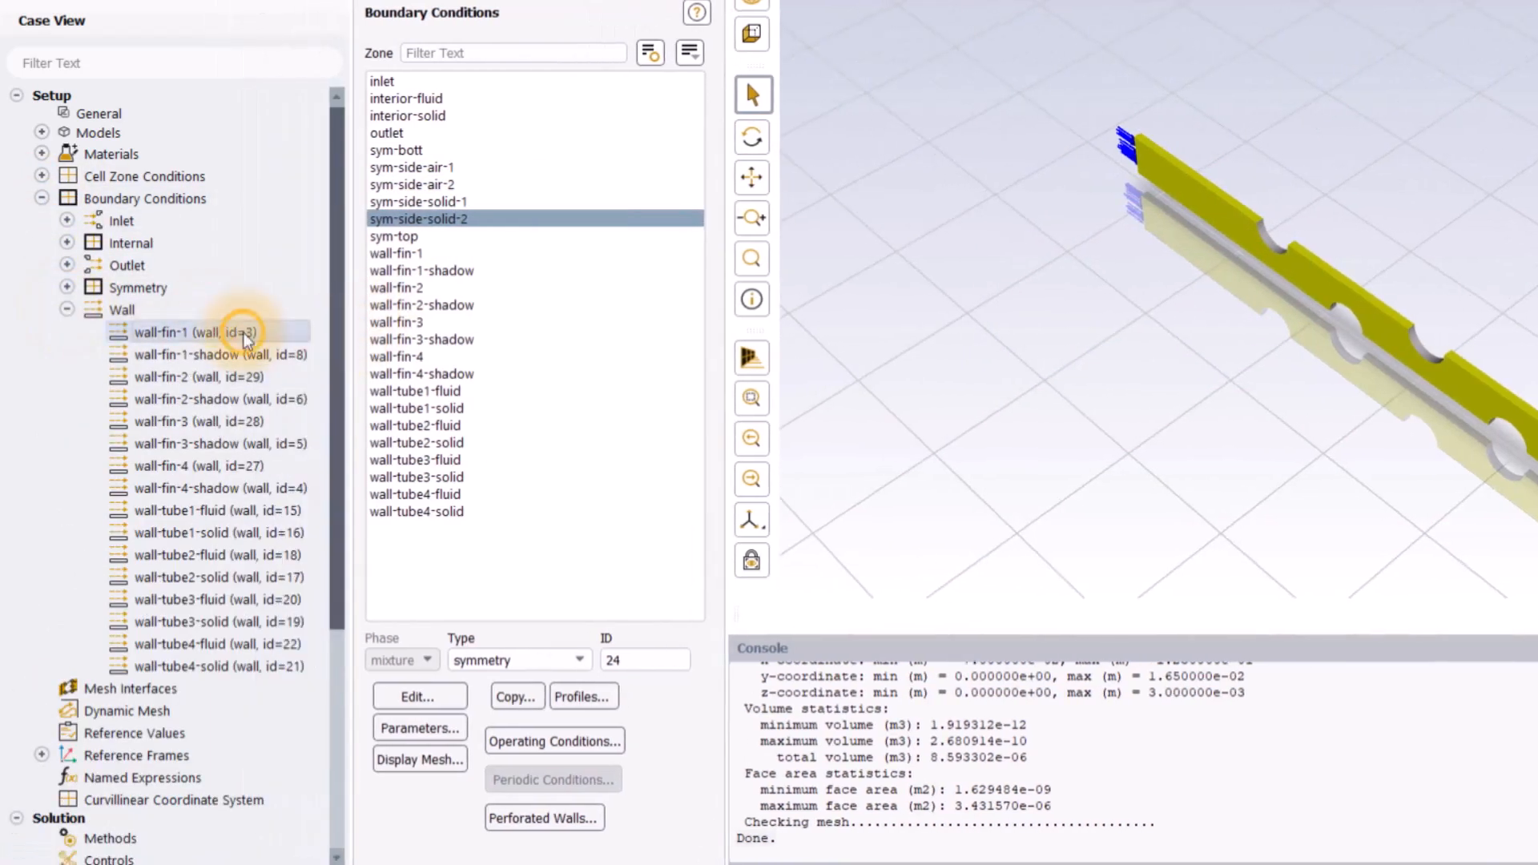
click(200, 421)
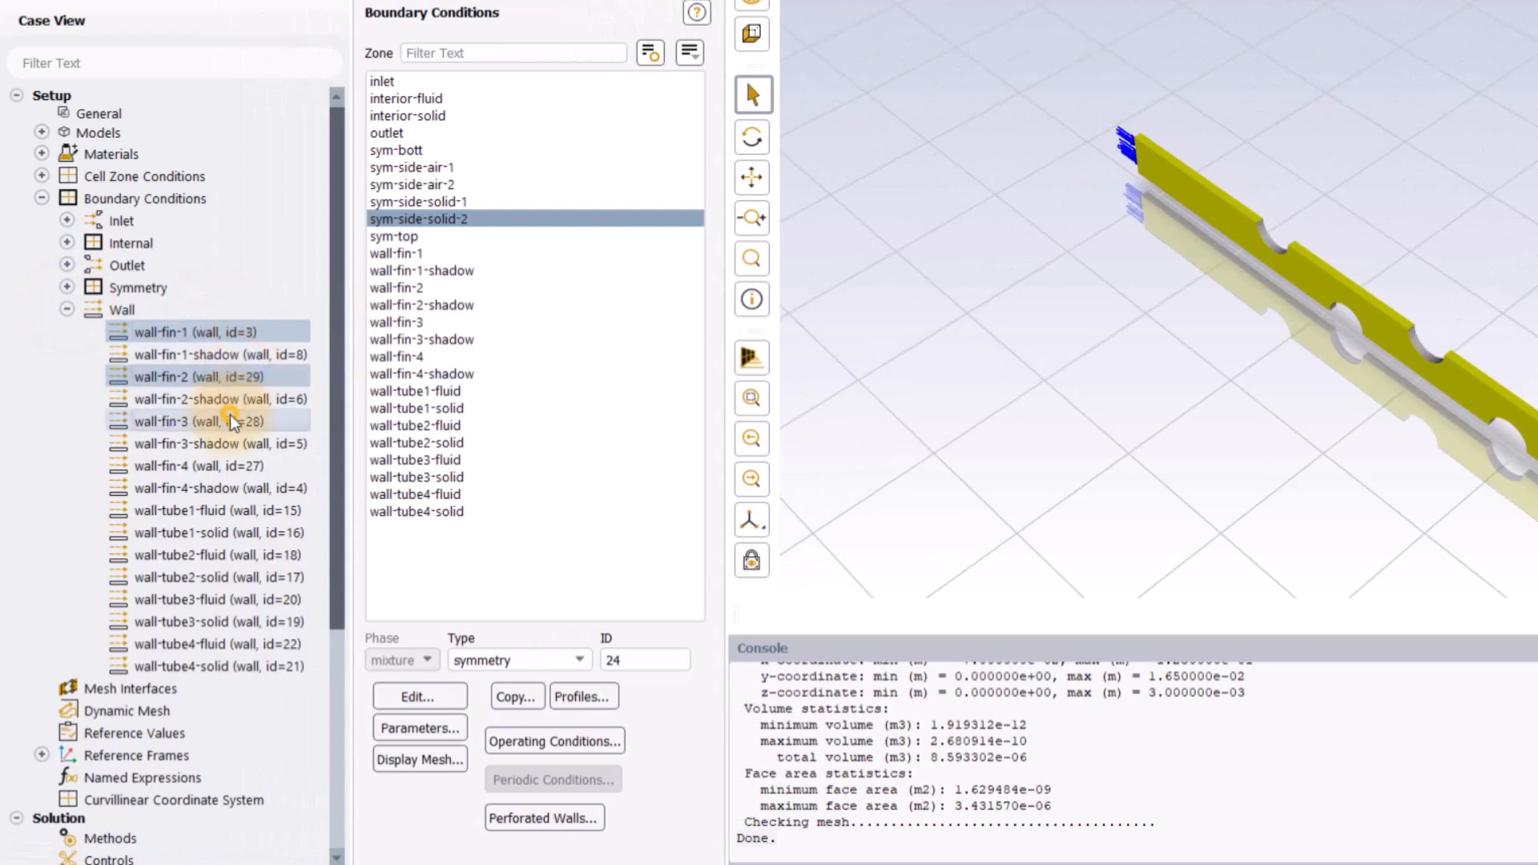
click(208, 466)
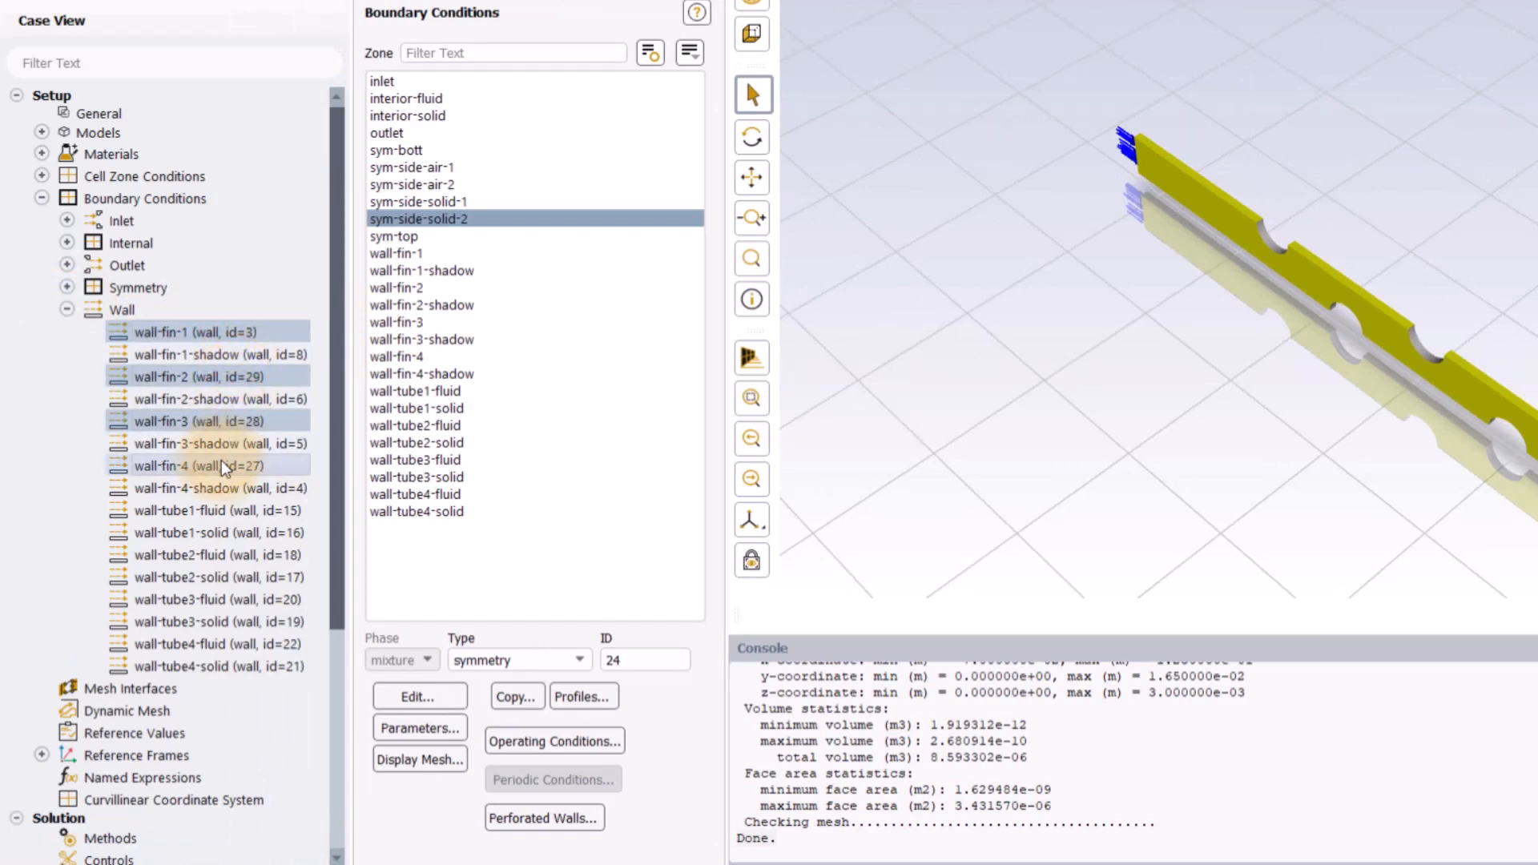
right_click(216, 464)
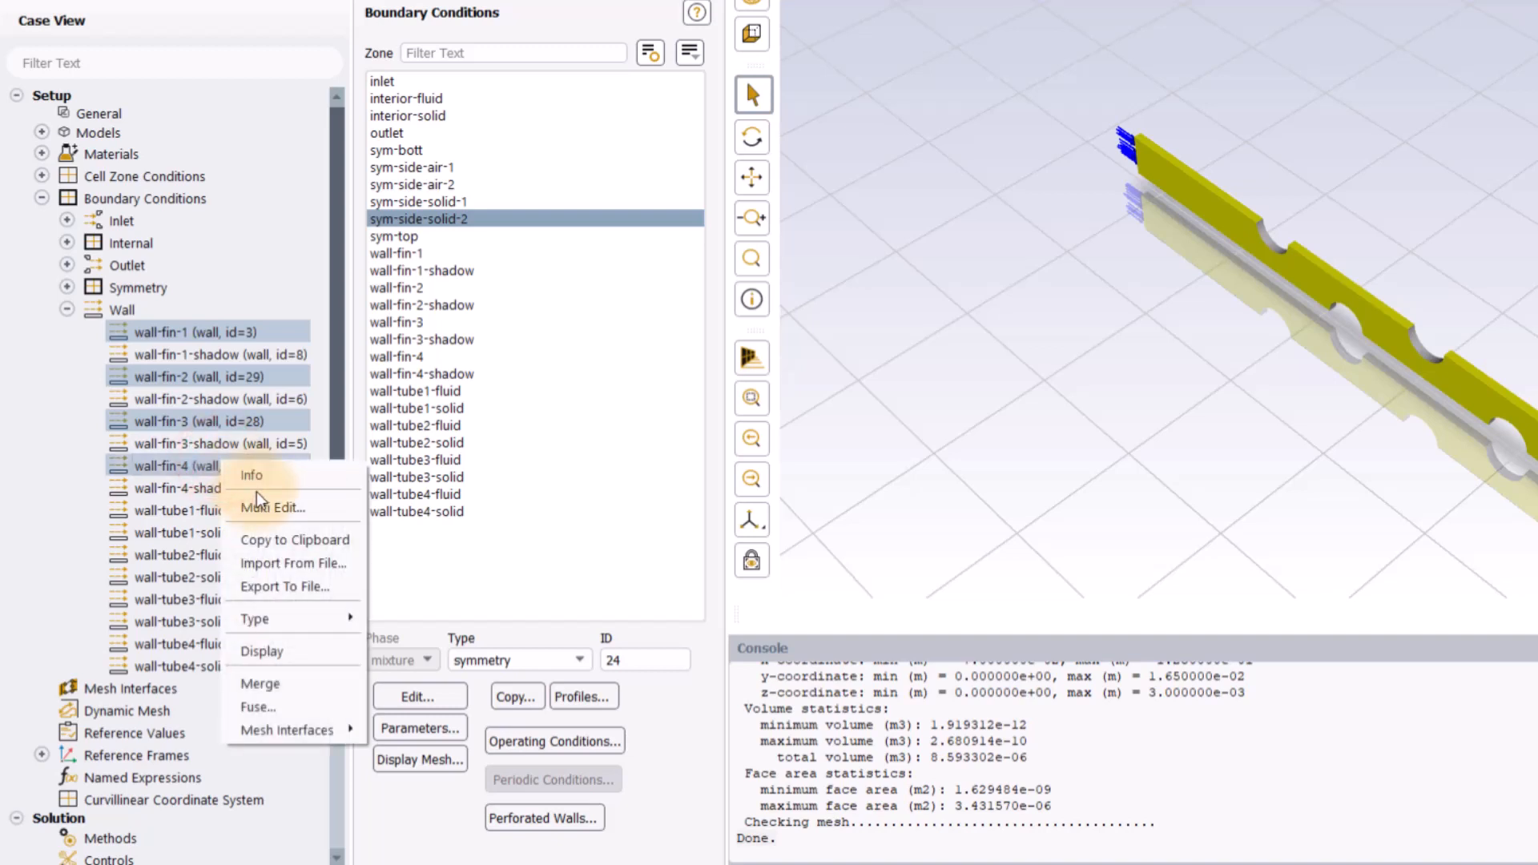
click(272, 508)
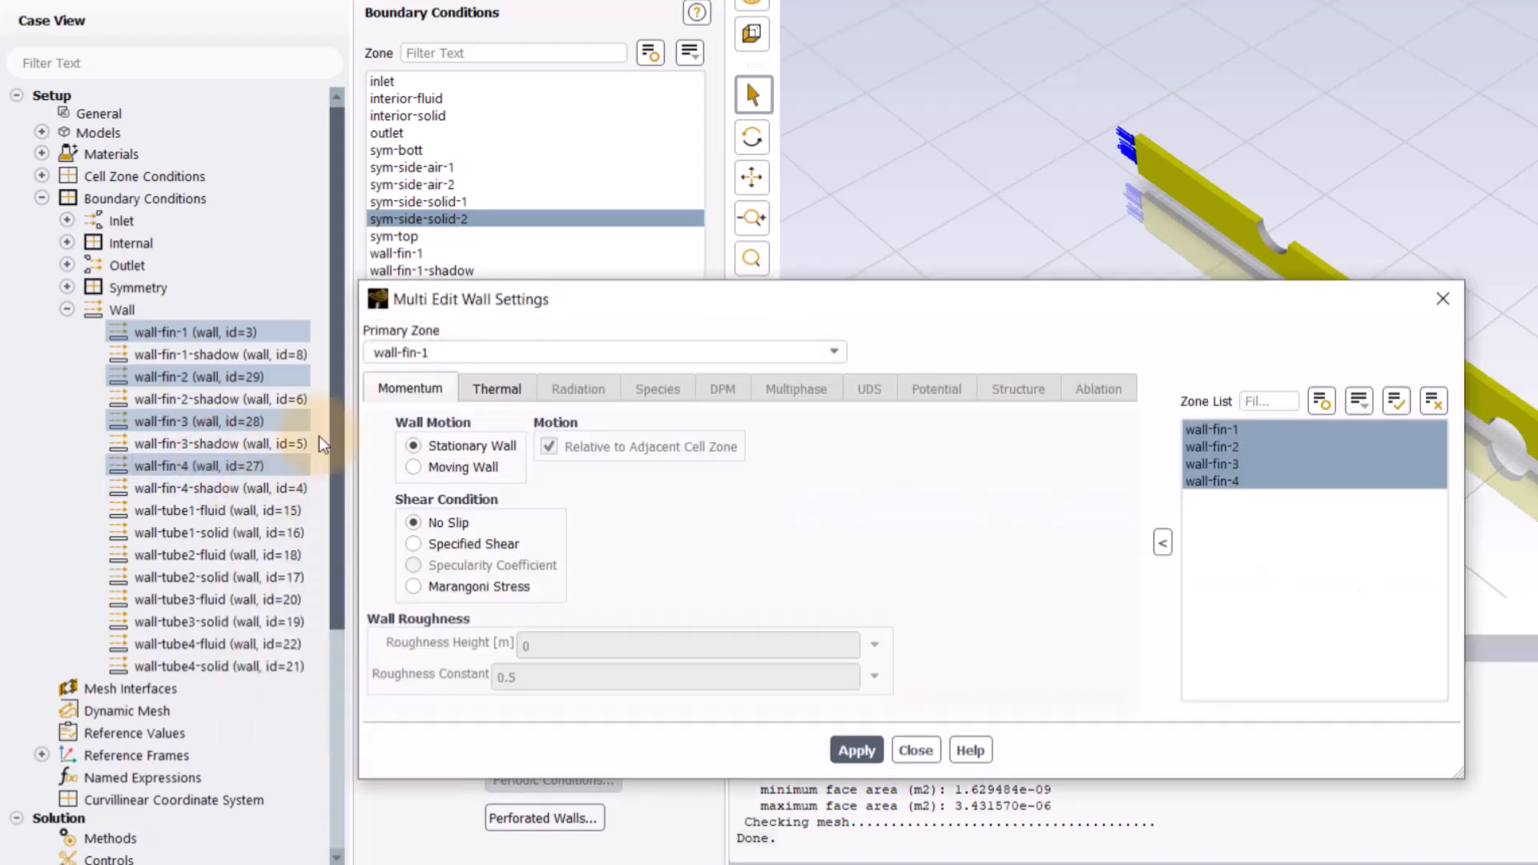
click(497, 387)
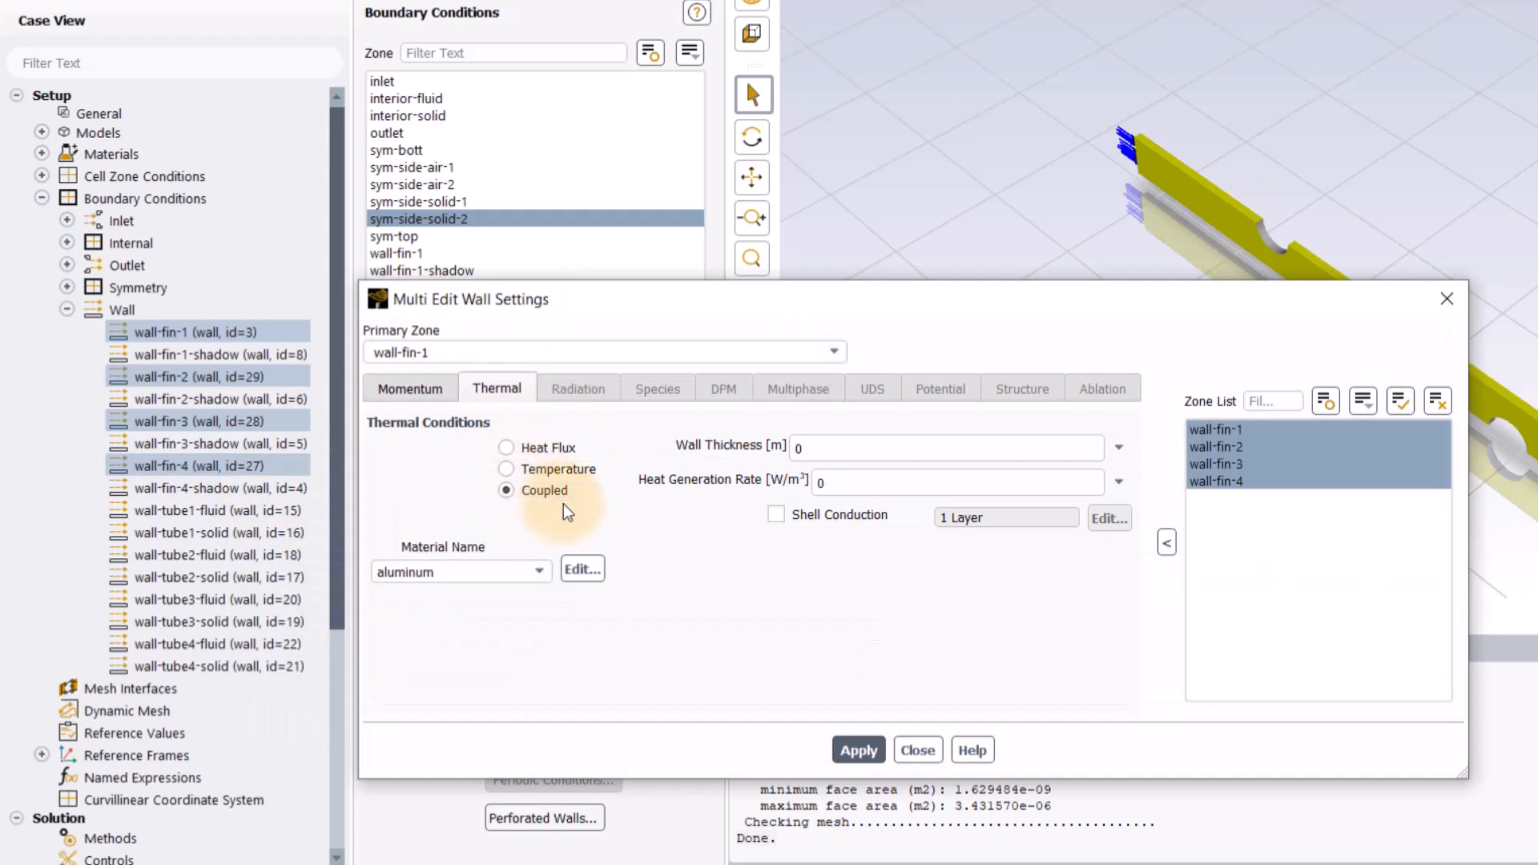
click(506, 490)
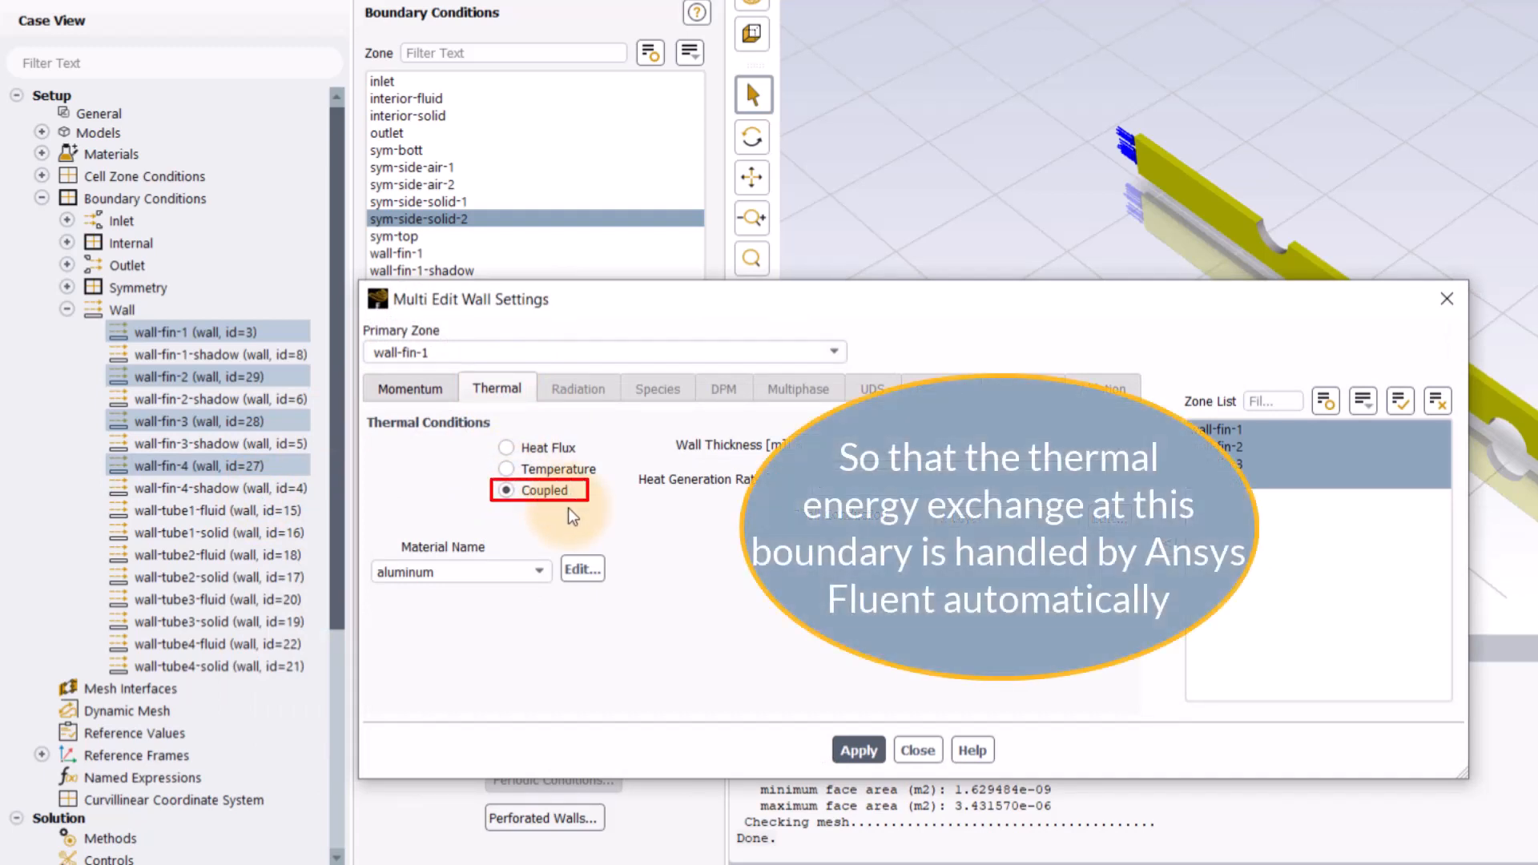
mouse_move(879, 706)
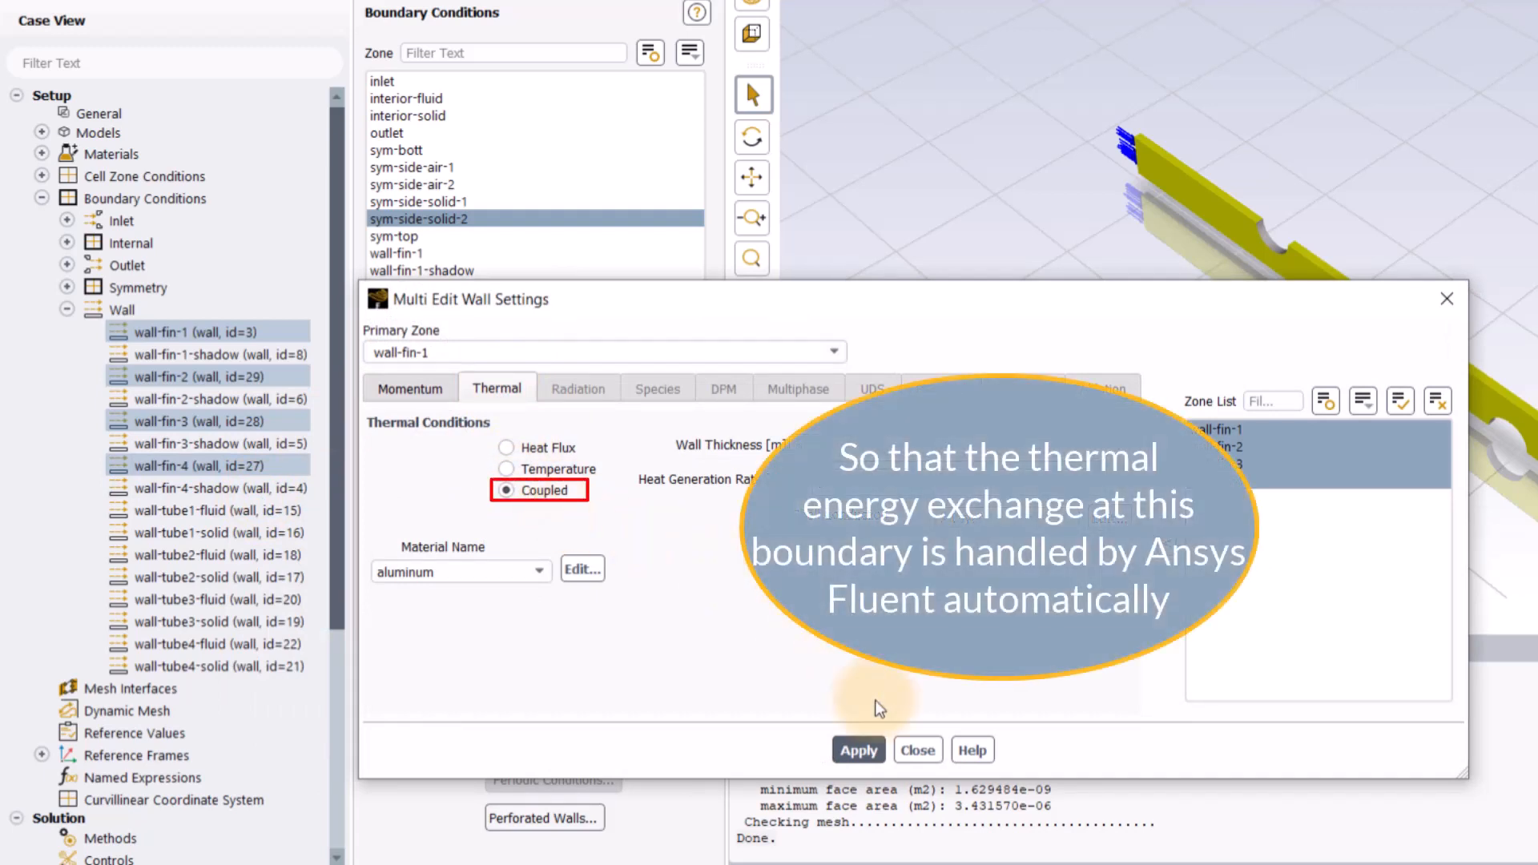
mouse_move(914, 749)
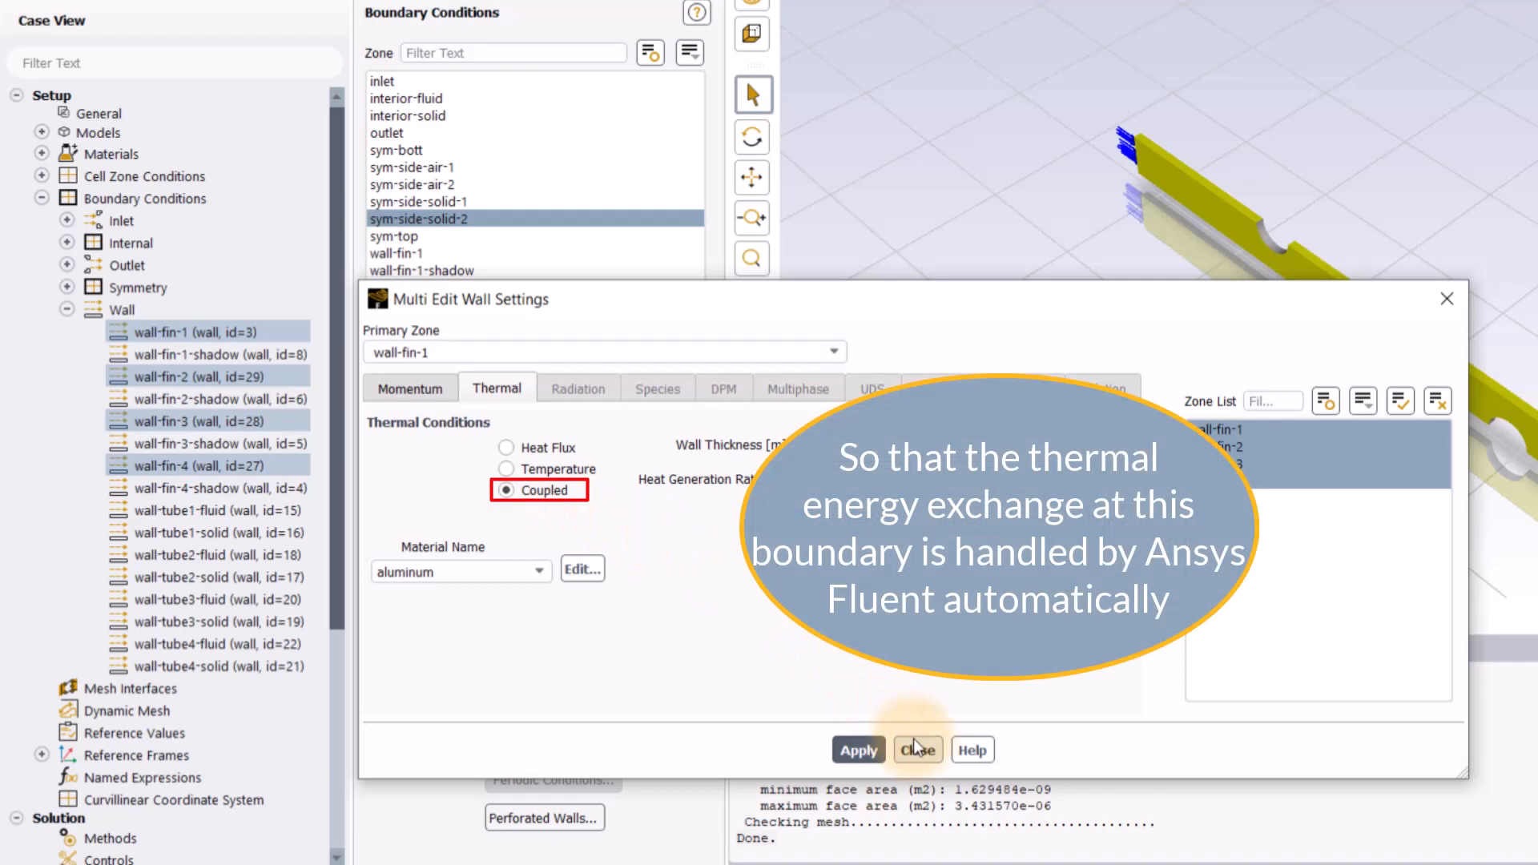
click(914, 749)
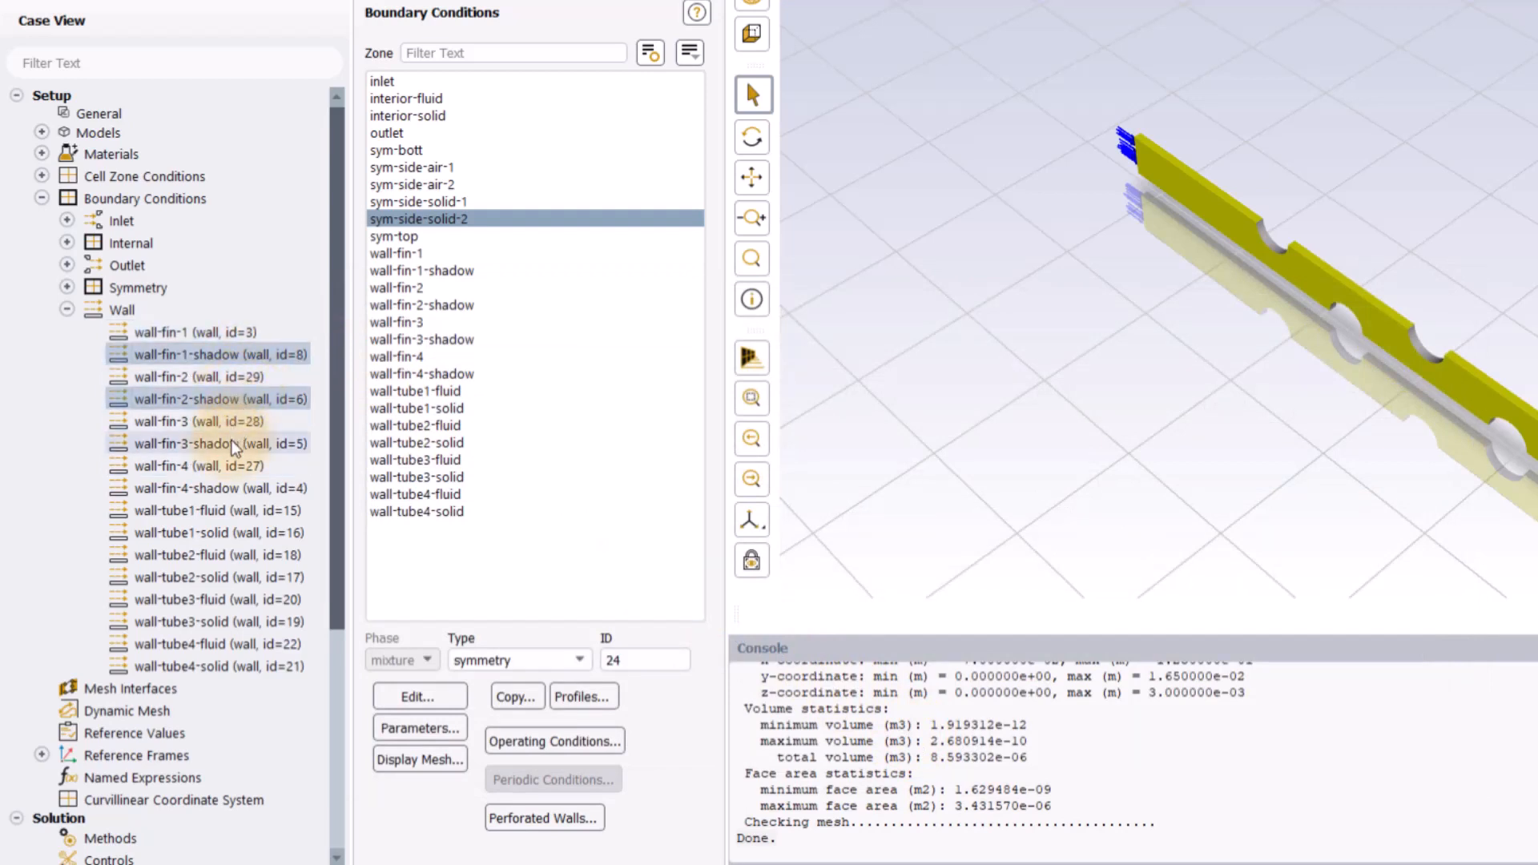
Confirm the four fin shadow walls are thermally coupled aluminum walls.
right_click(232, 486)
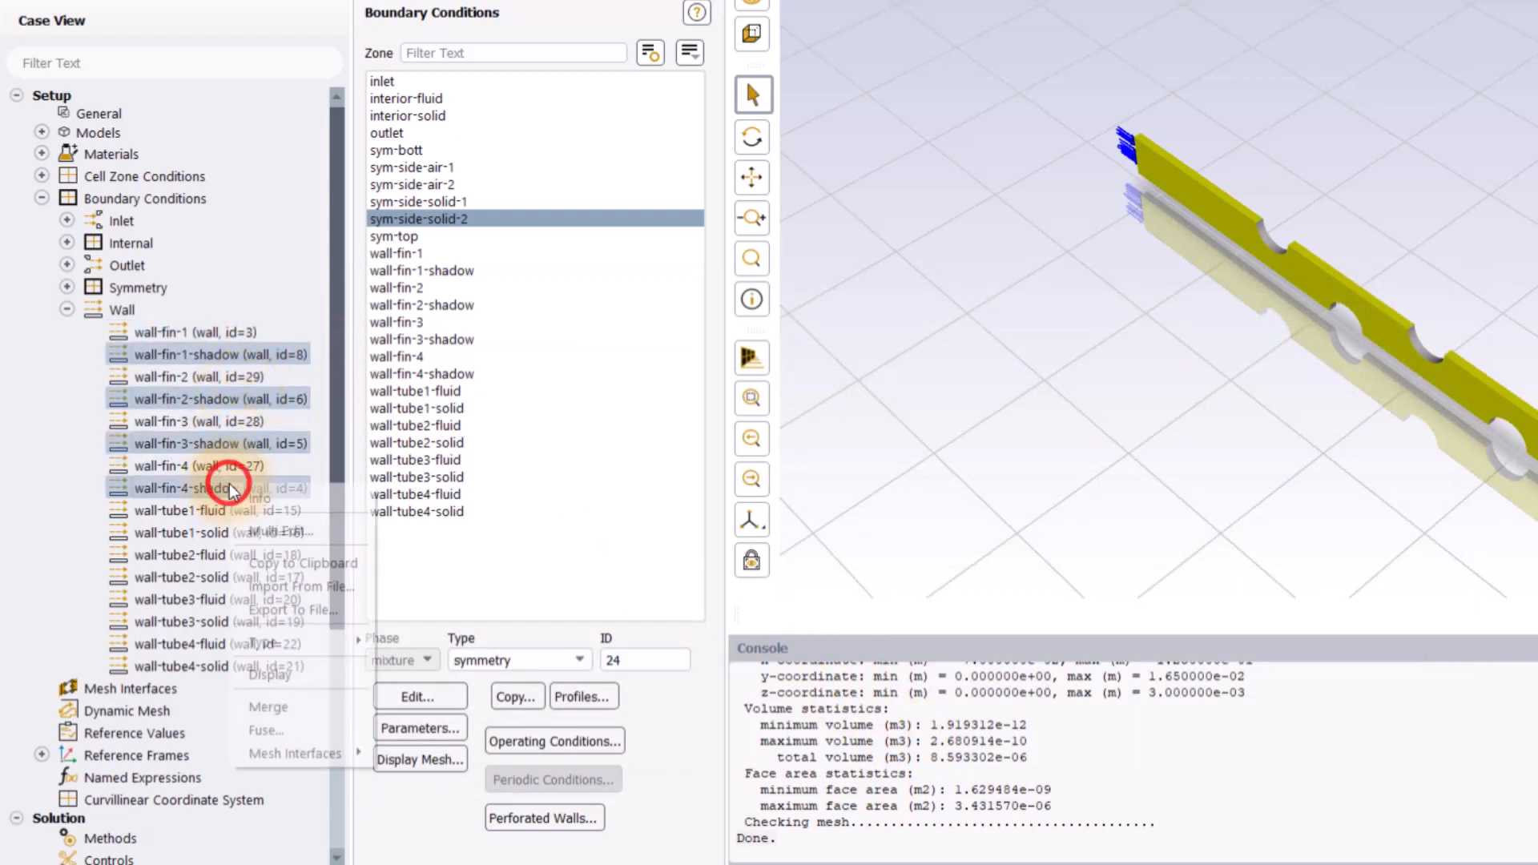
click(277, 531)
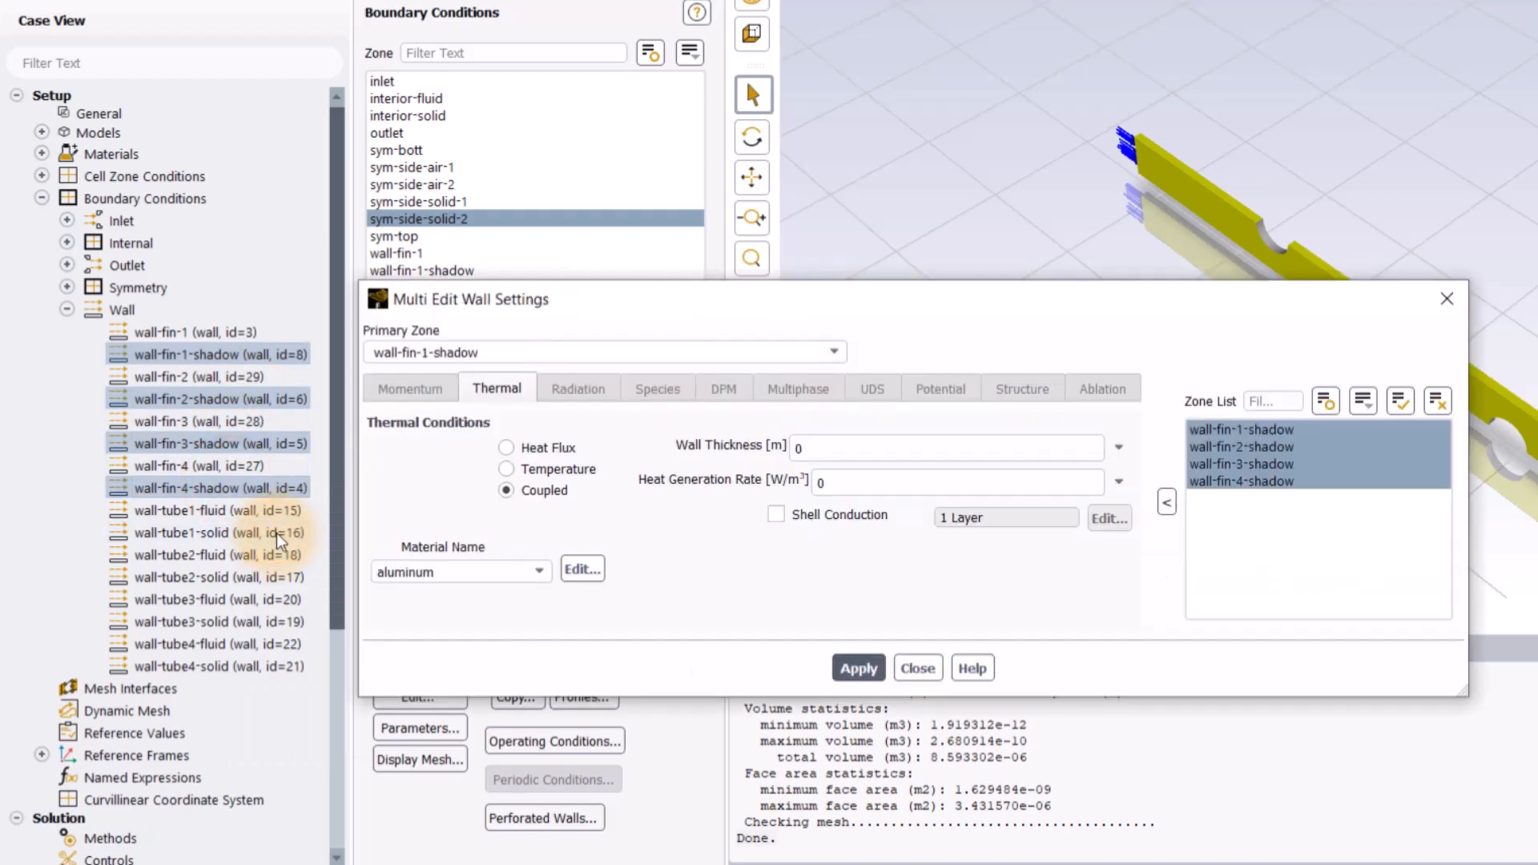
click(914, 666)
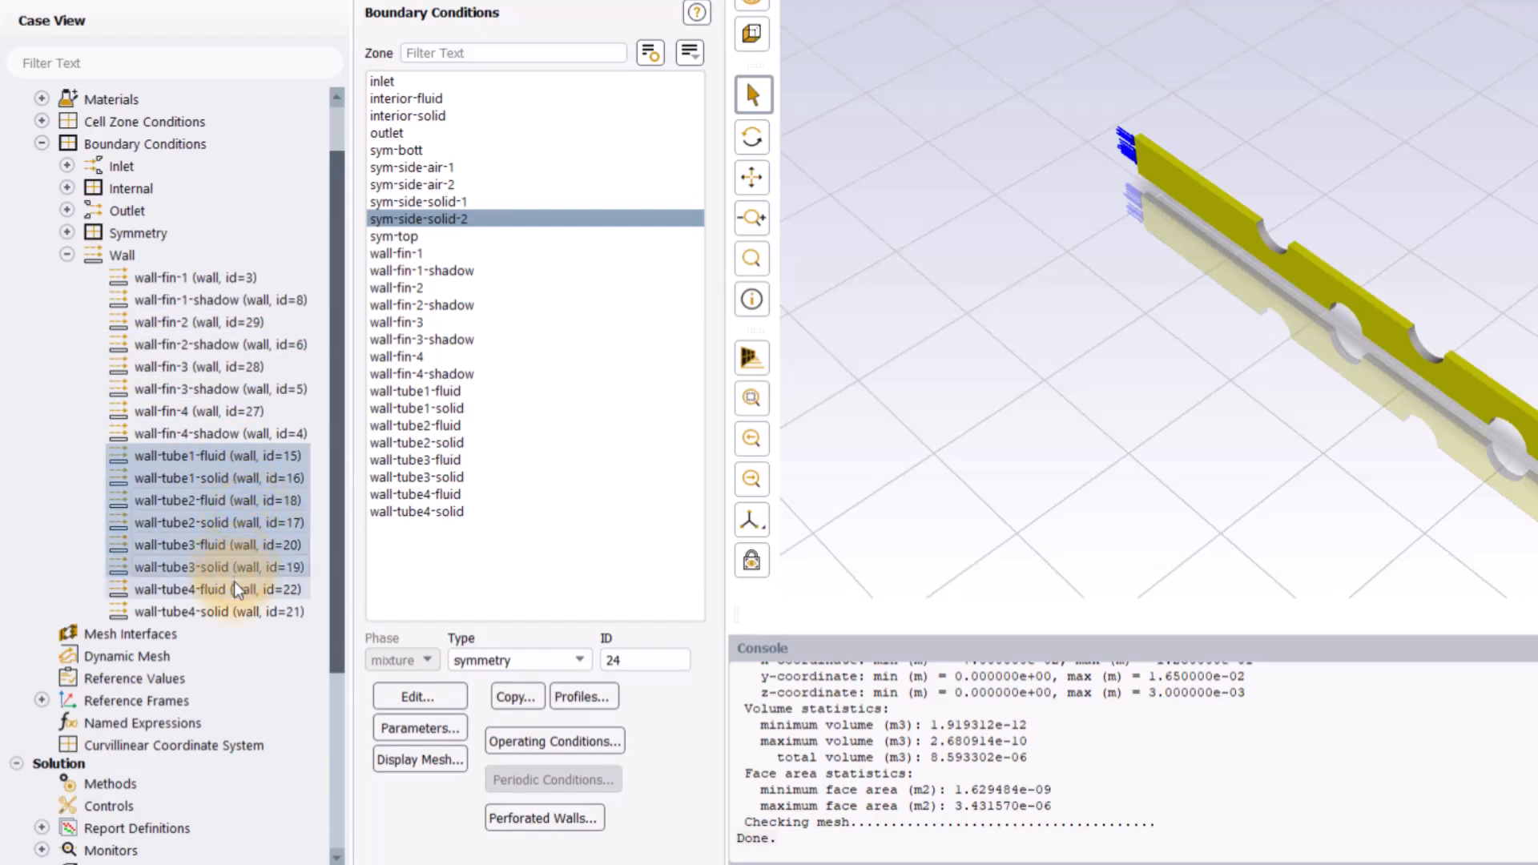
Set the four tube fluid walls to a fixed temperature of 350 K with aluminum material.
right_click(237, 588)
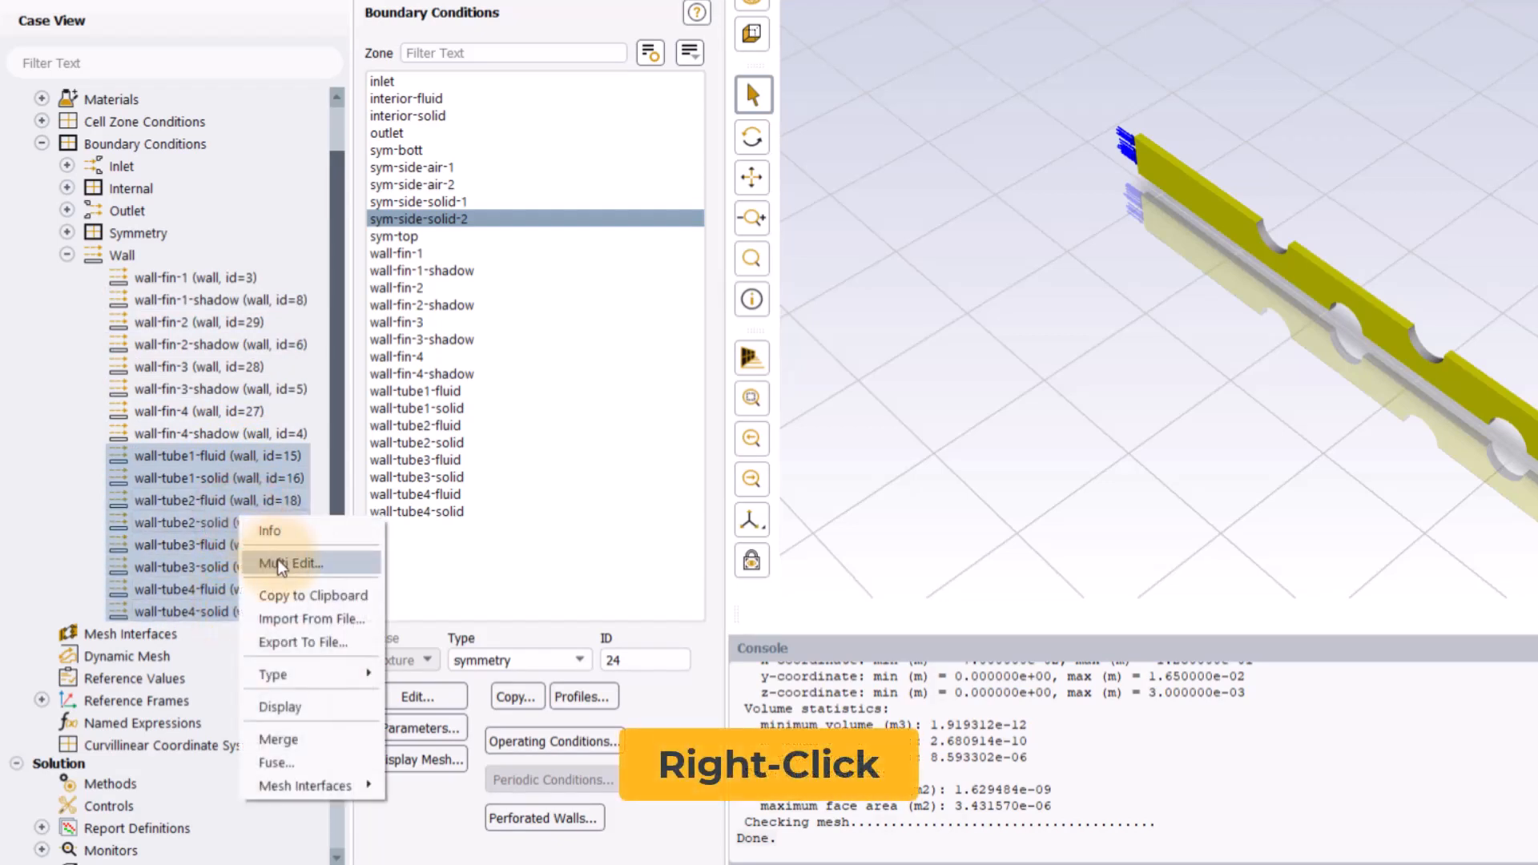
click(294, 563)
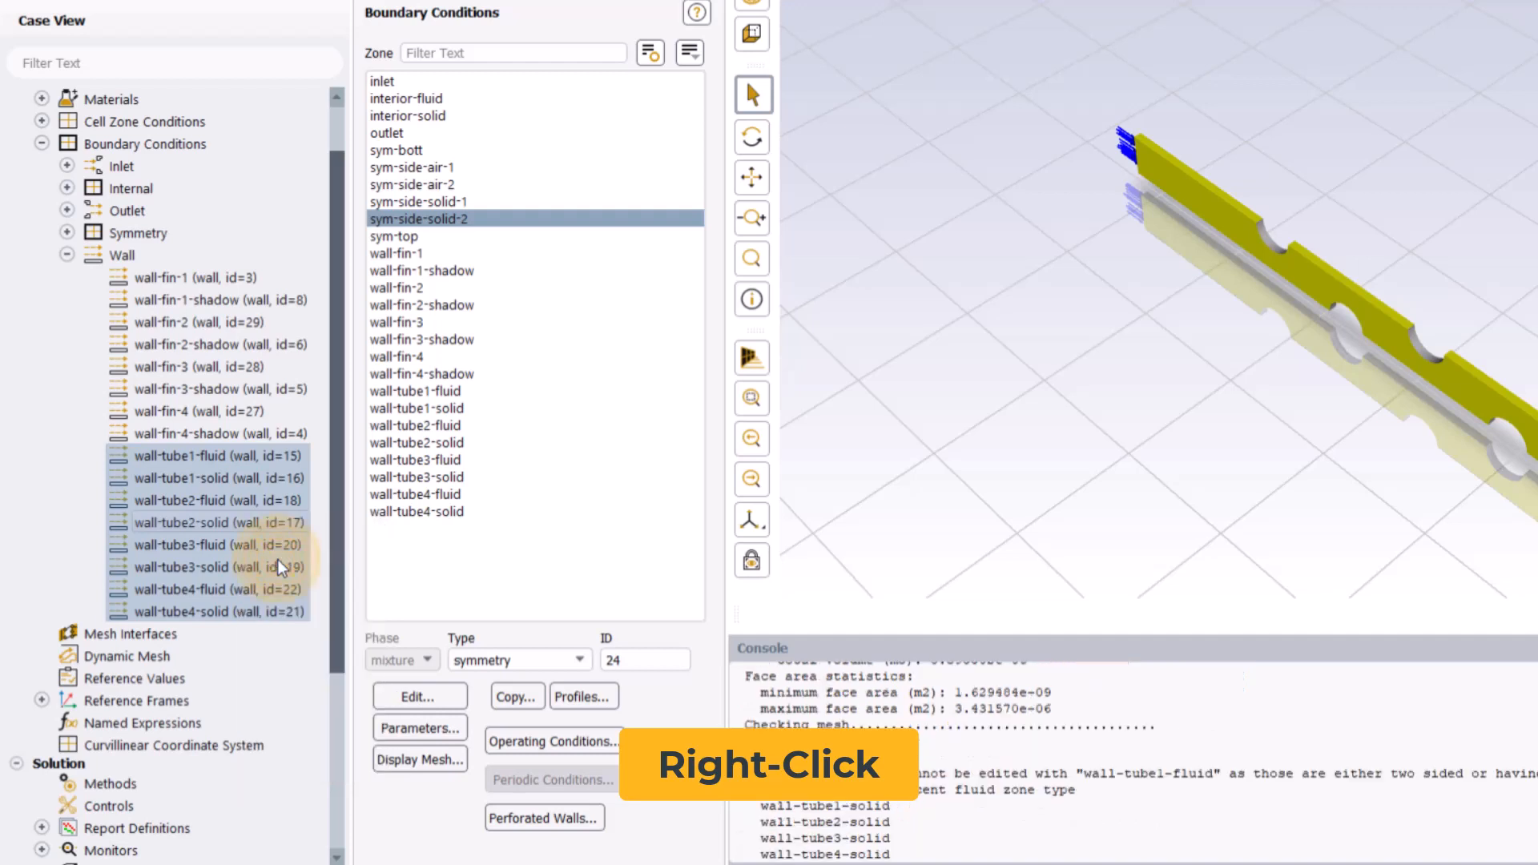
right_click(279, 567)
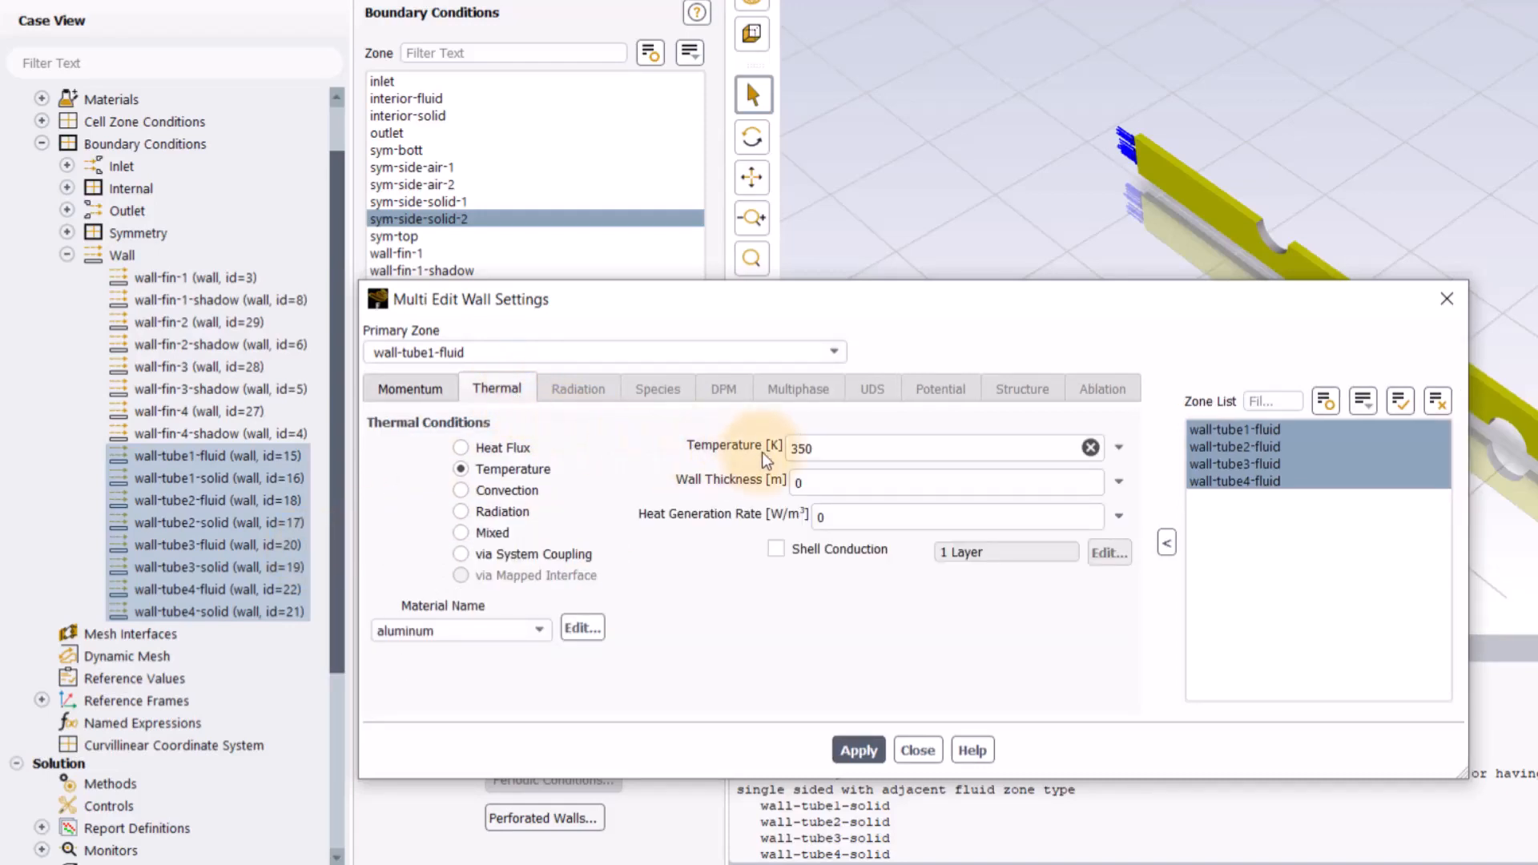
click(942, 446)
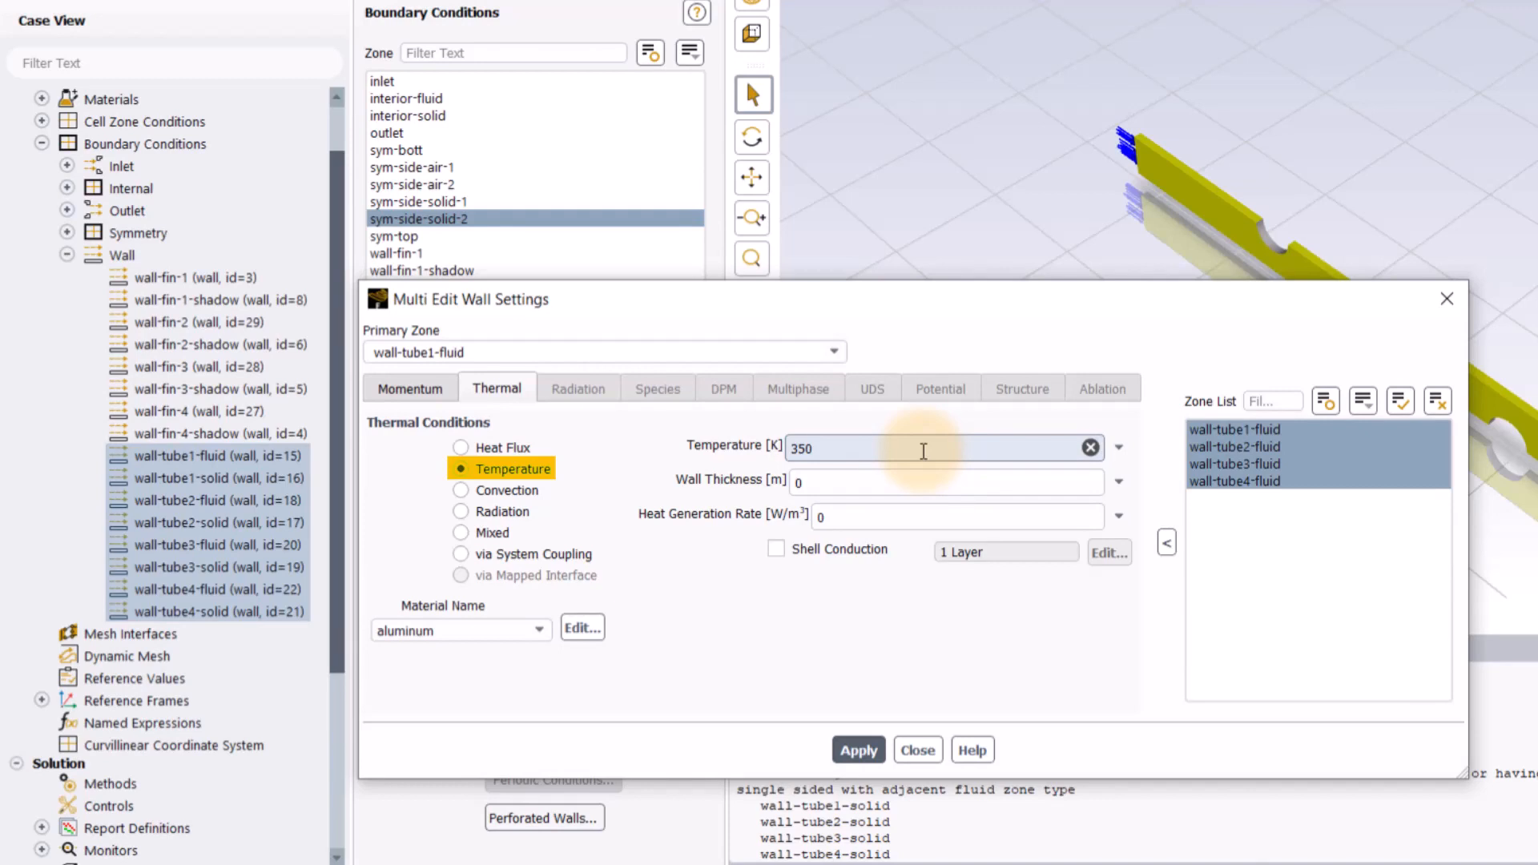
click(922, 448)
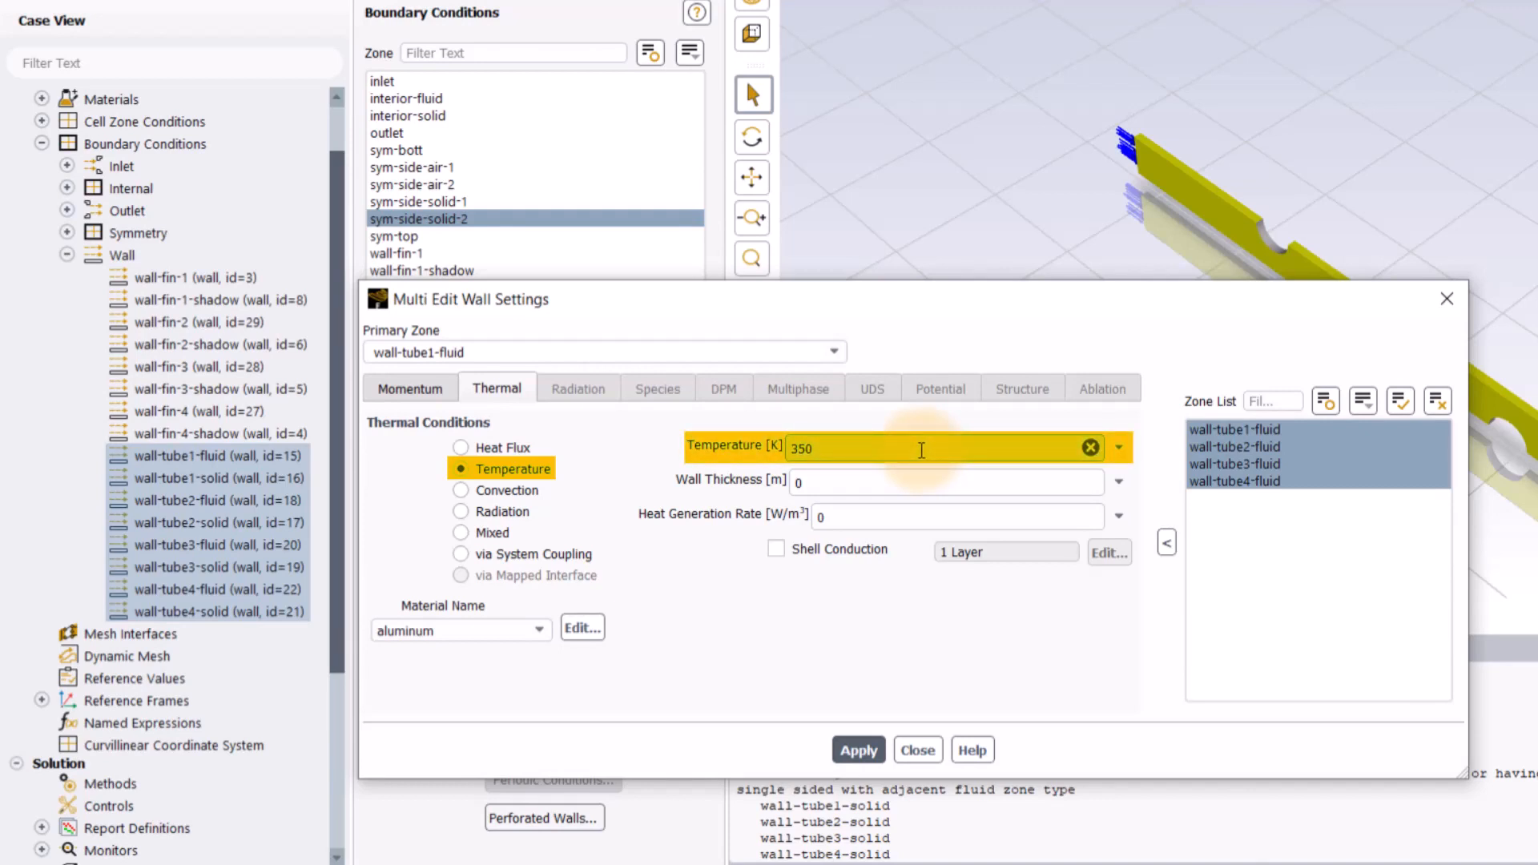
click(857, 749)
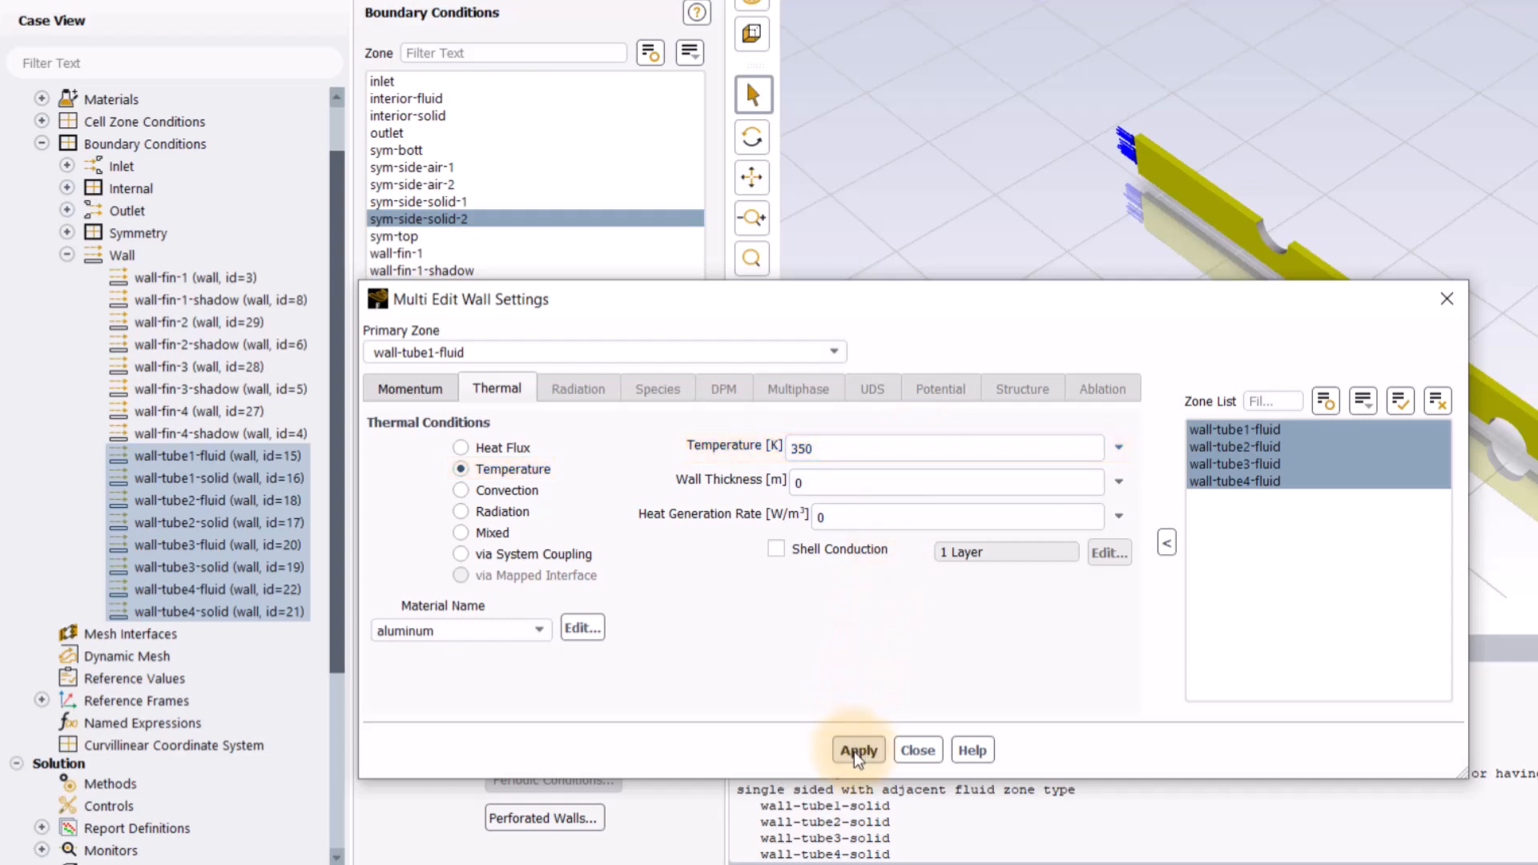
click(857, 749)
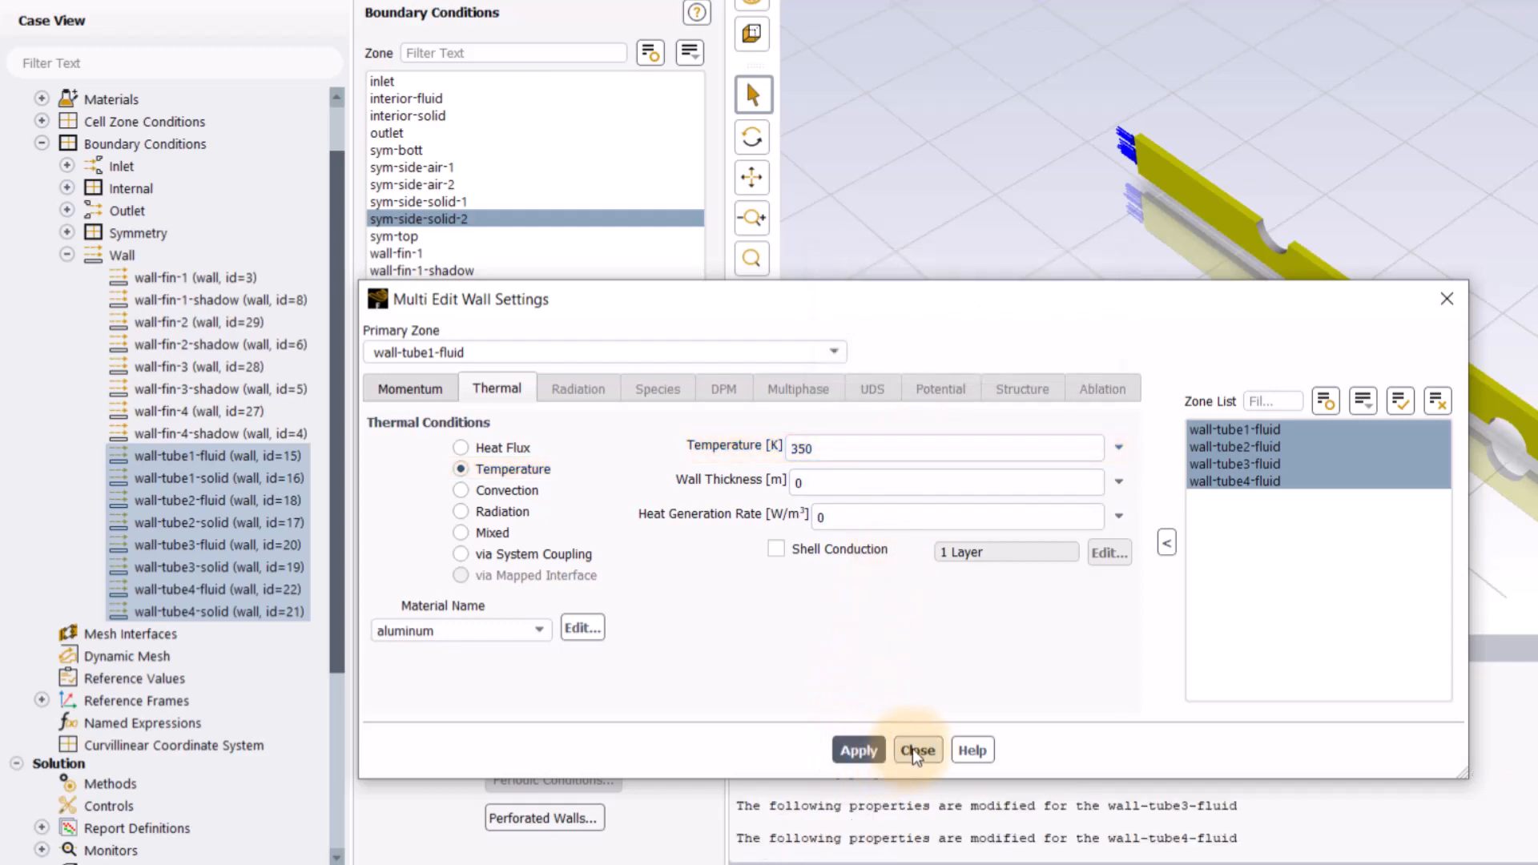
click(916, 750)
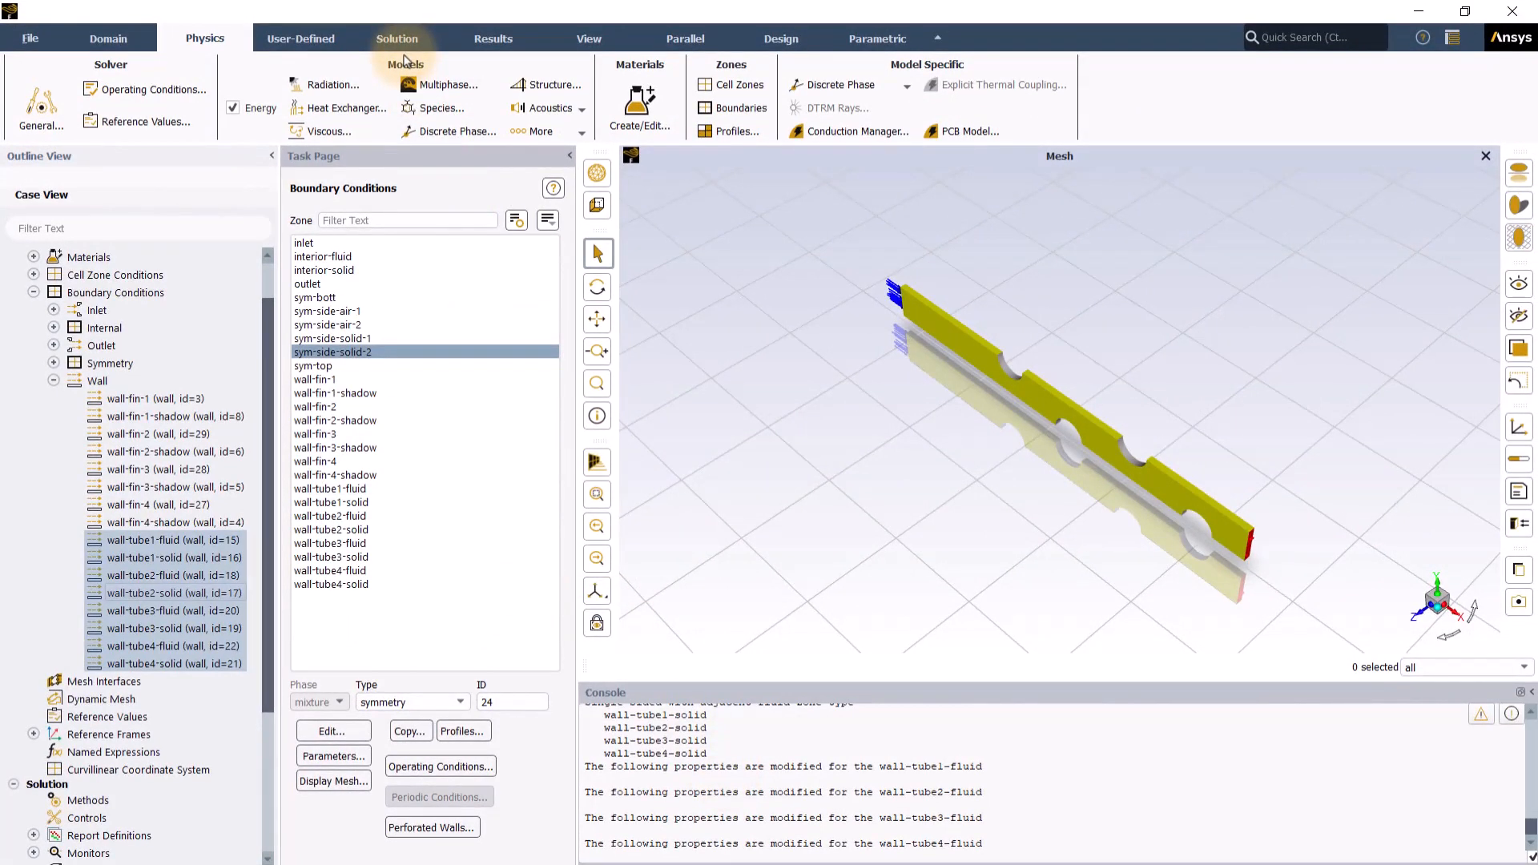
In Solution Methods, turn the pseudo time method off, keeping second-order upwind schemes.
click(398, 39)
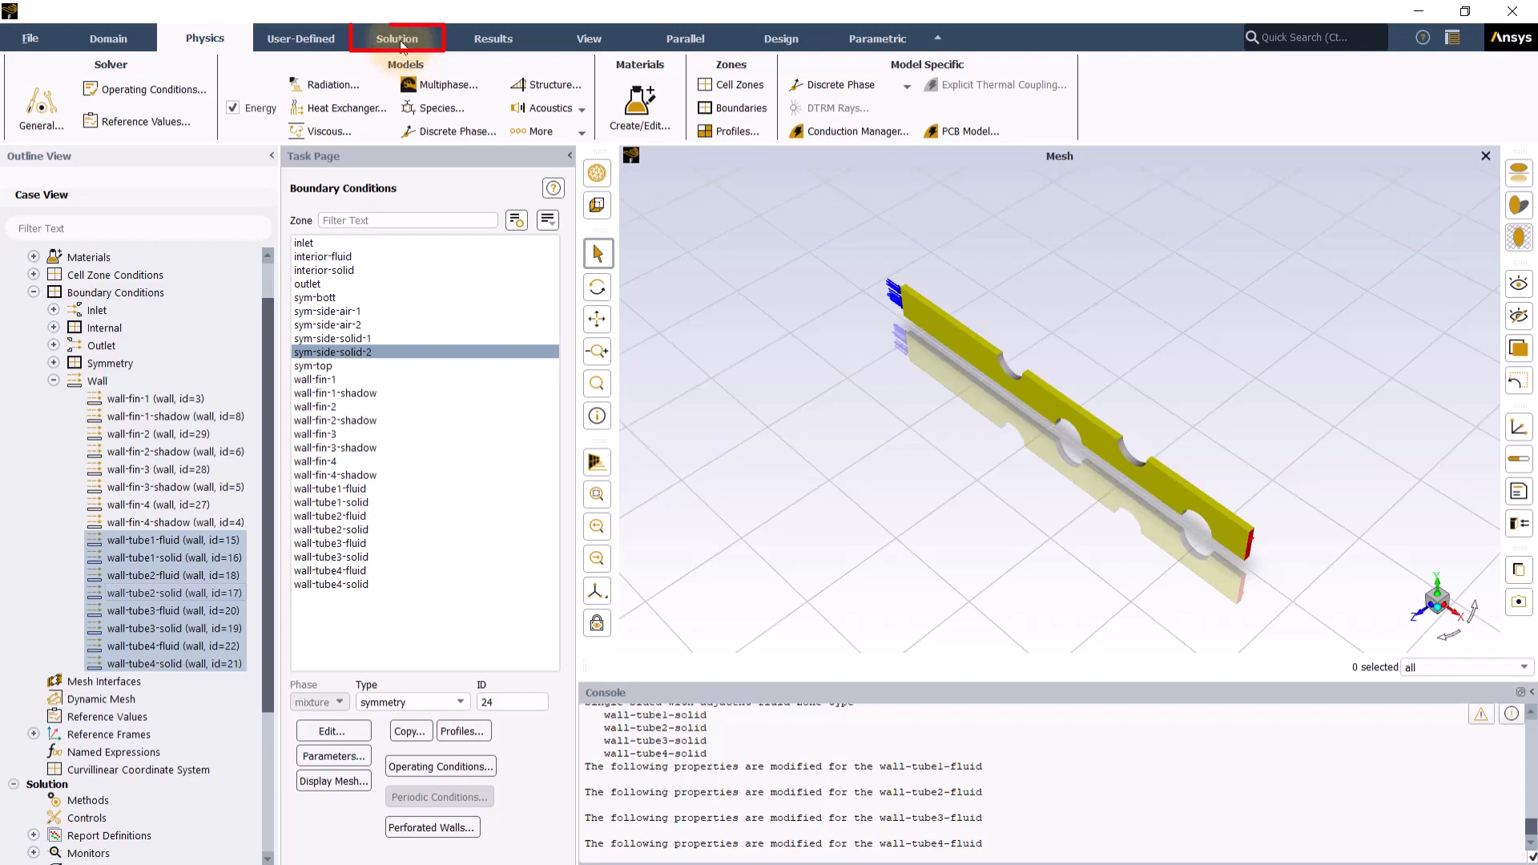
click(398, 38)
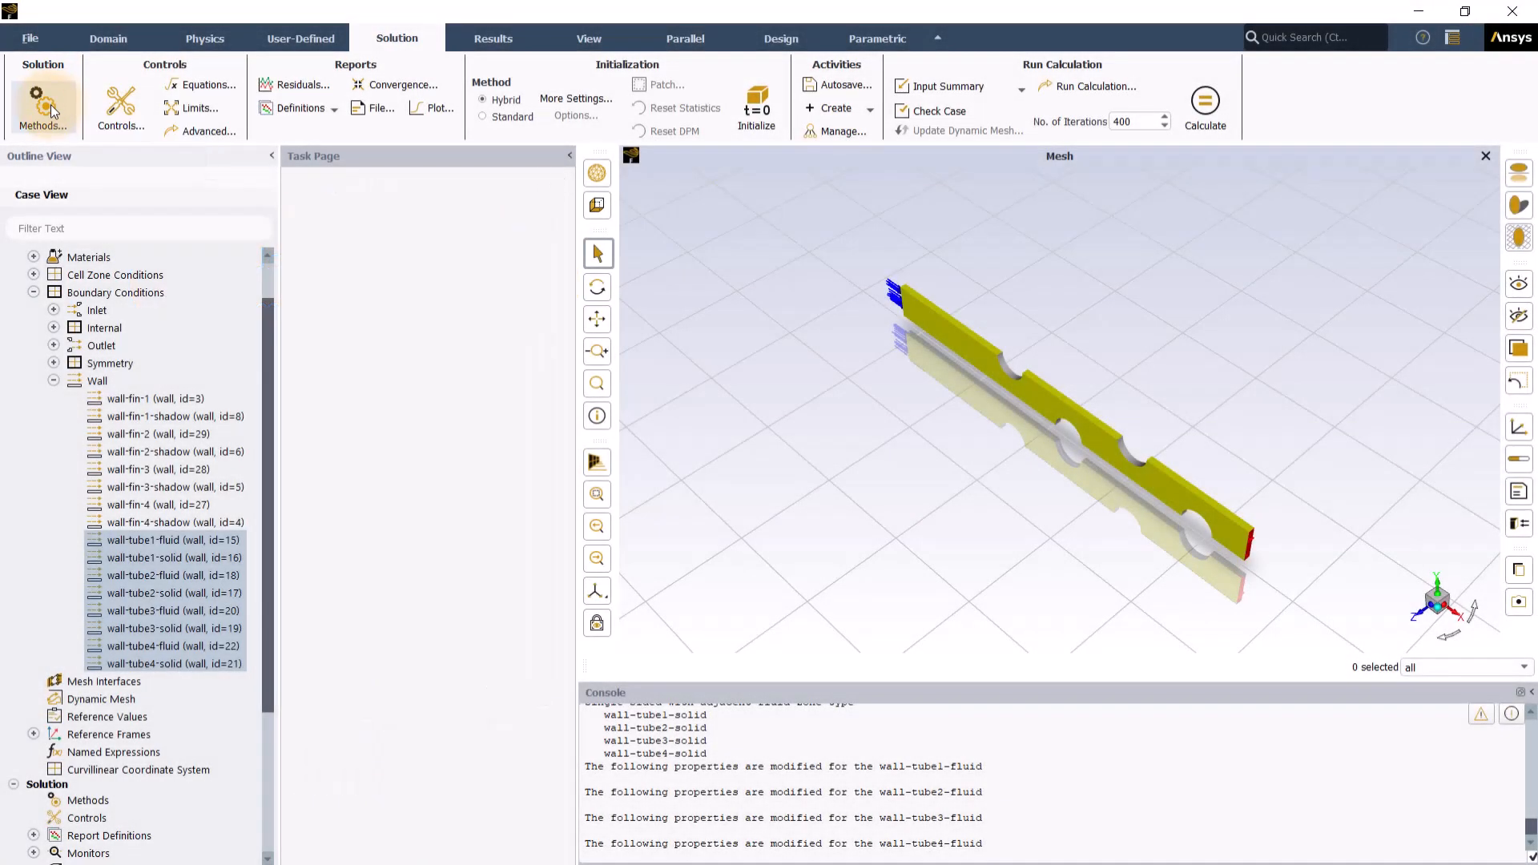
click(41, 102)
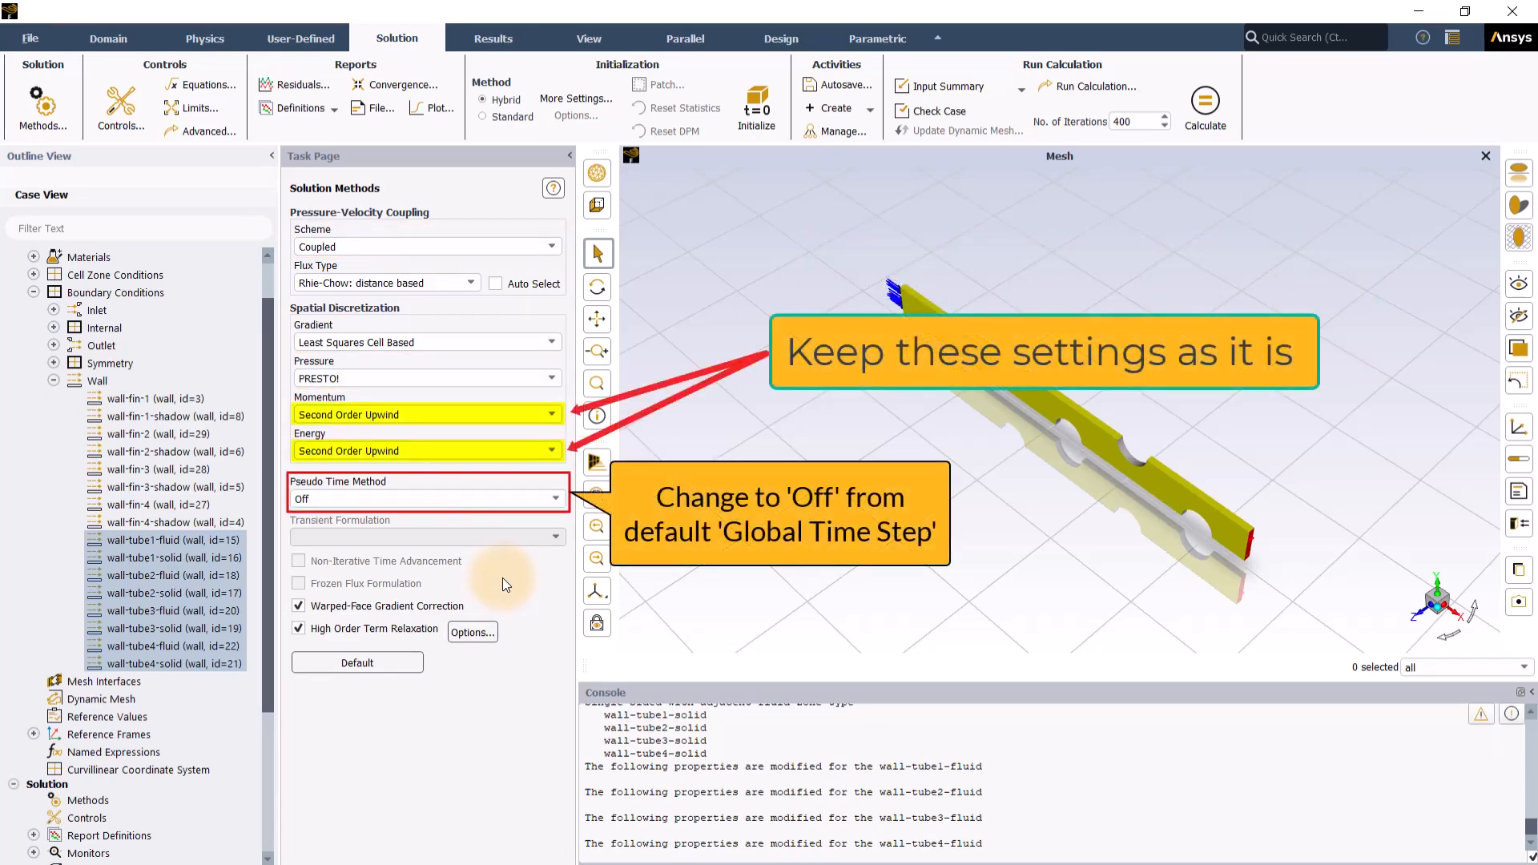
mouse_move(498, 426)
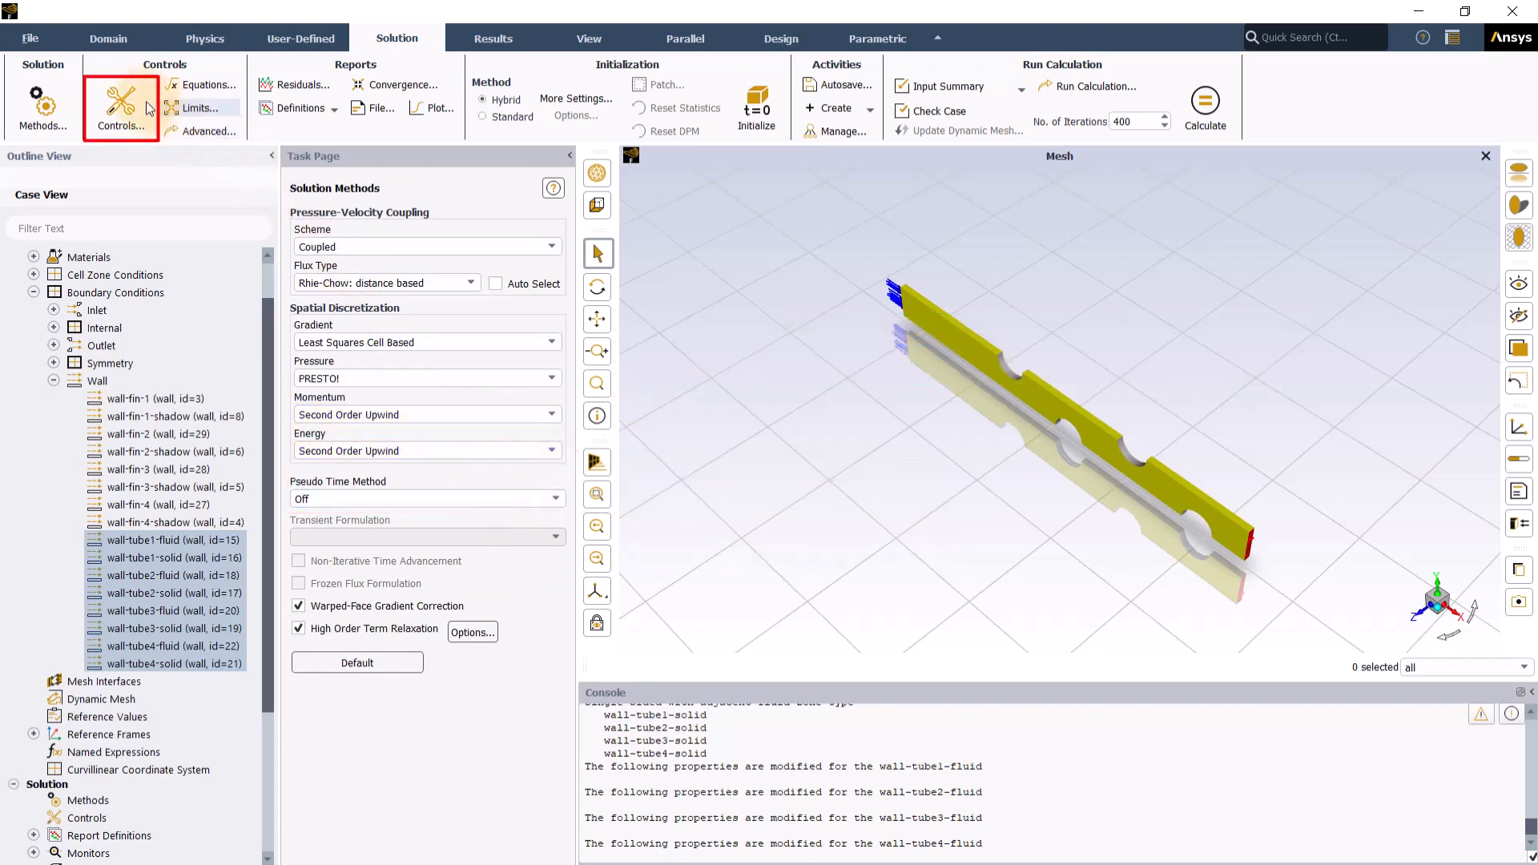
mouse_move(120, 105)
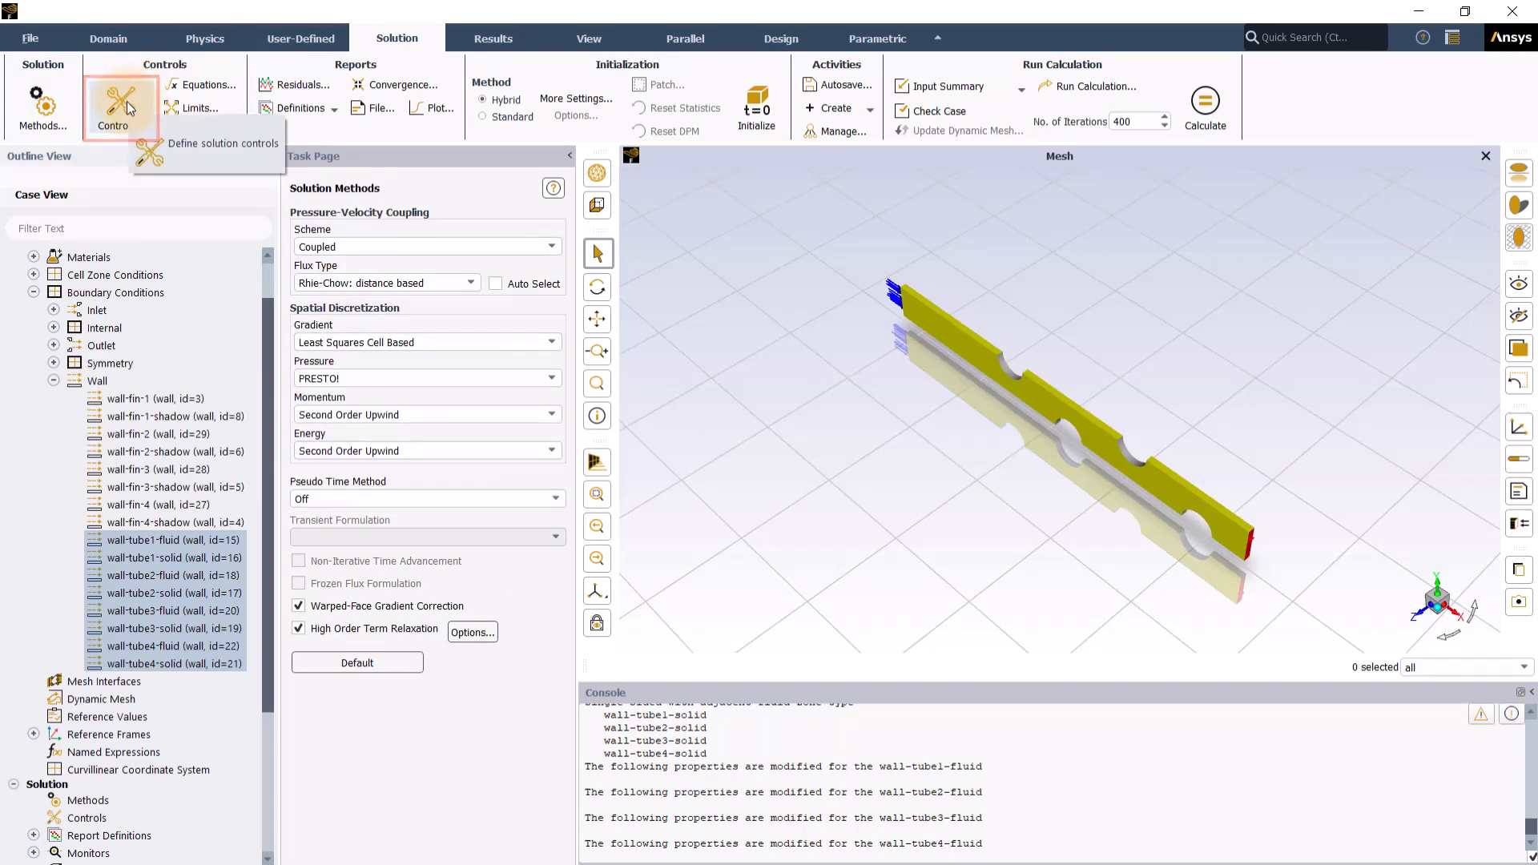
Show the Solution Controls with flow Courant number 200 and 0.5 relaxation factors.
click(112, 107)
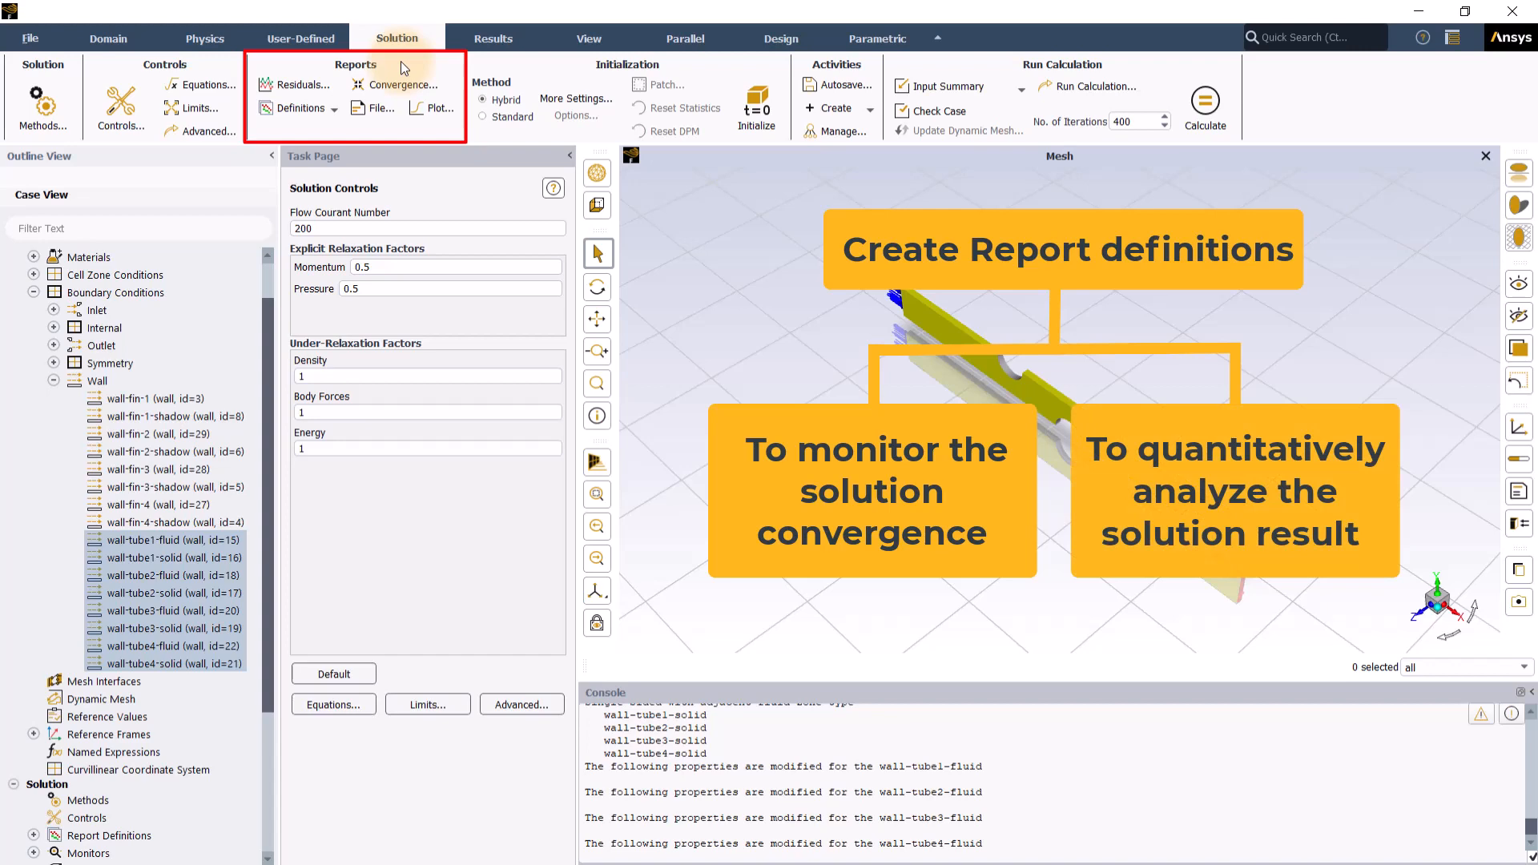
Define report-temperature as the mass-weighted average Static Temperature on the outlet.
click(301, 107)
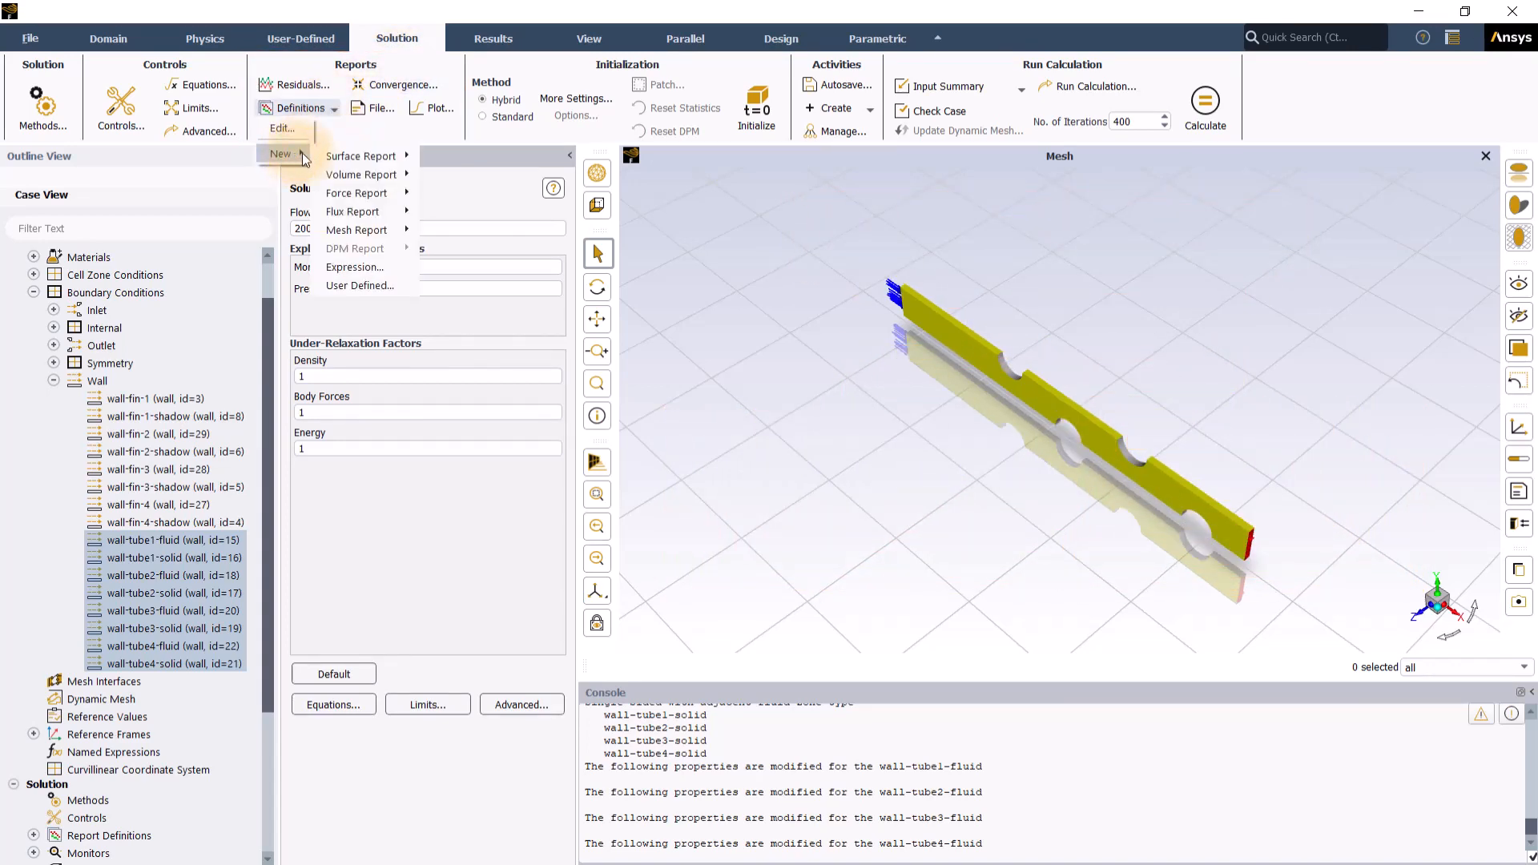
click(361, 155)
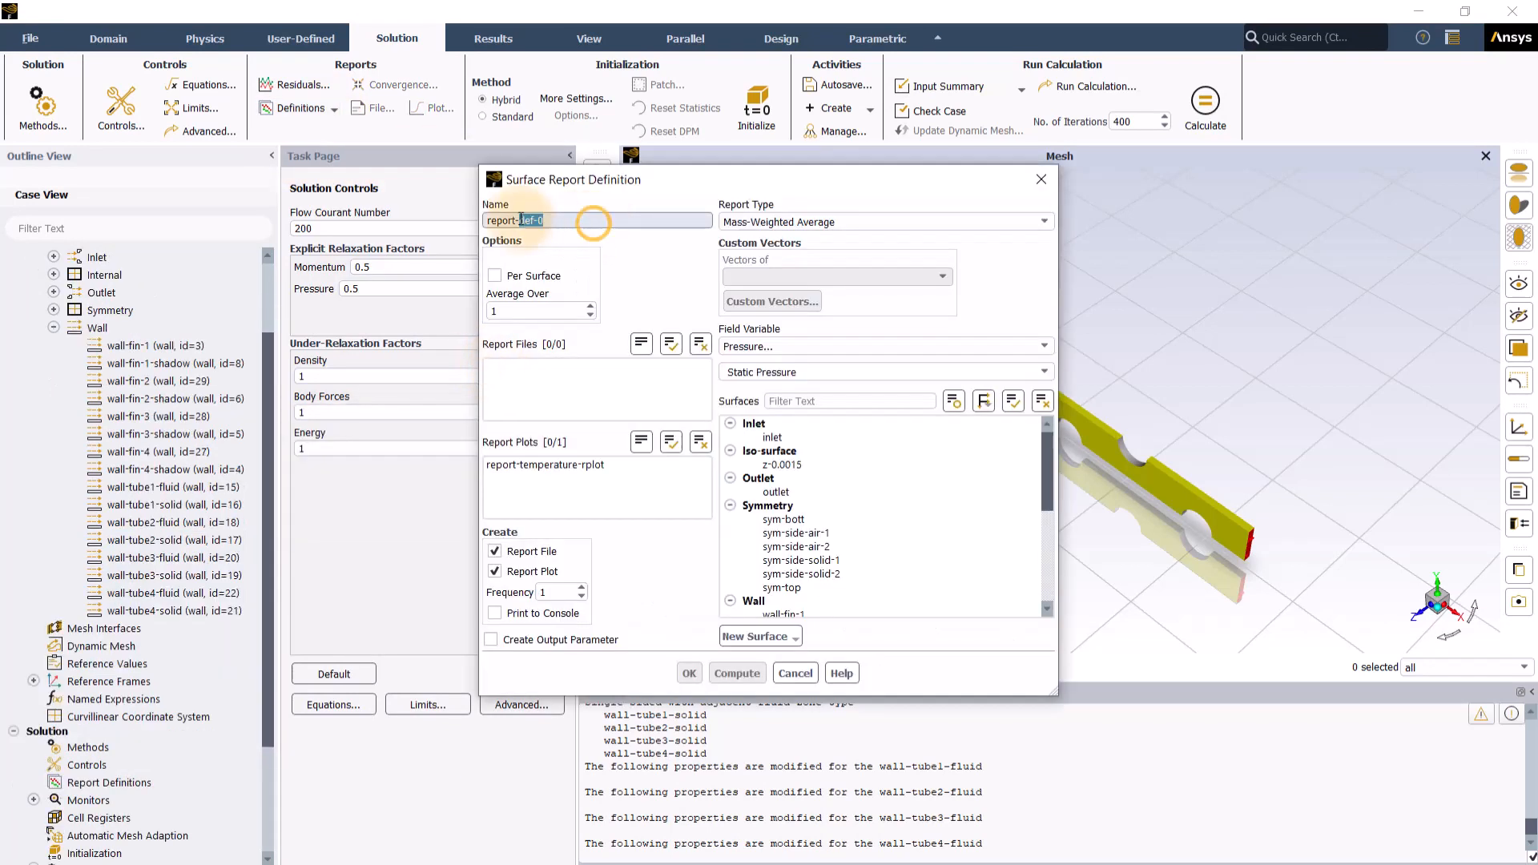
text(report-temperature)
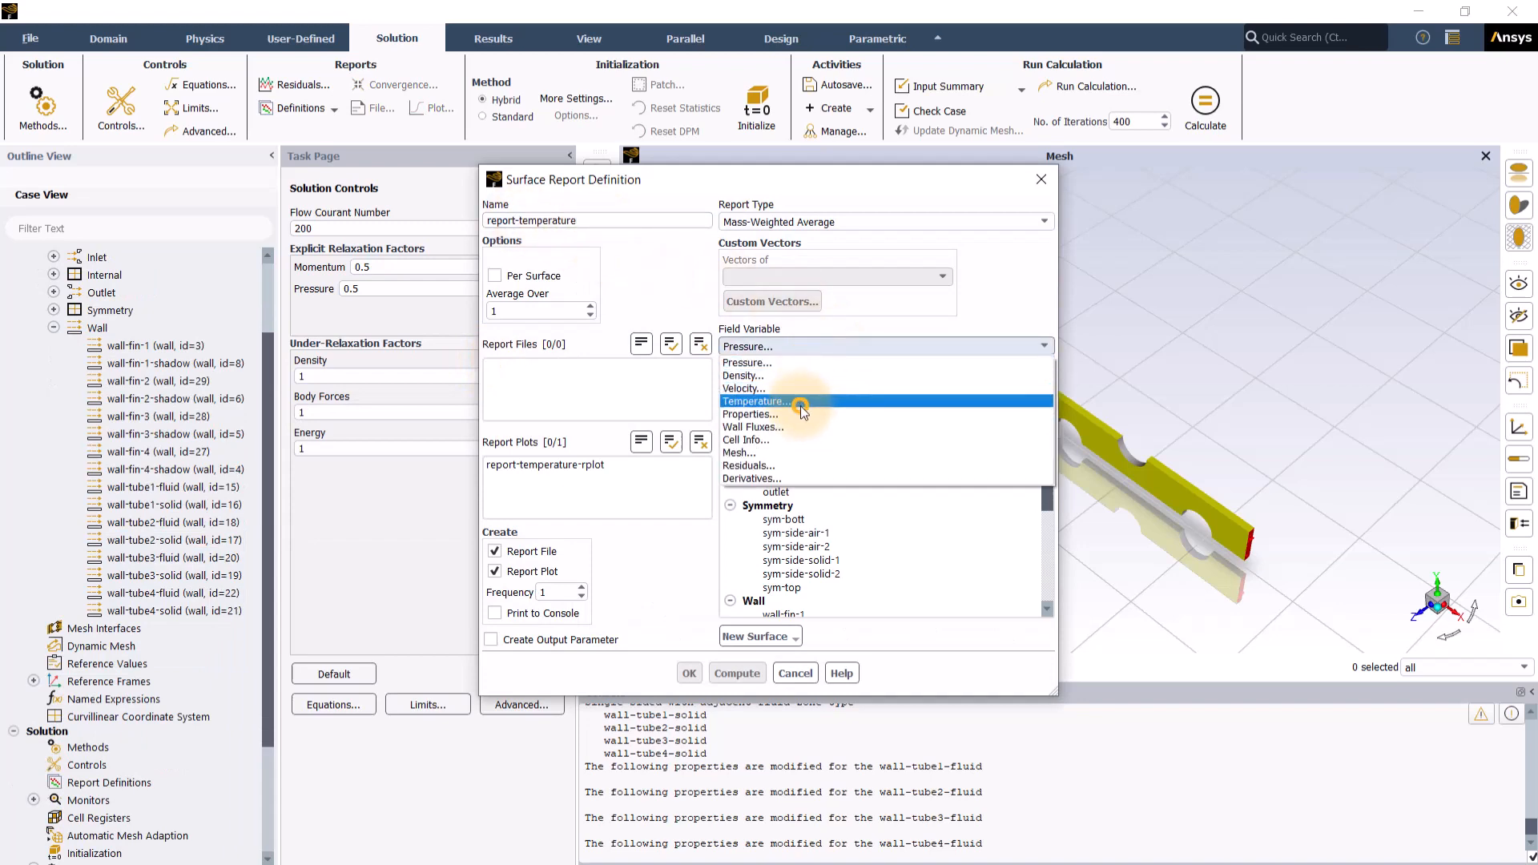
click(754, 400)
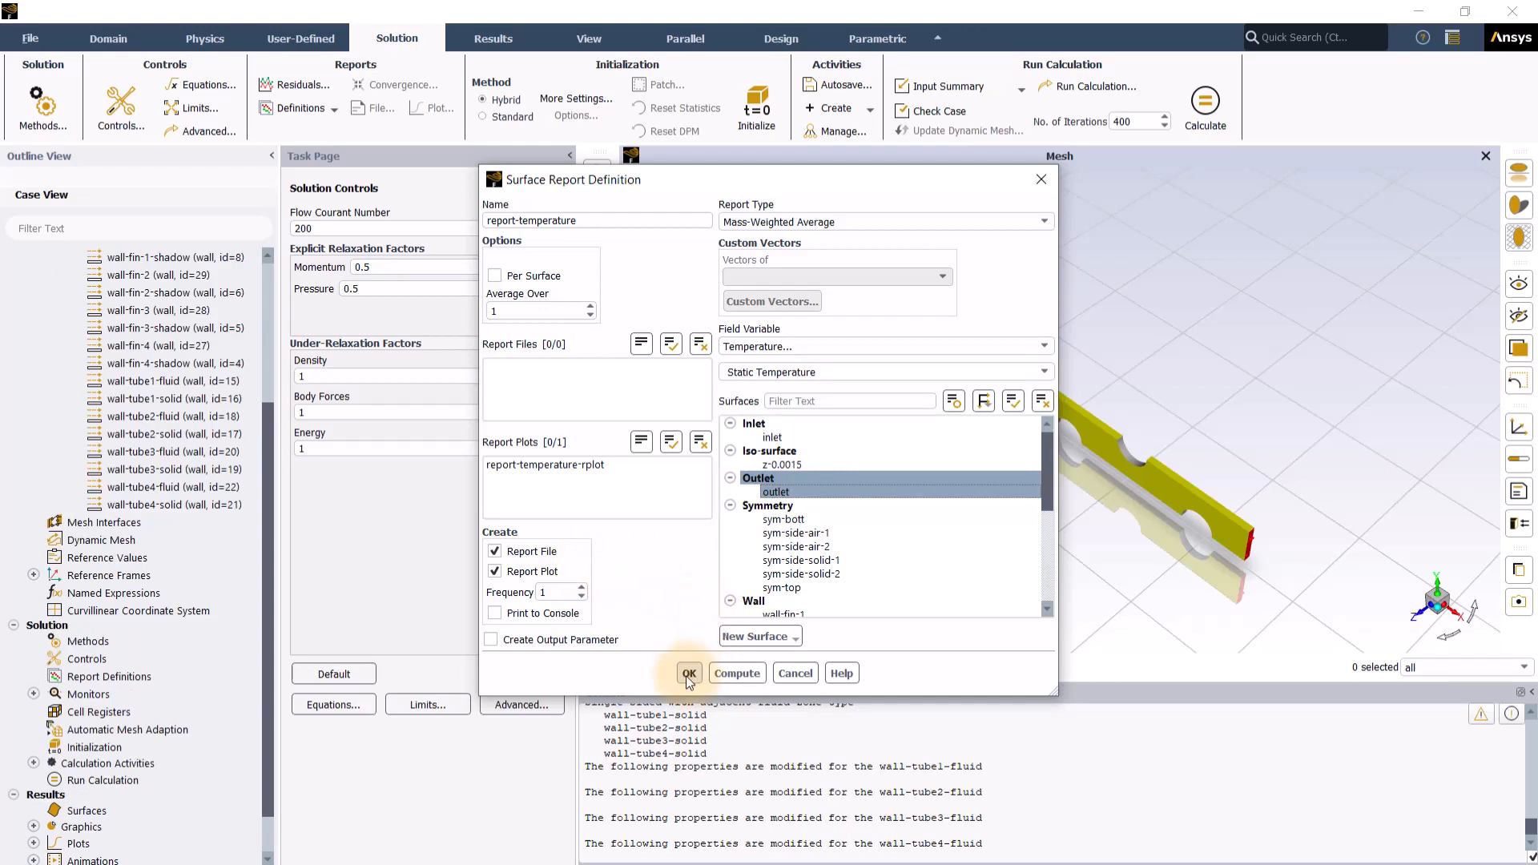
click(688, 671)
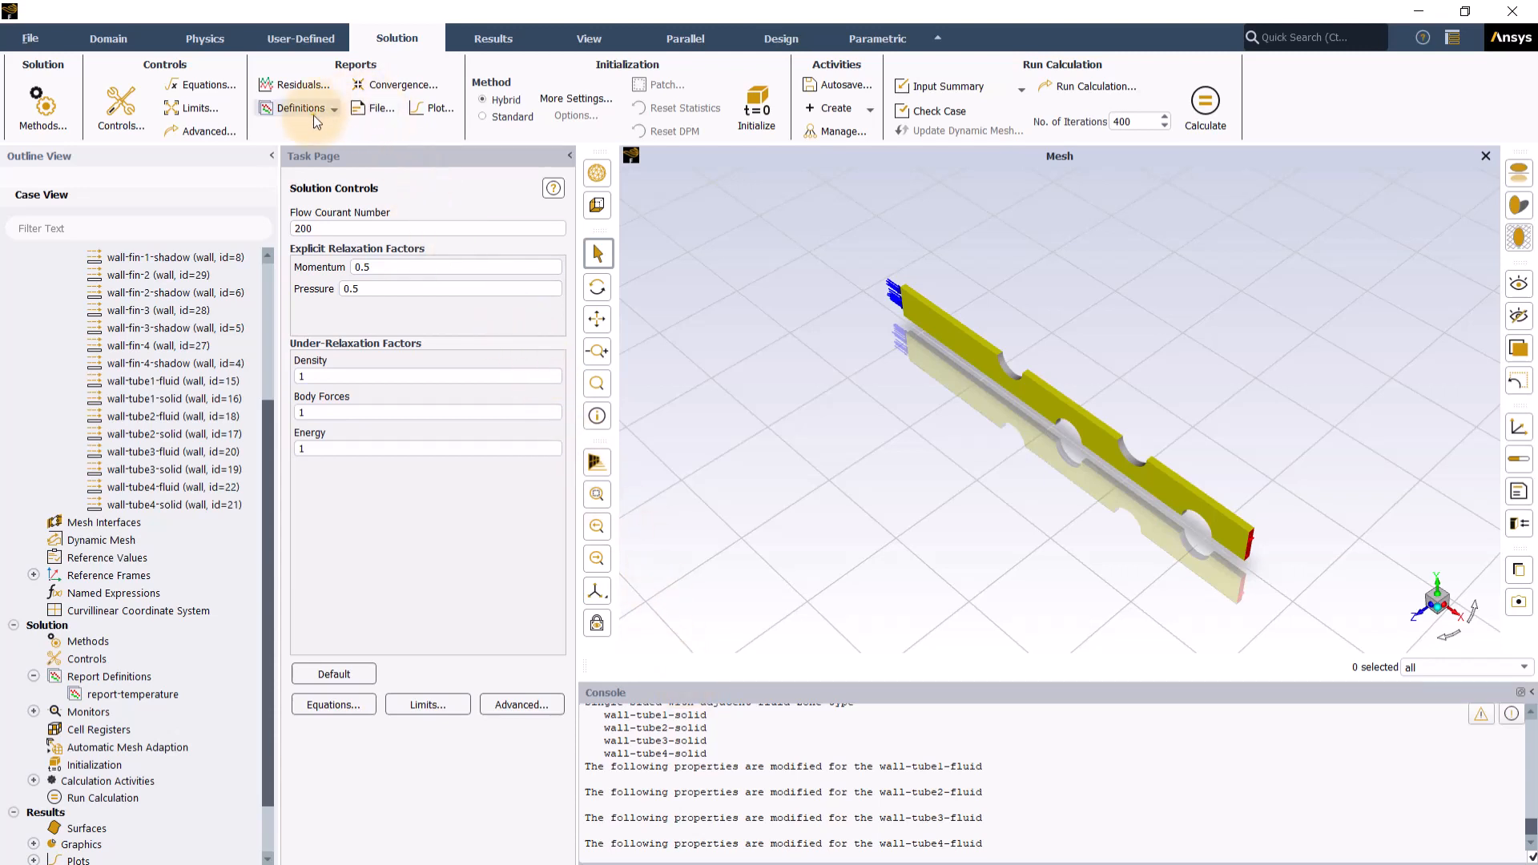
Define a vertex-maximum Static Temperature report on the inlet.
click(301, 107)
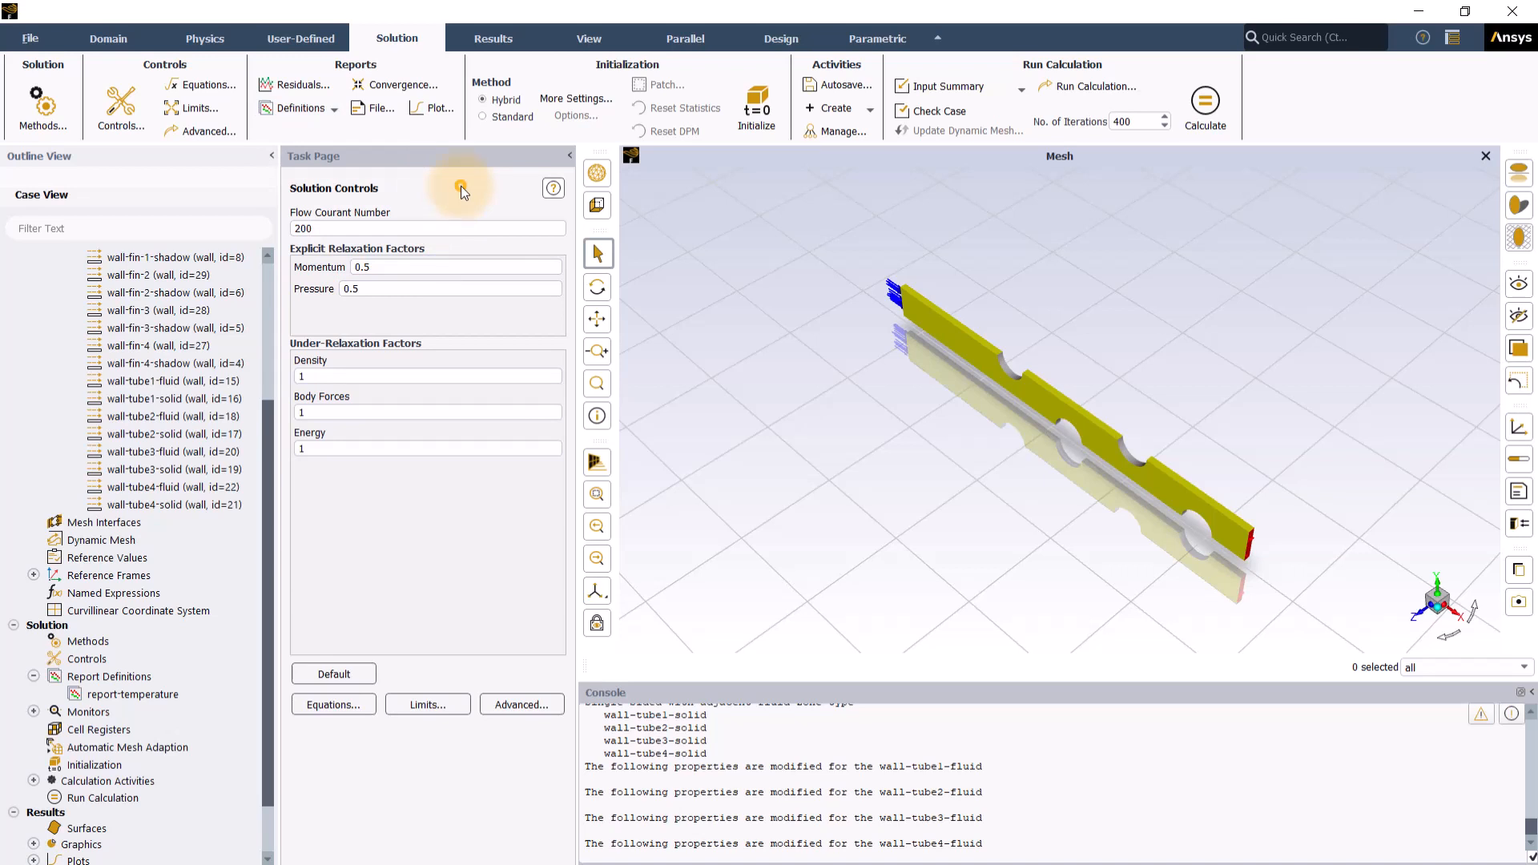
click(298, 107)
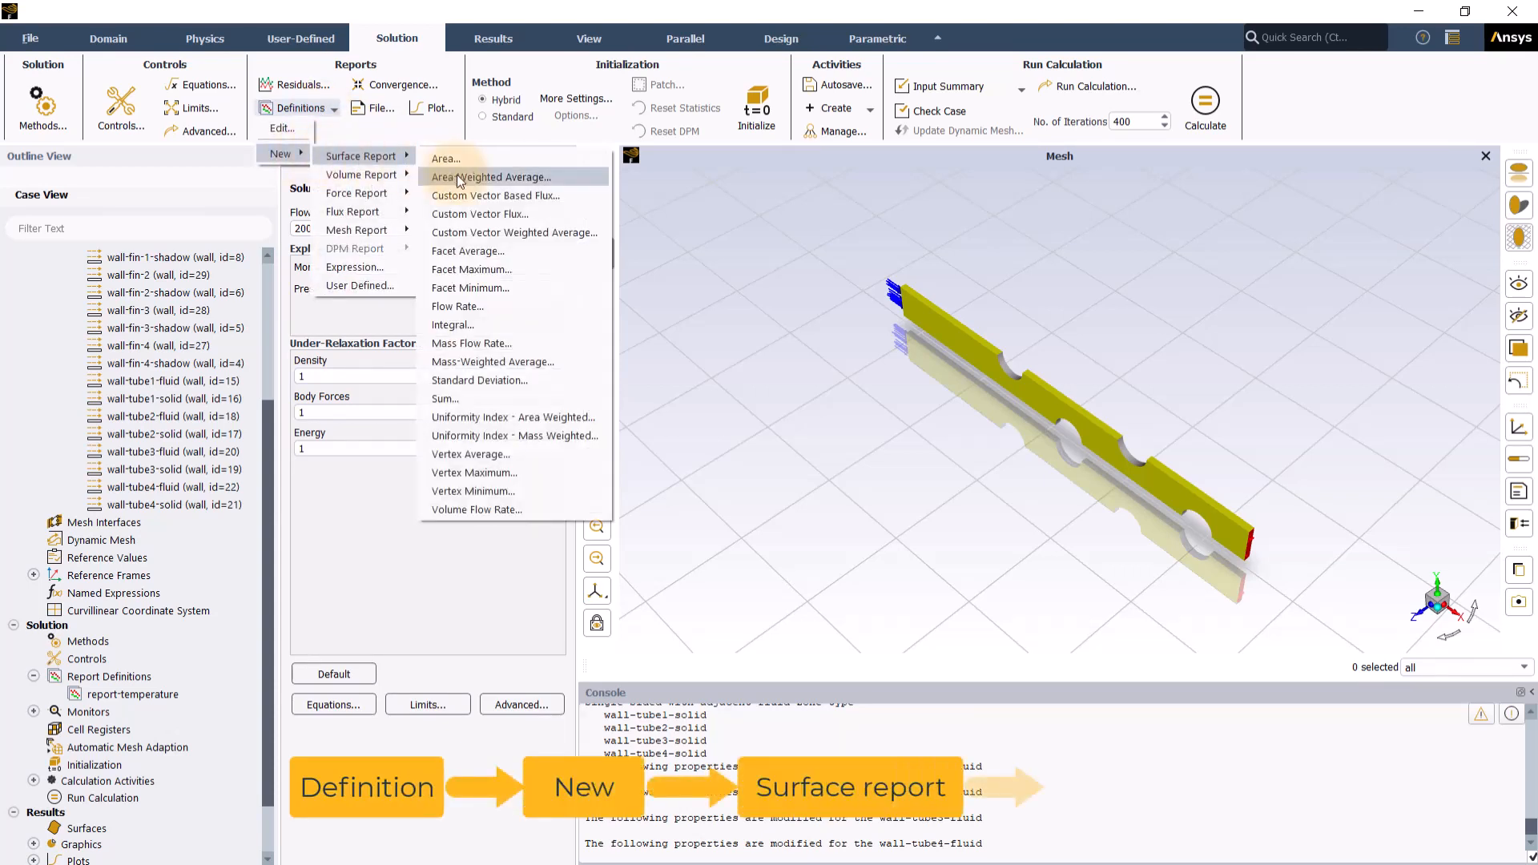
click(494, 176)
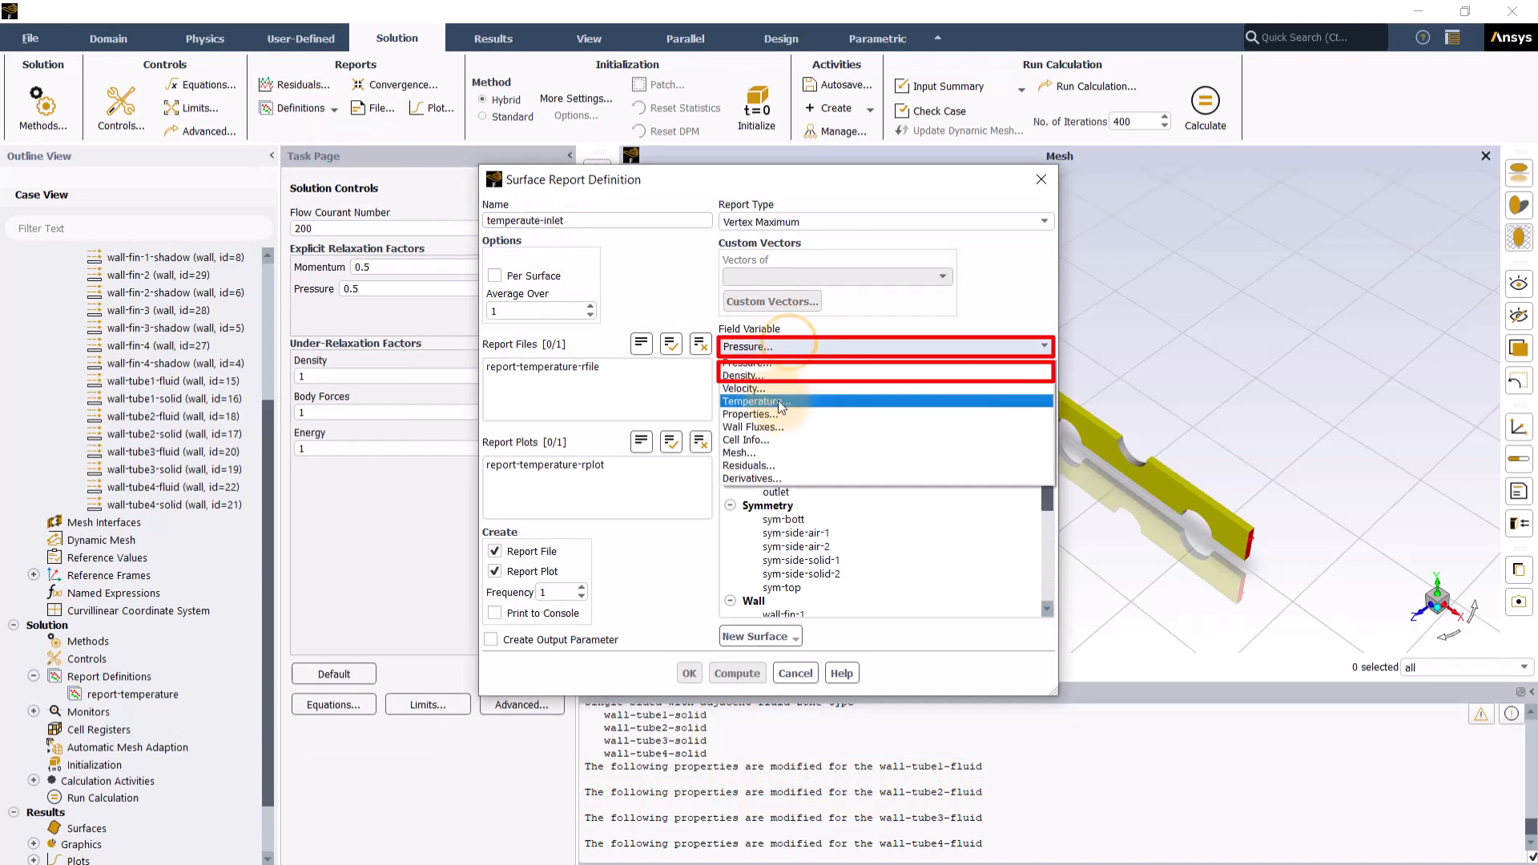
click(754, 400)
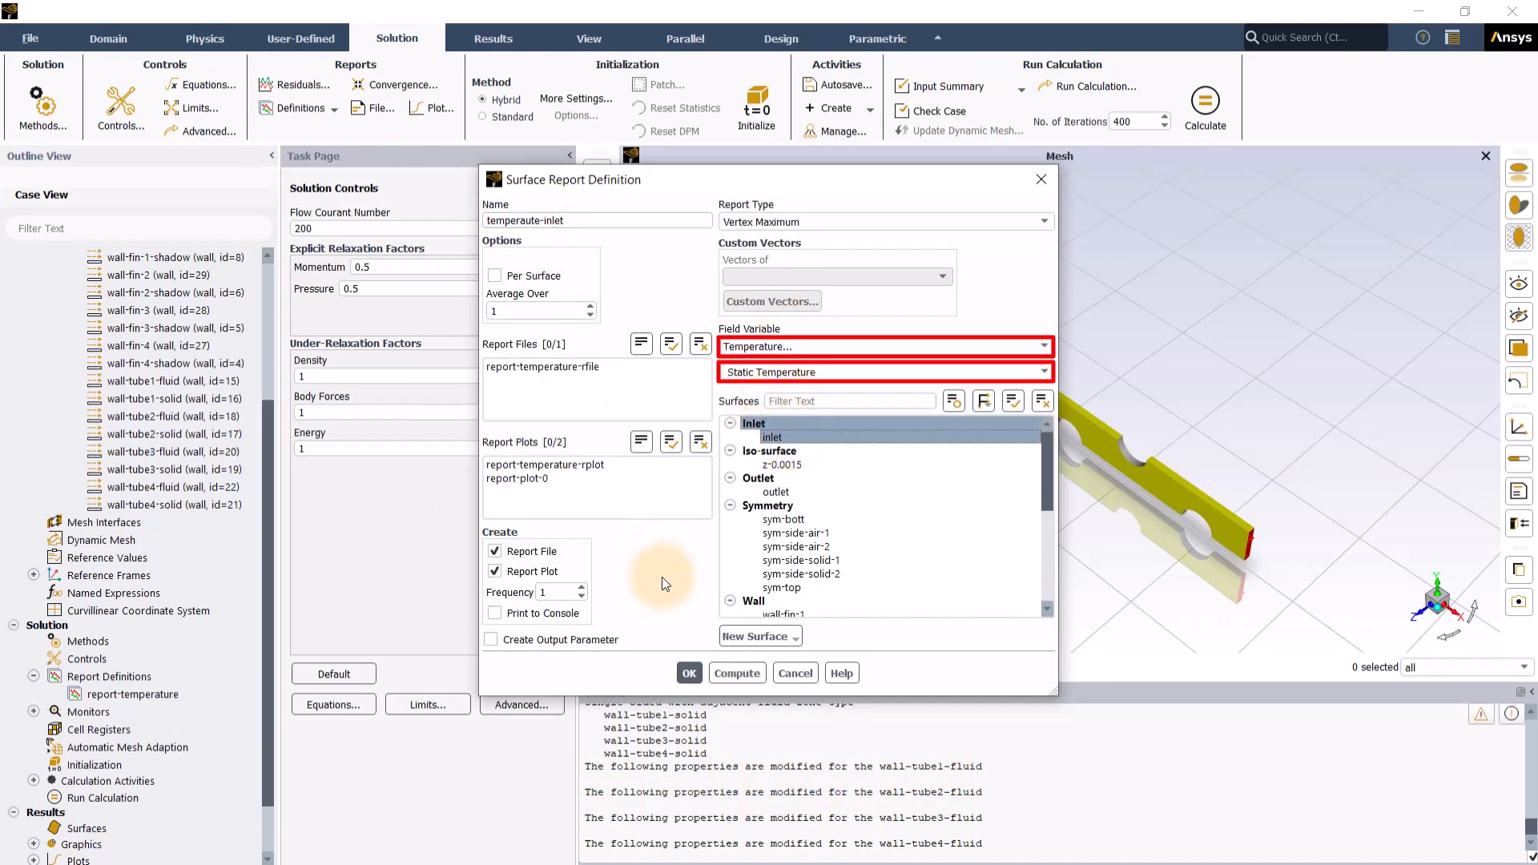
click(689, 671)
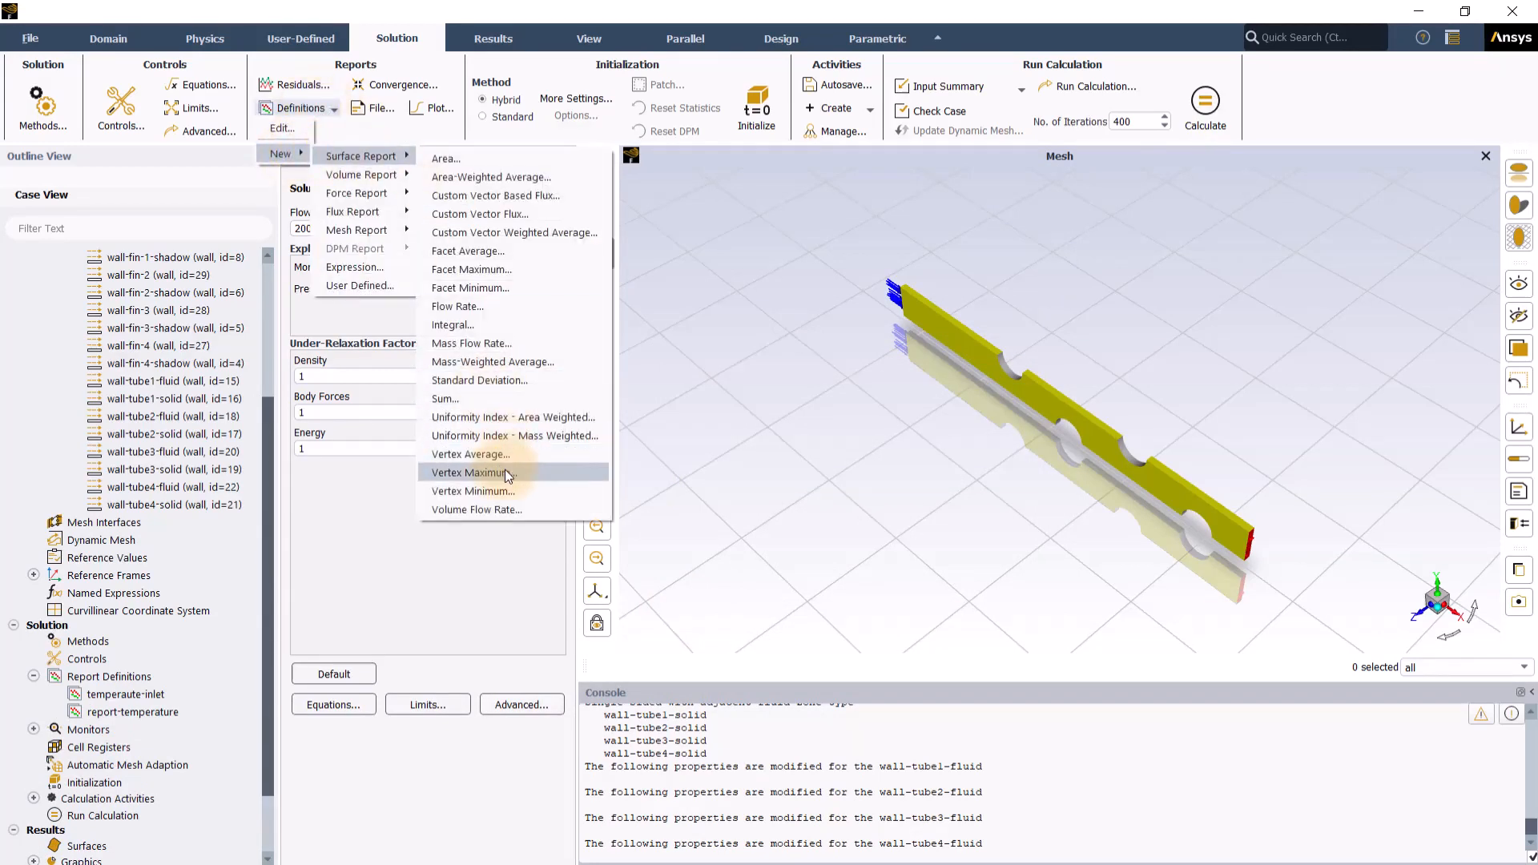
Define a second vertex-maximum Static Temperature report named temperature-outlet on the outlet.
click(473, 472)
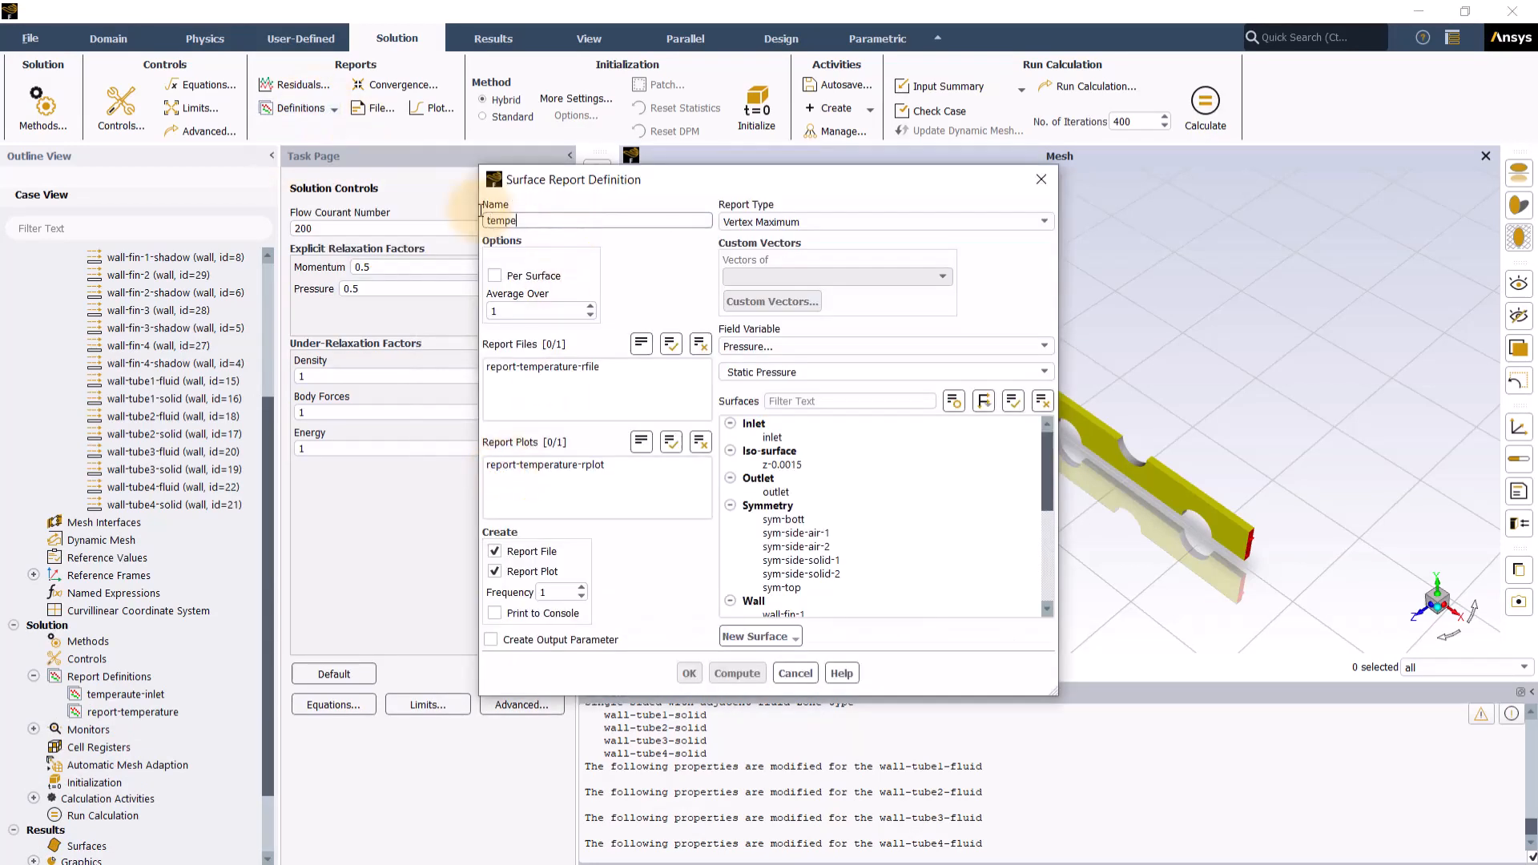
text(temperature-outlet)
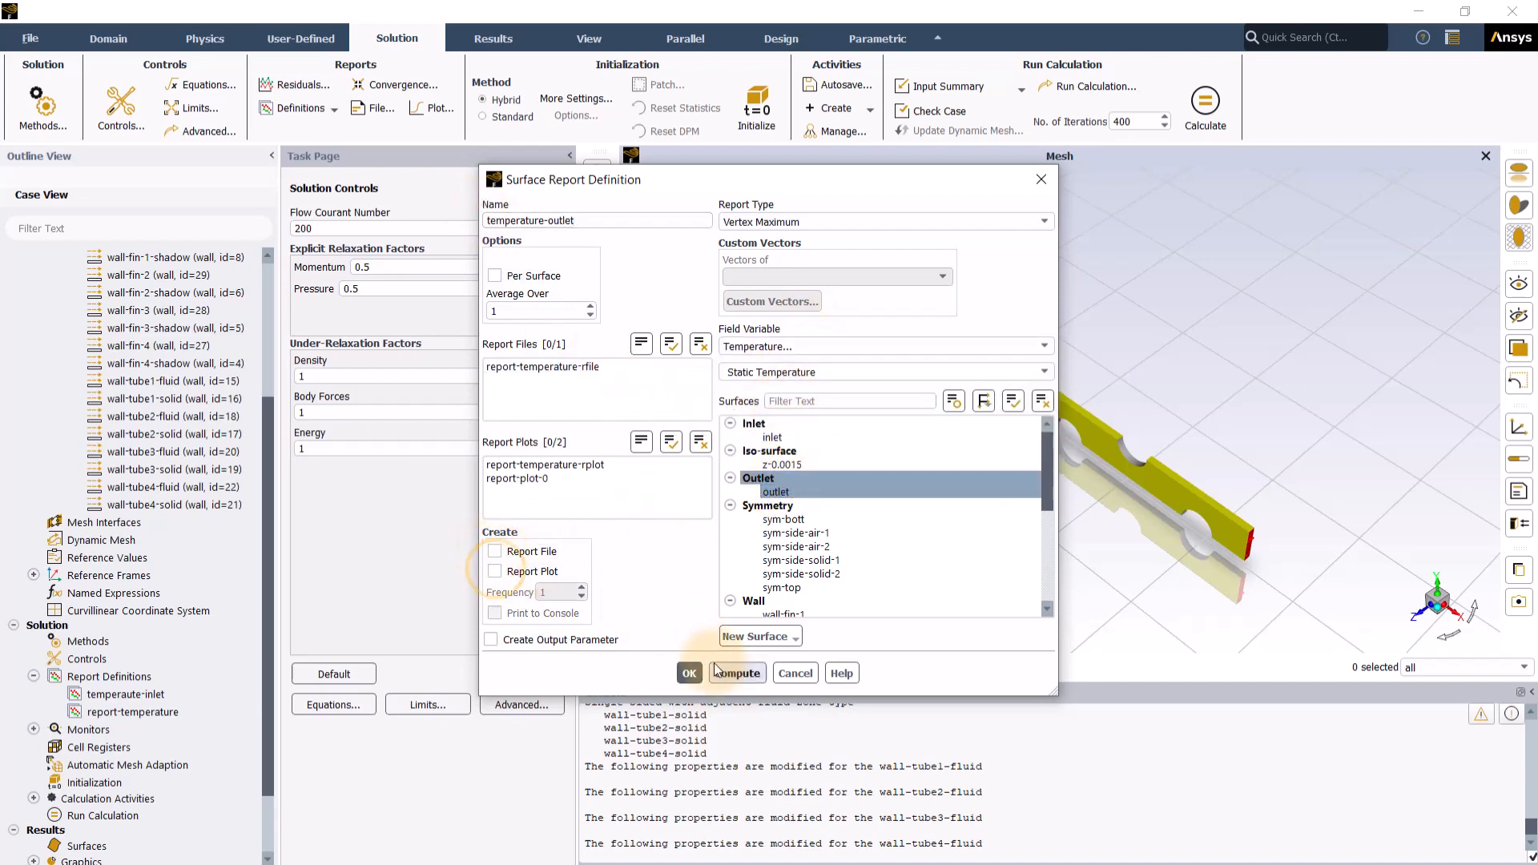
click(689, 673)
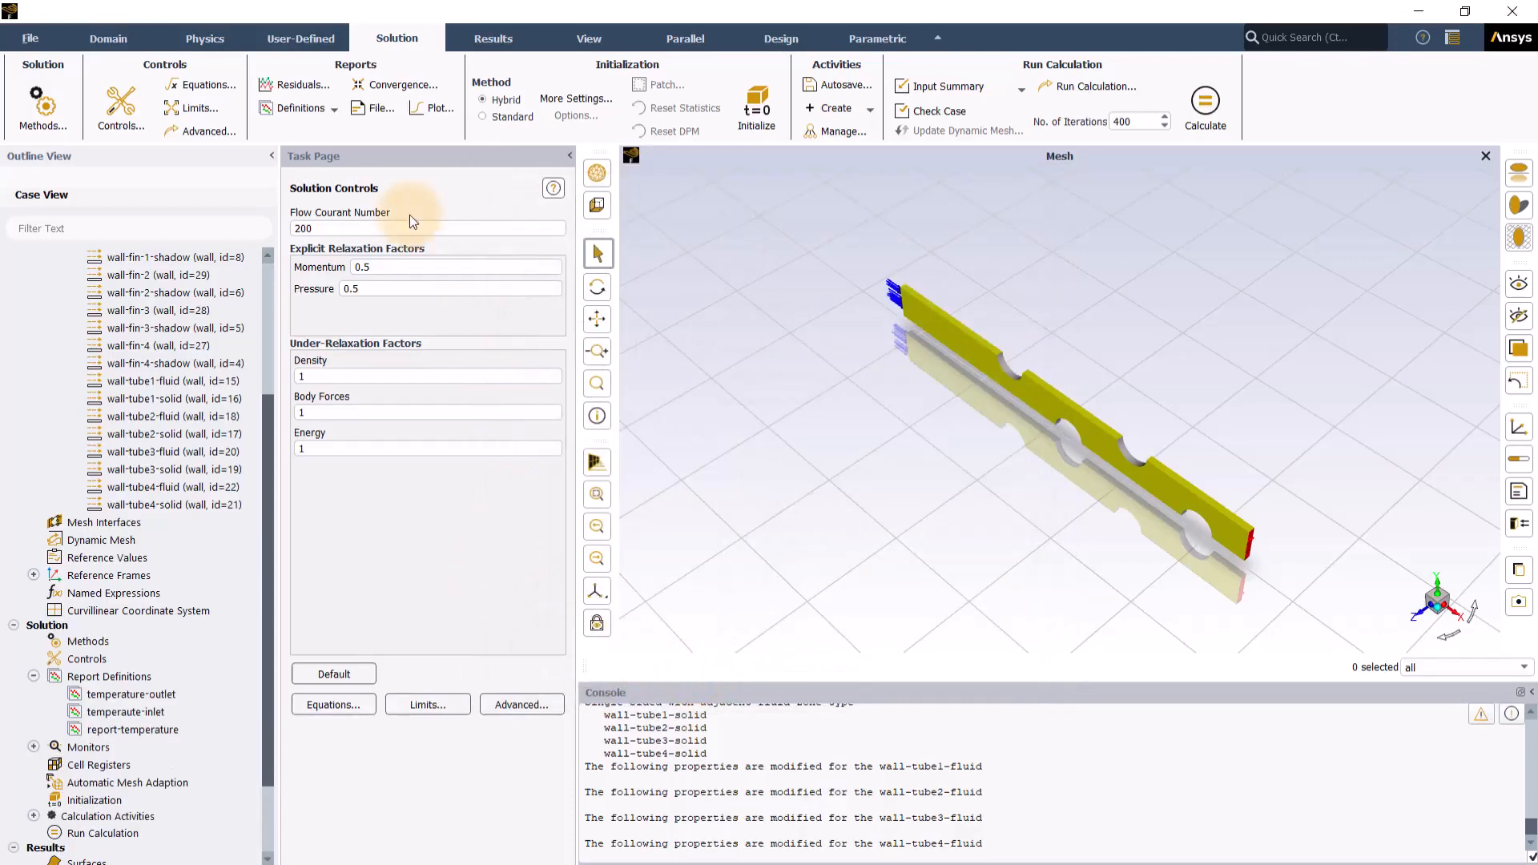
Define the temperature-diff expression report as temperature-outlet minus the inlet temperature report.
click(300, 107)
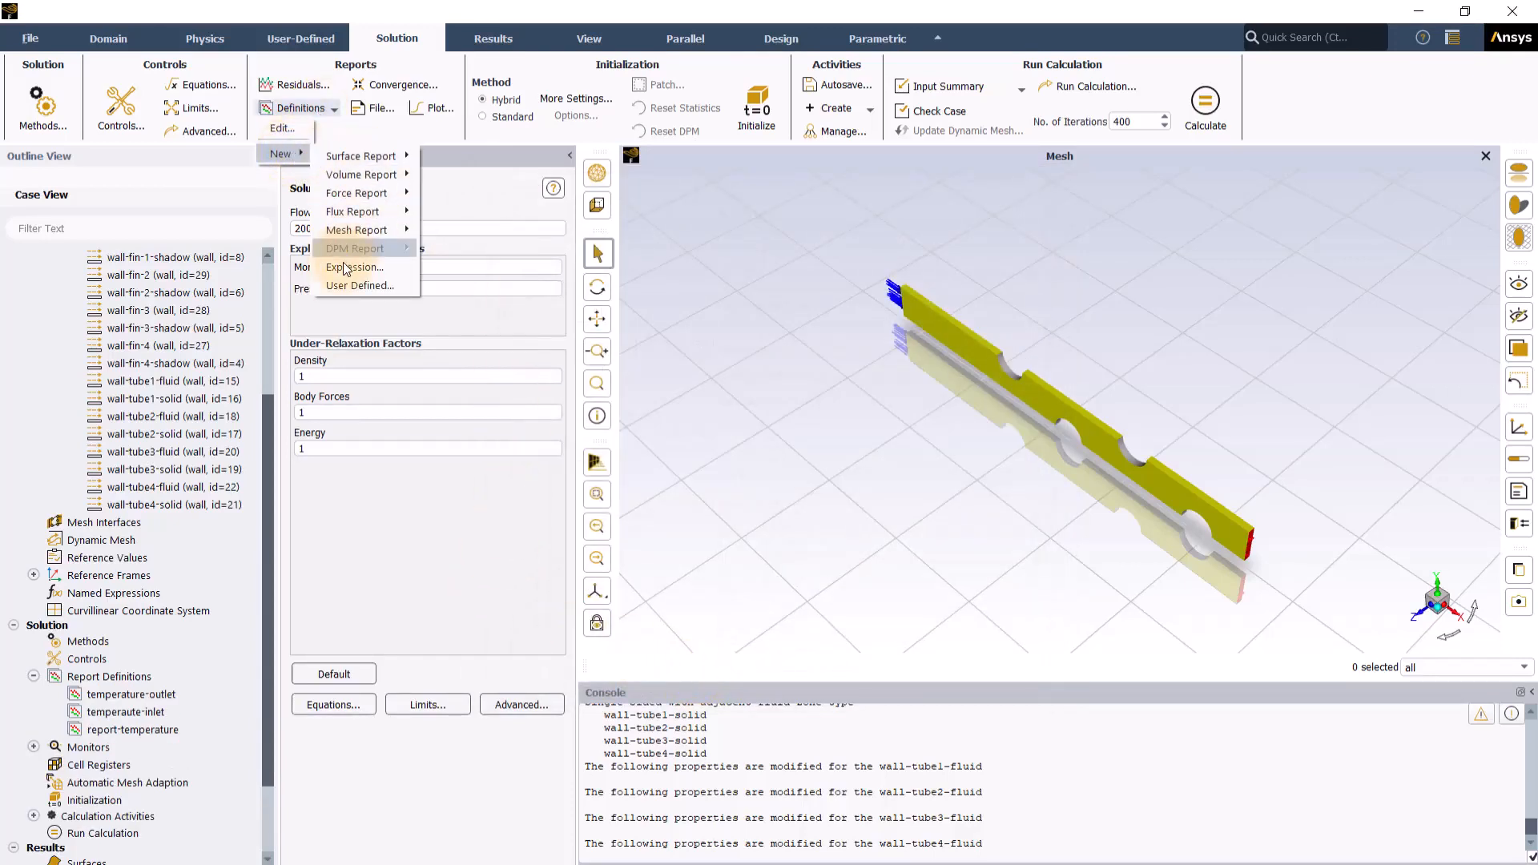
click(352, 267)
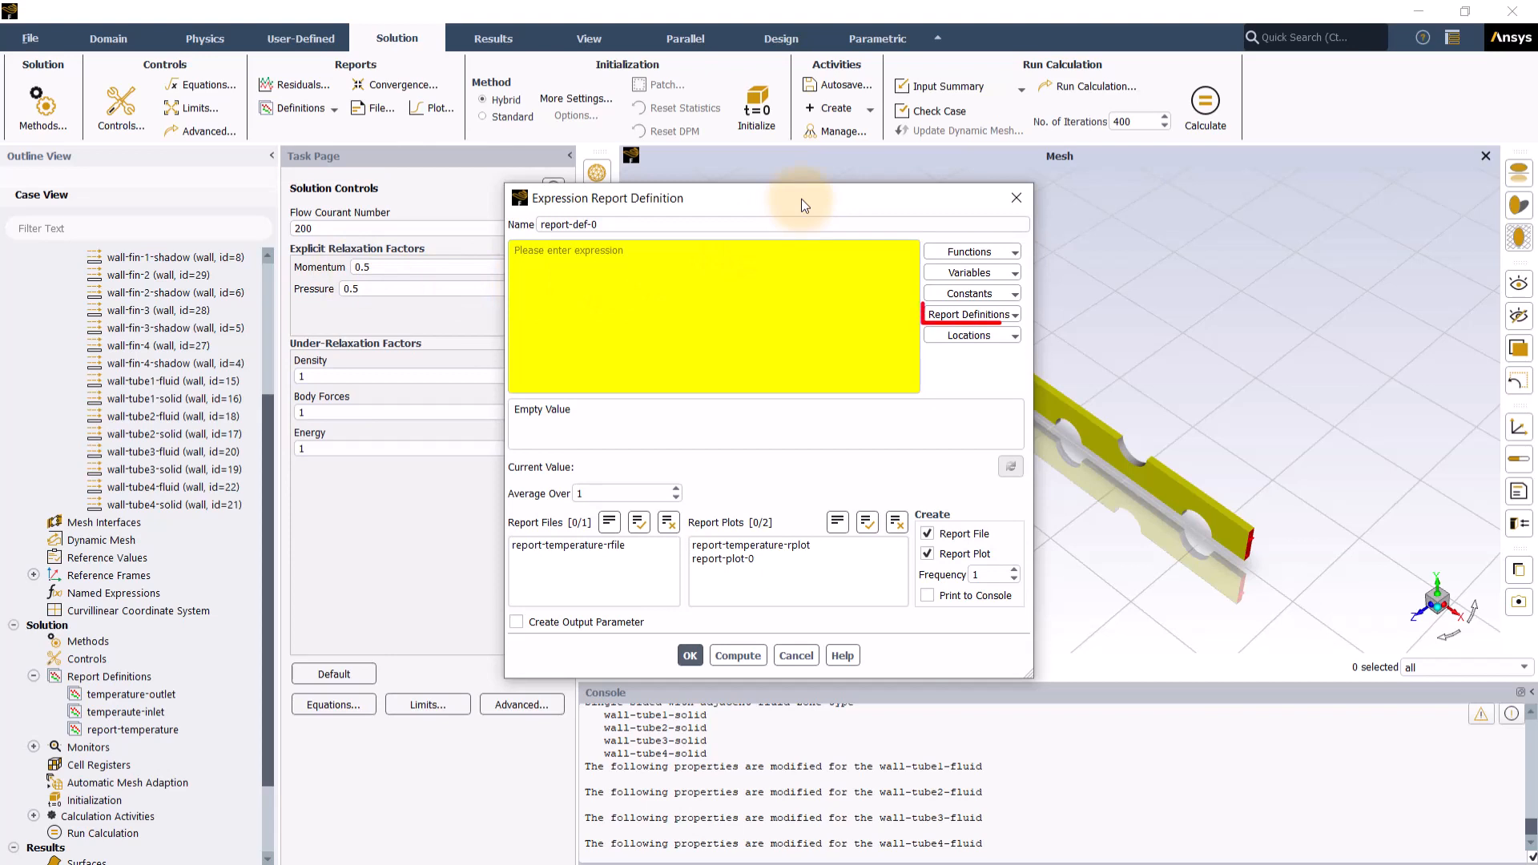
click(969, 314)
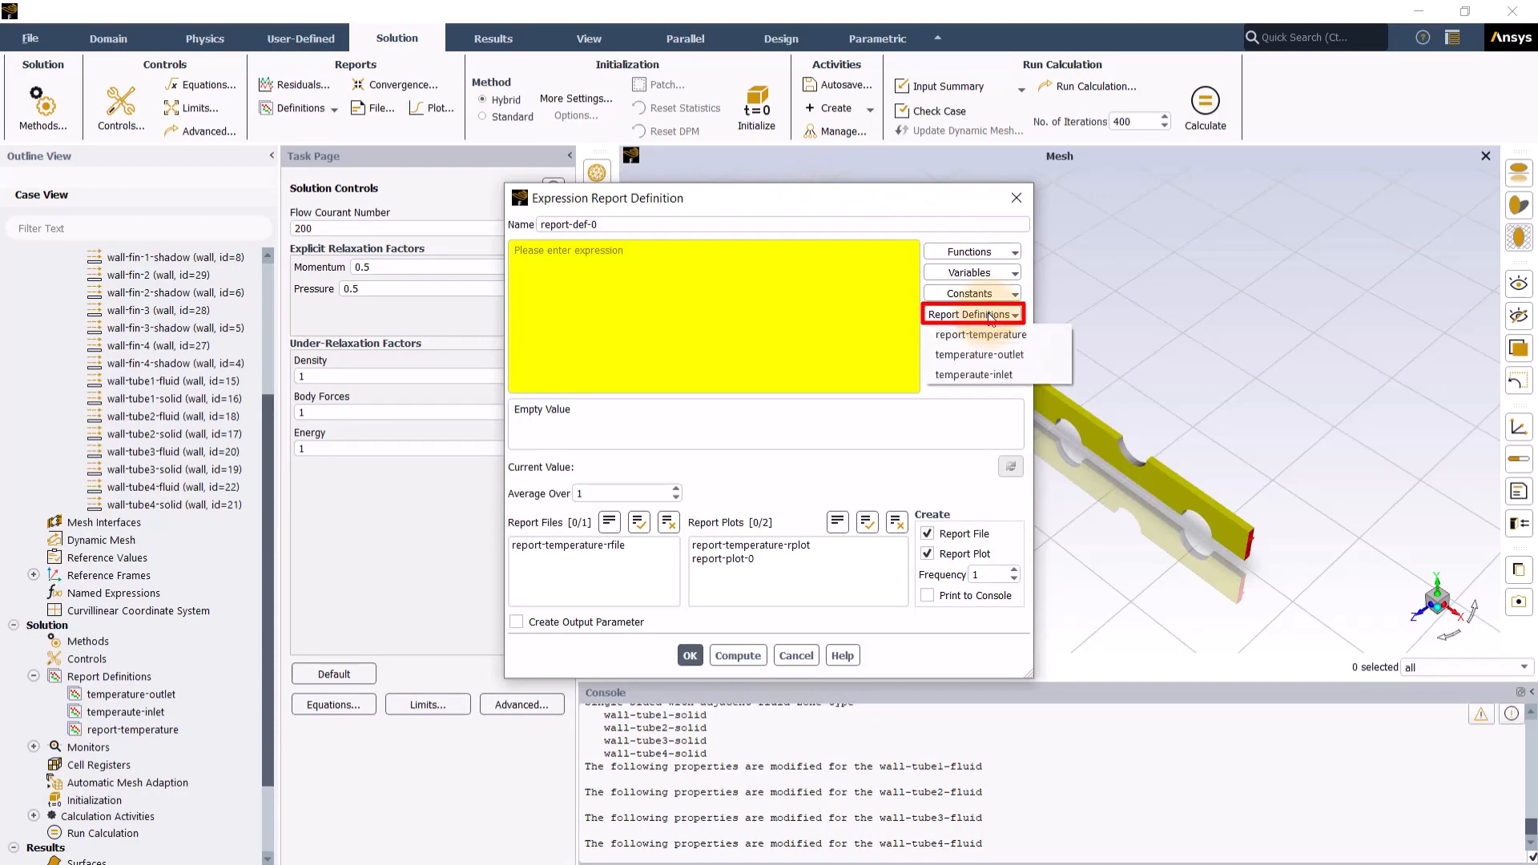
mouse_move(977, 354)
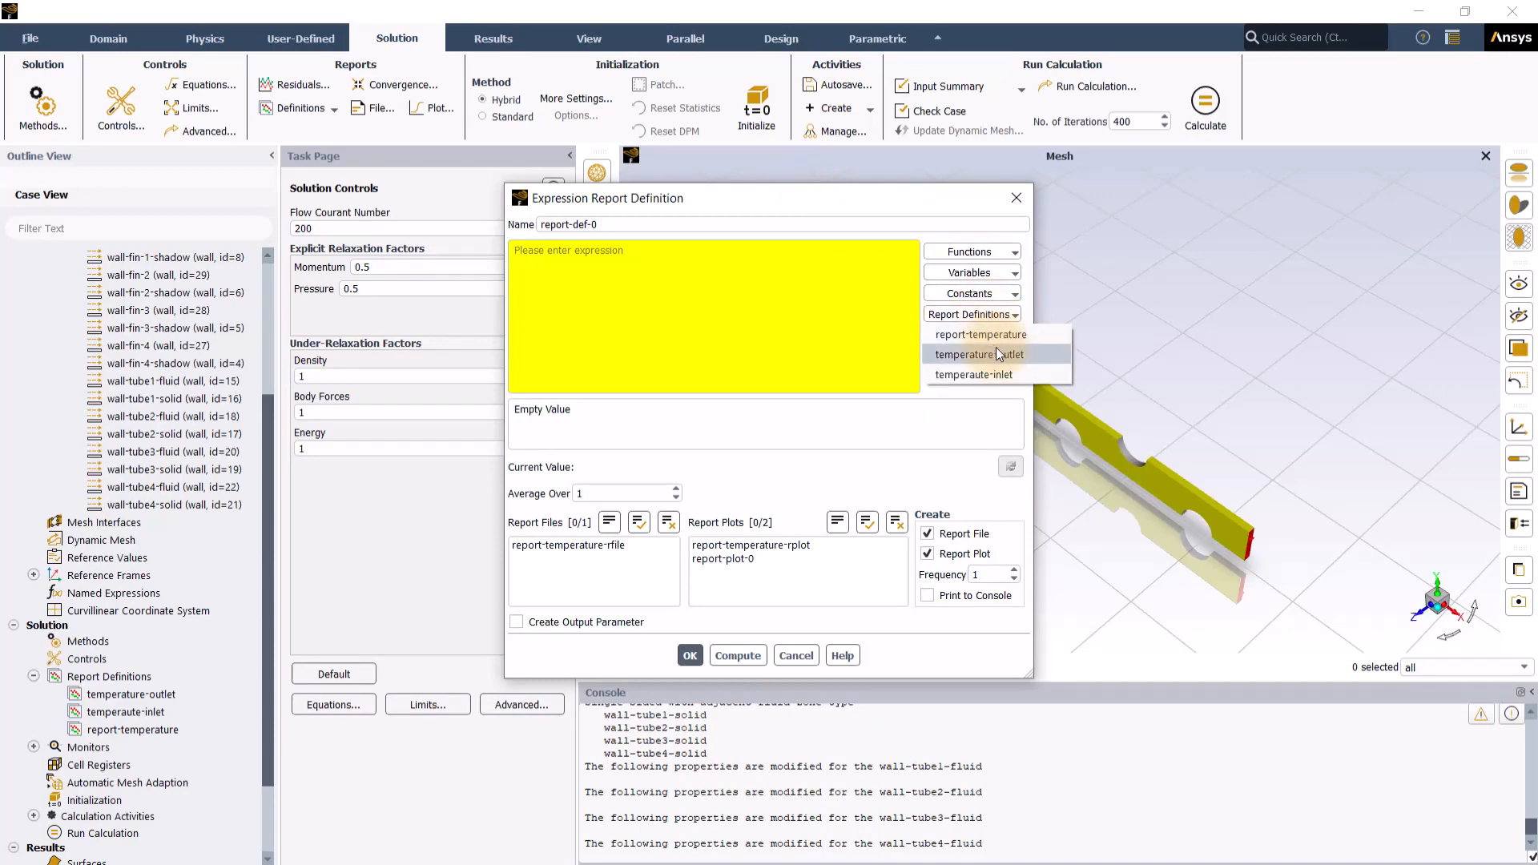
click(976, 354)
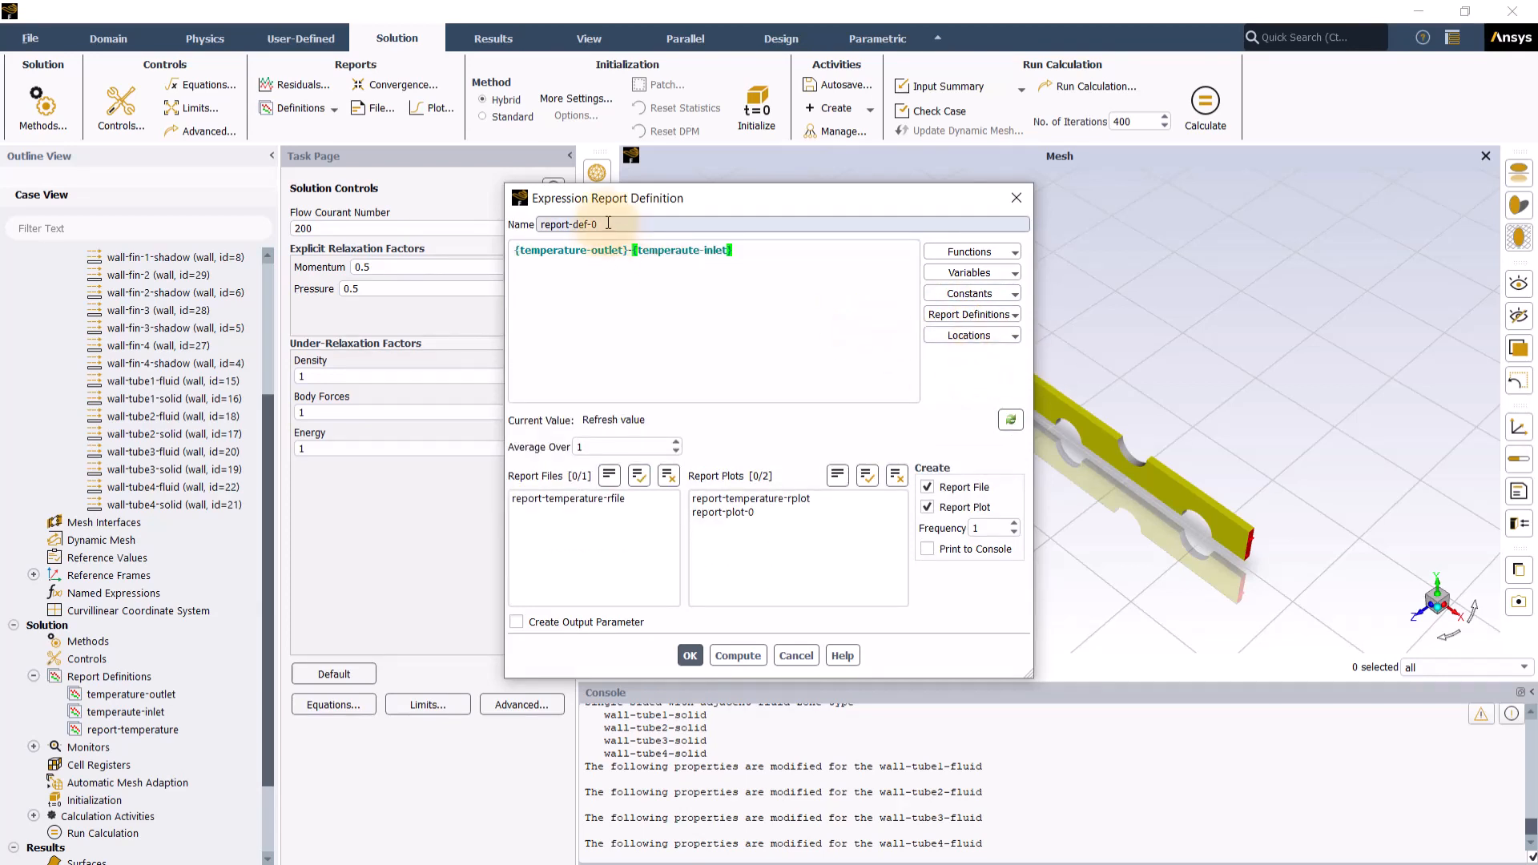
text(temperature-diff)
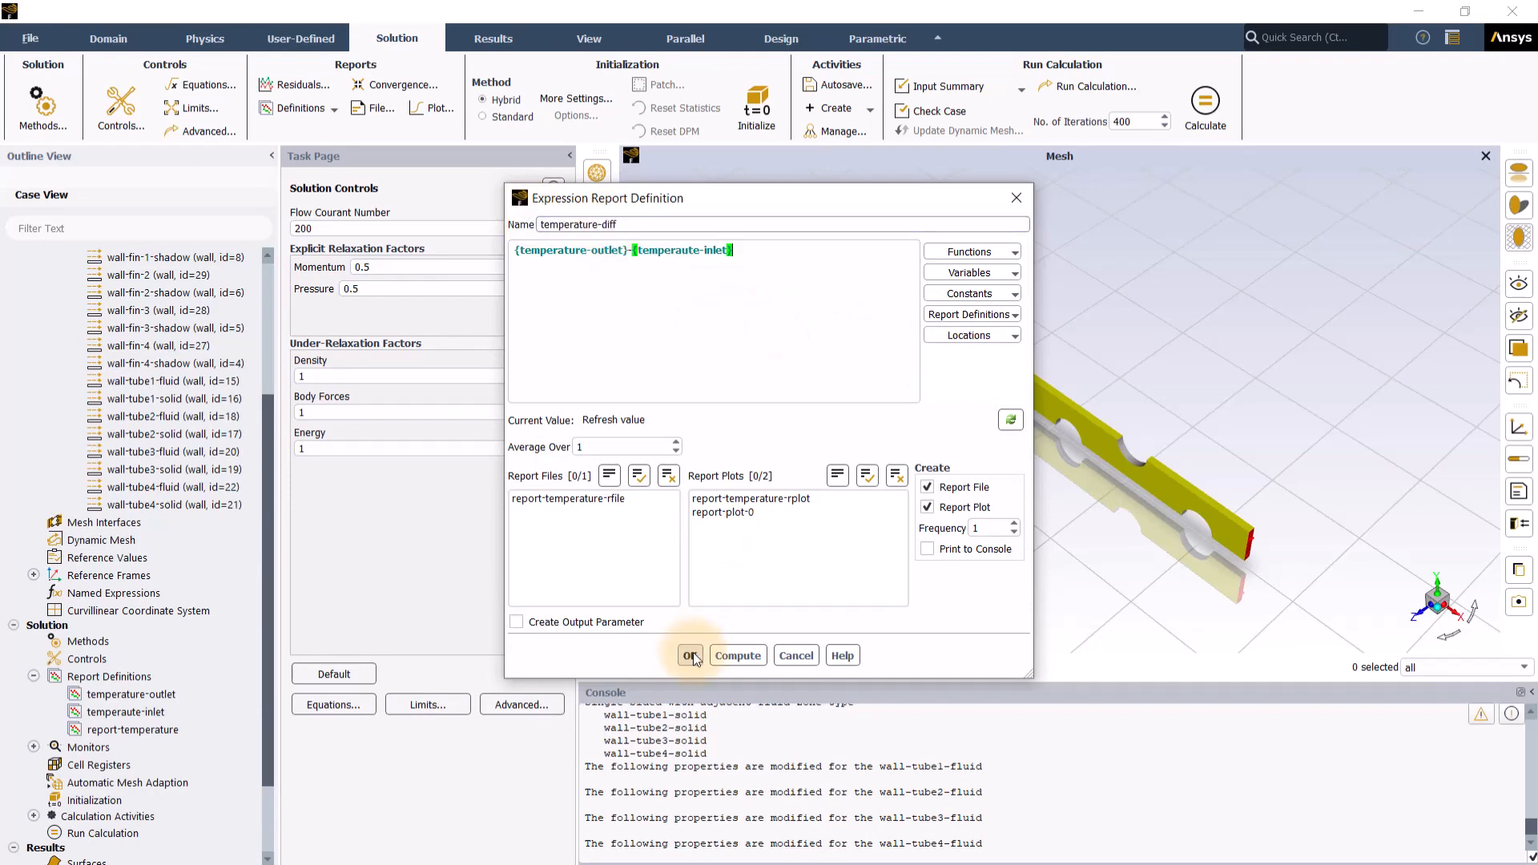
click(688, 655)
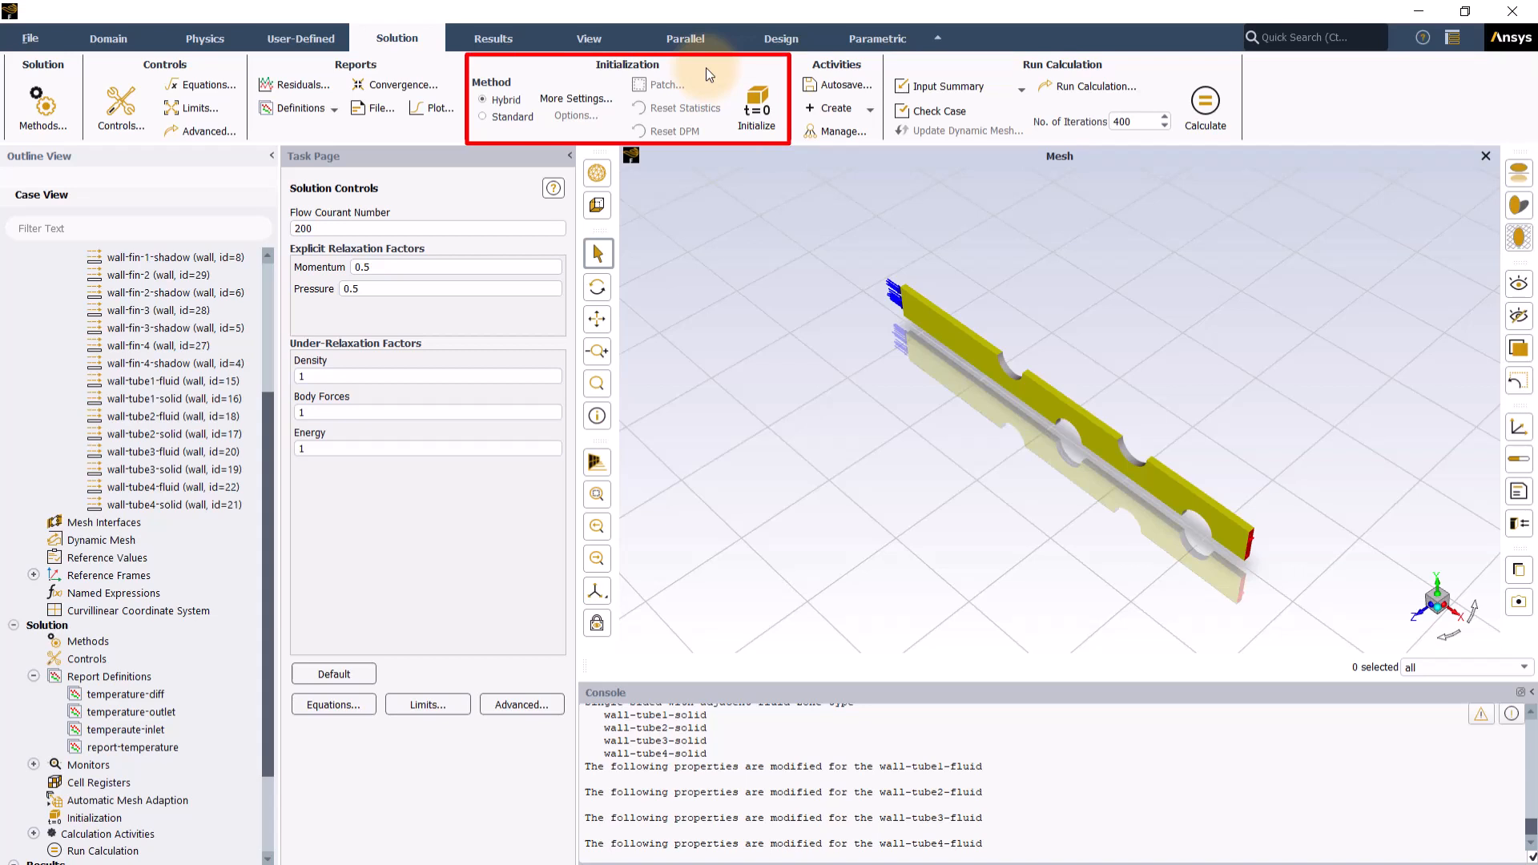
Run hybrid initialization of the flow field, then write the case file.
click(482, 100)
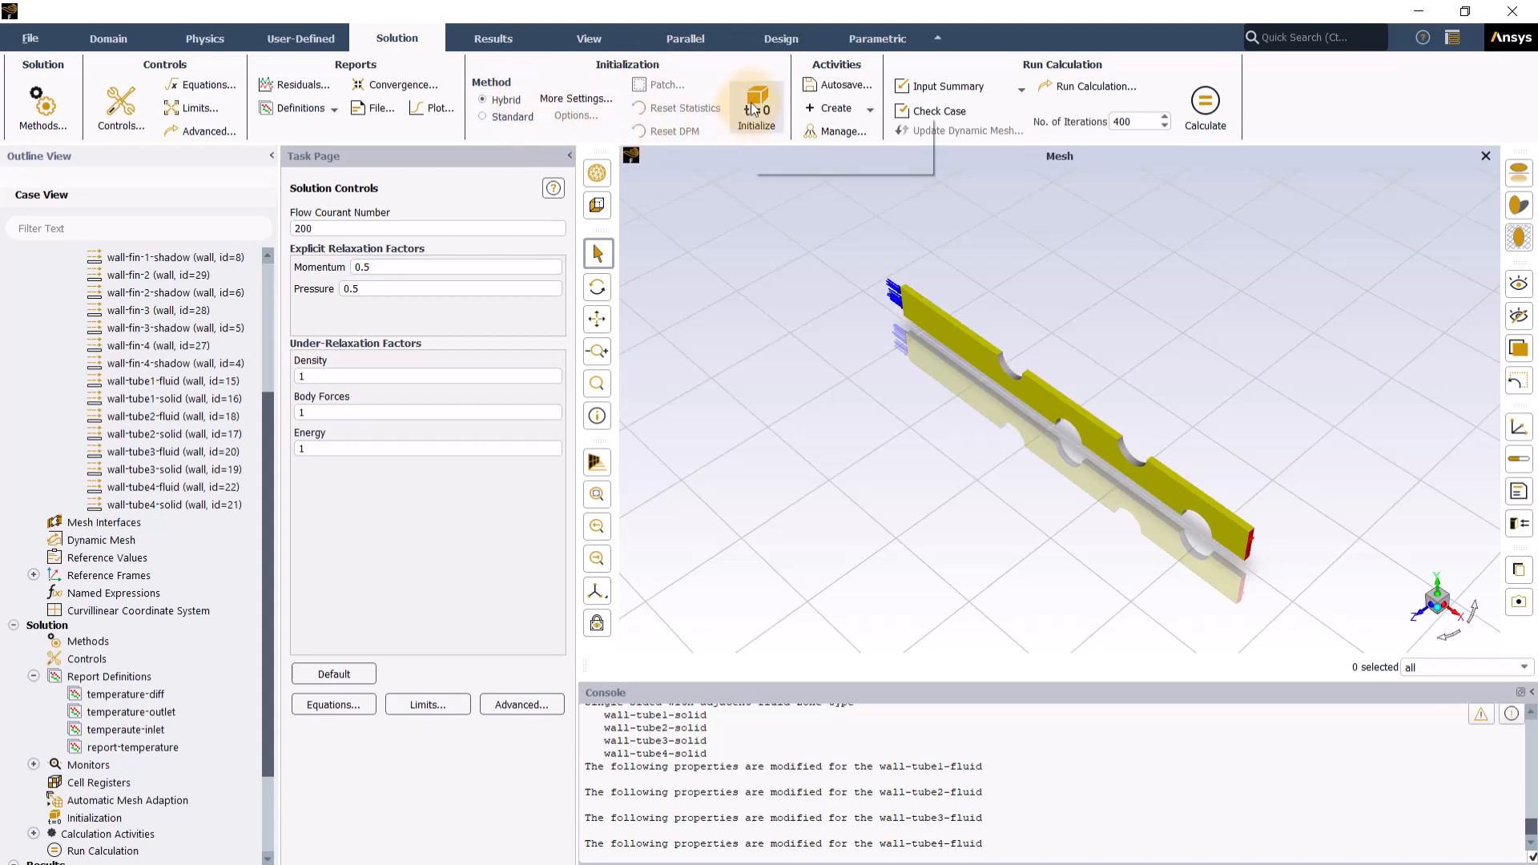
click(754, 97)
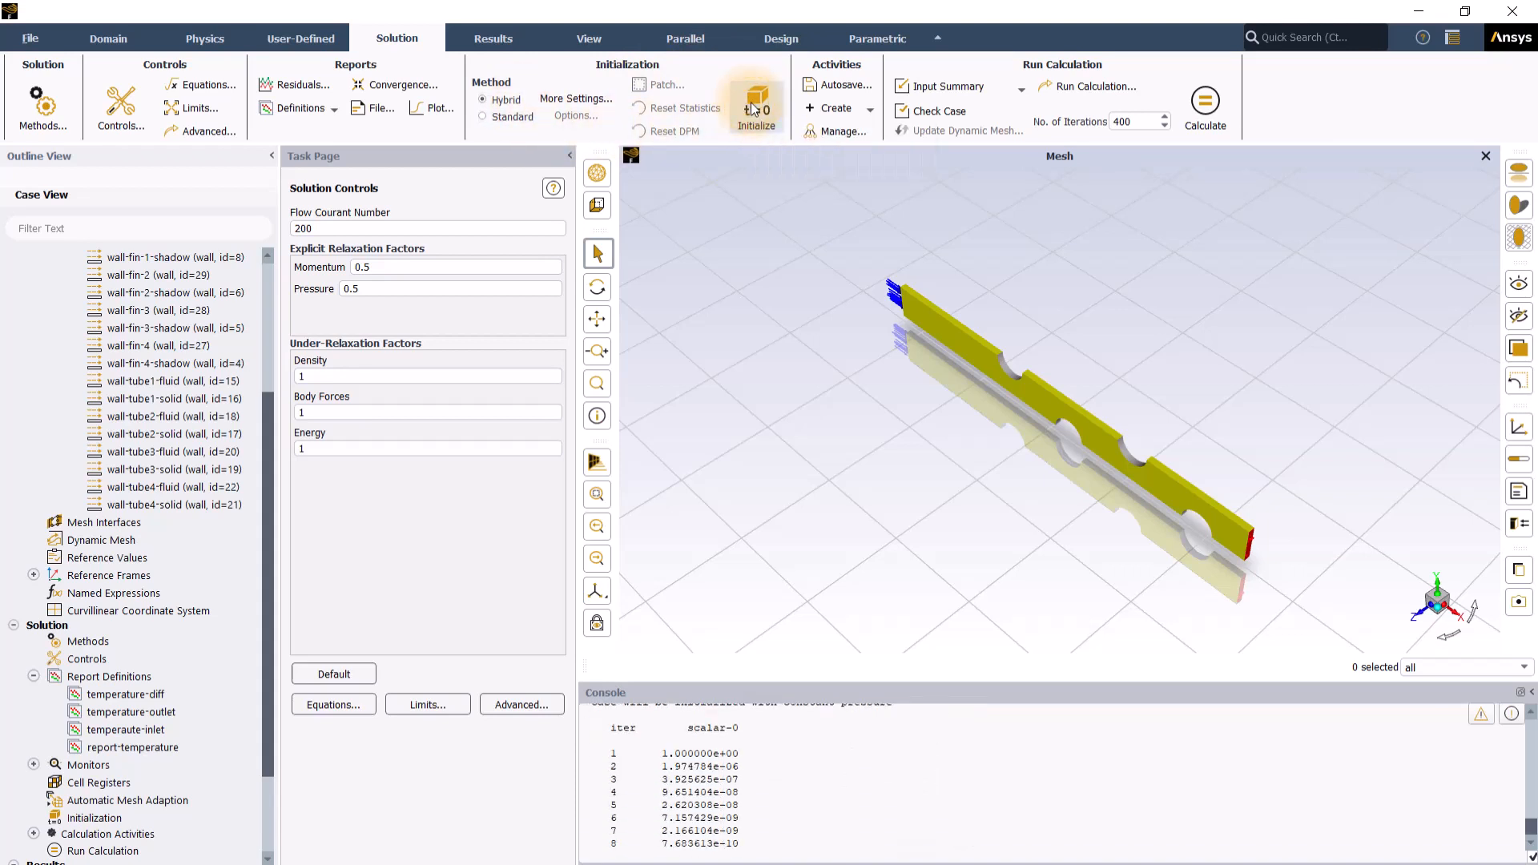
click(754, 105)
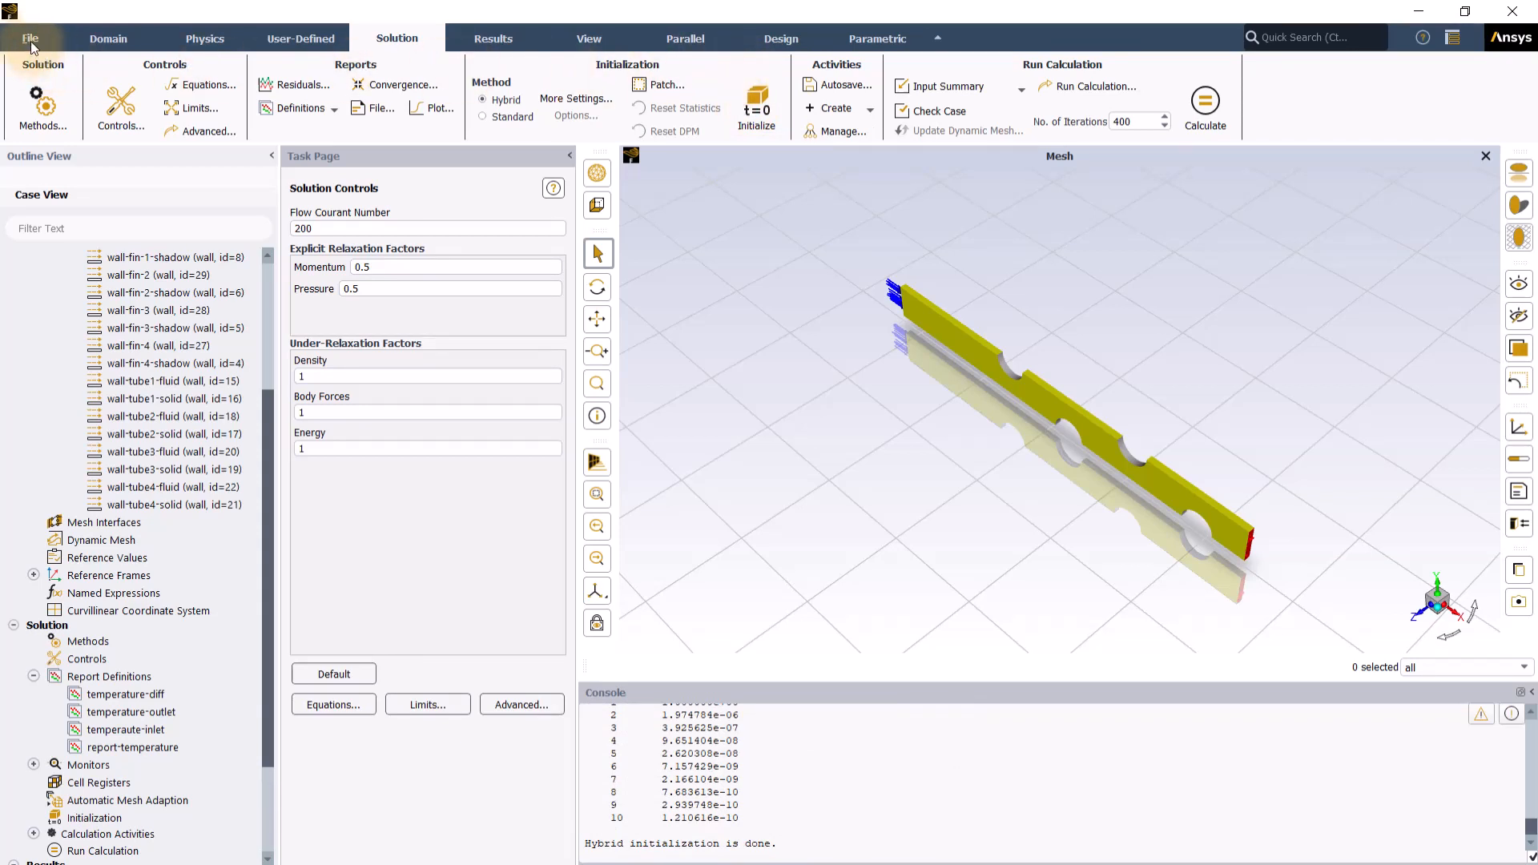
click(30, 38)
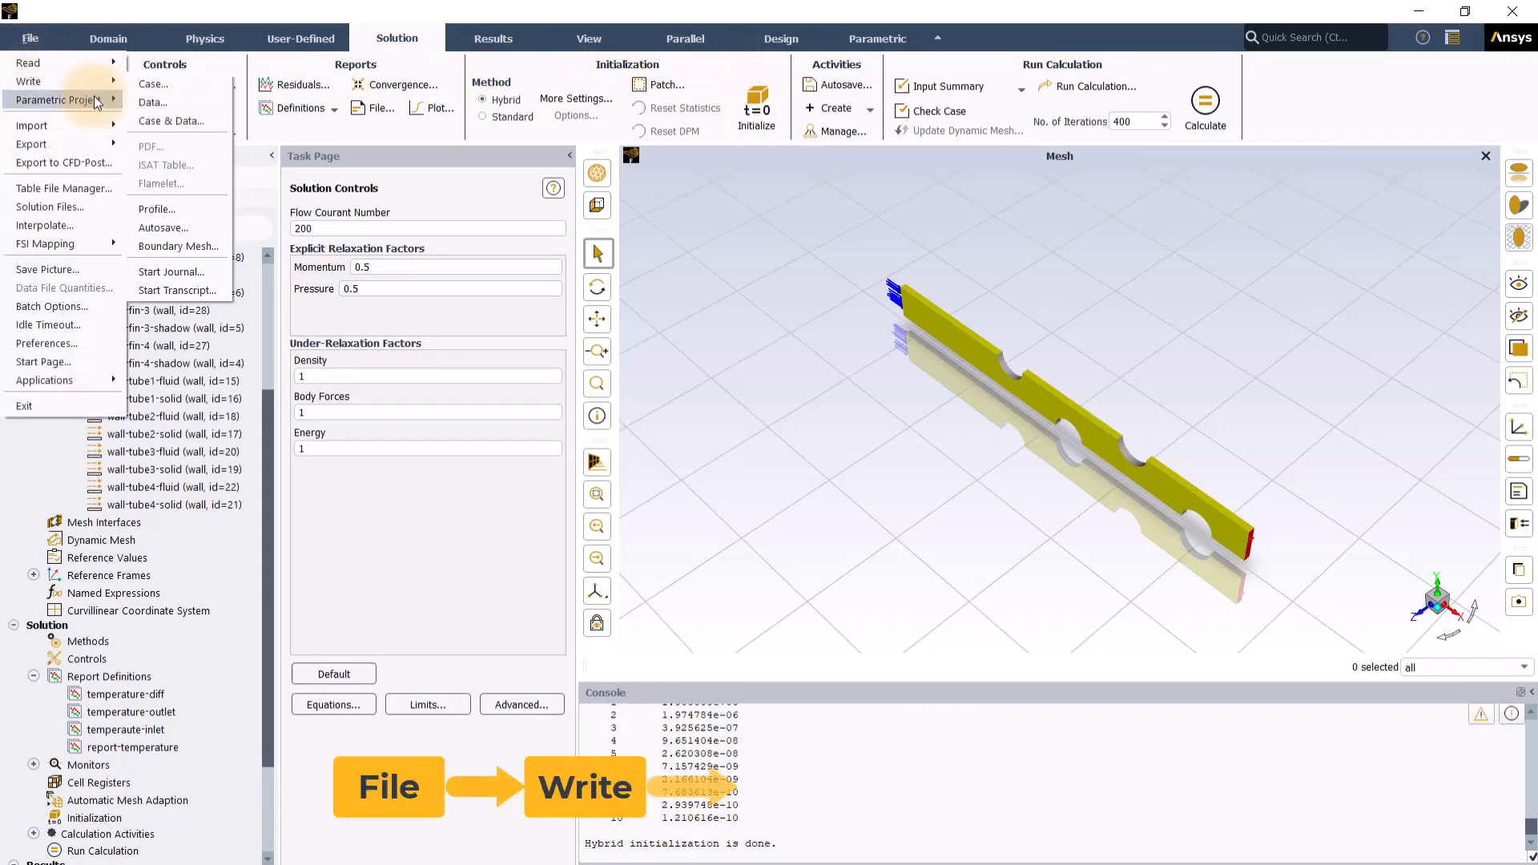
click(173, 120)
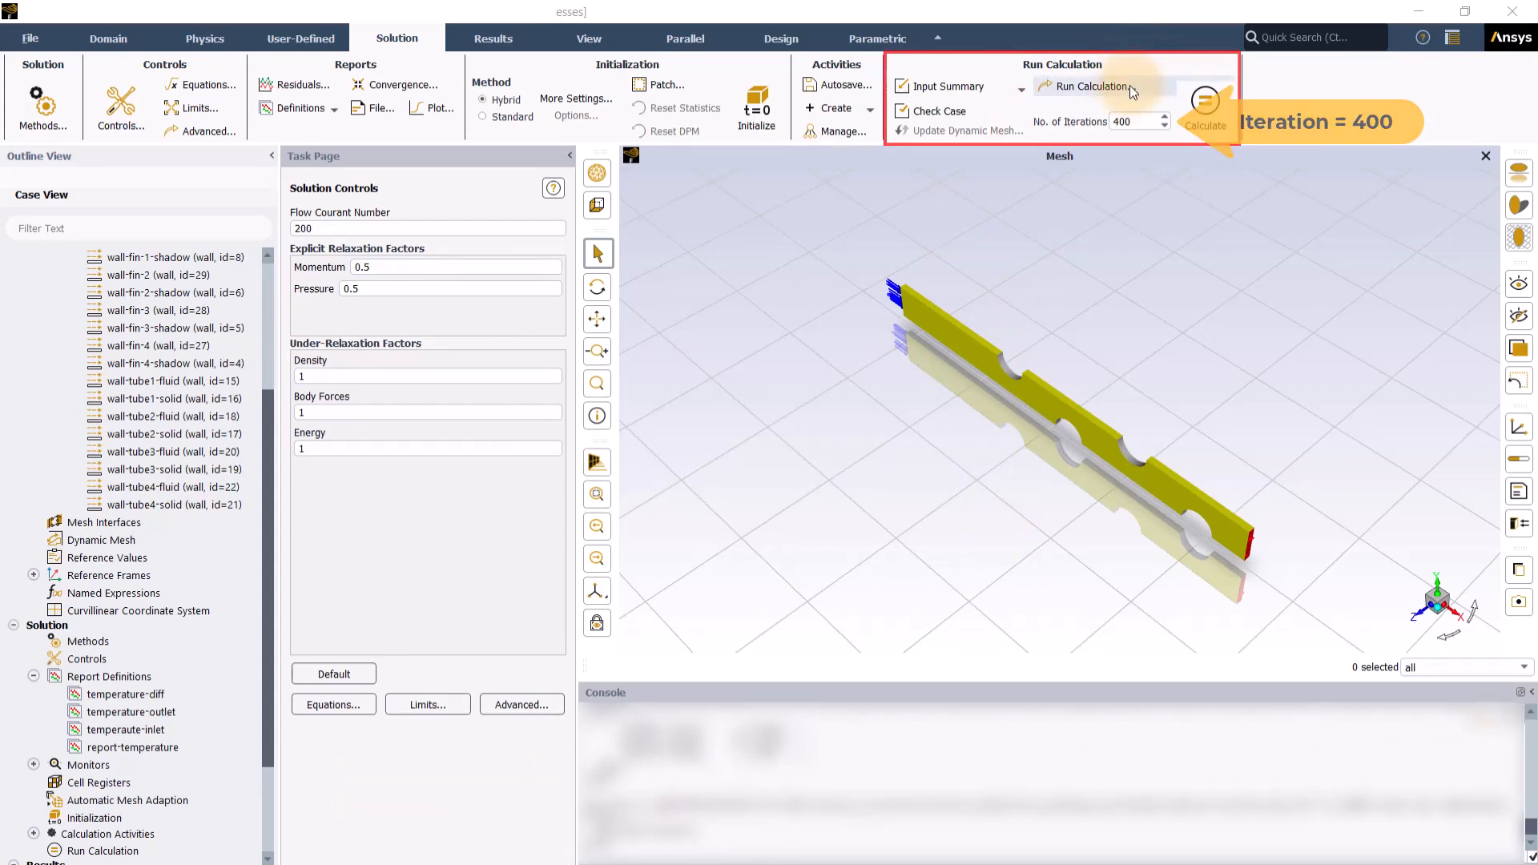
Calculate with 400 iterations until convergence at iteration 237, then switch to Results.
click(1203, 107)
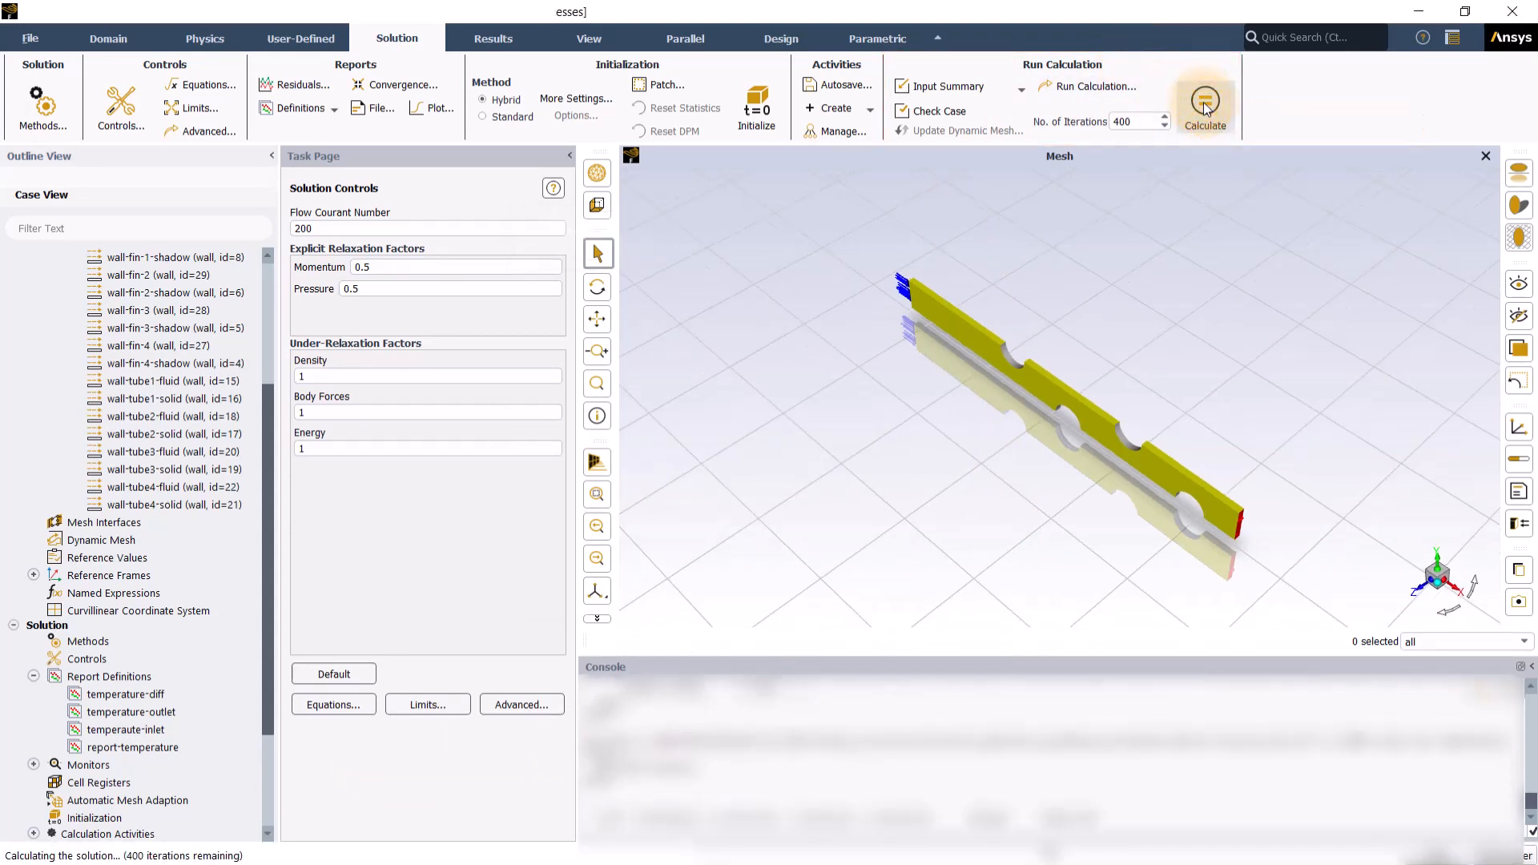
click(1203, 101)
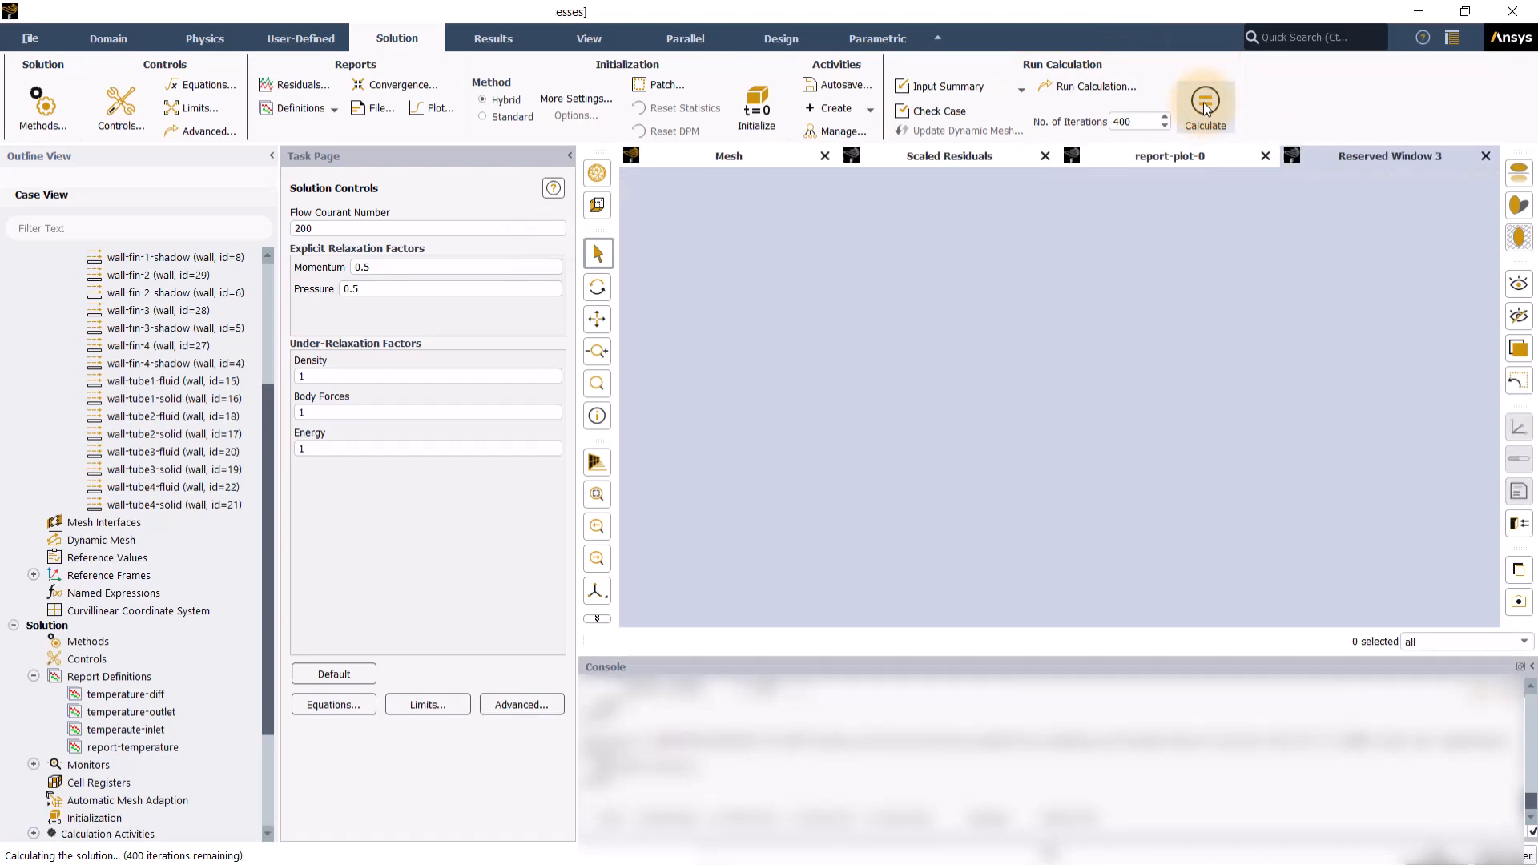
click(1202, 102)
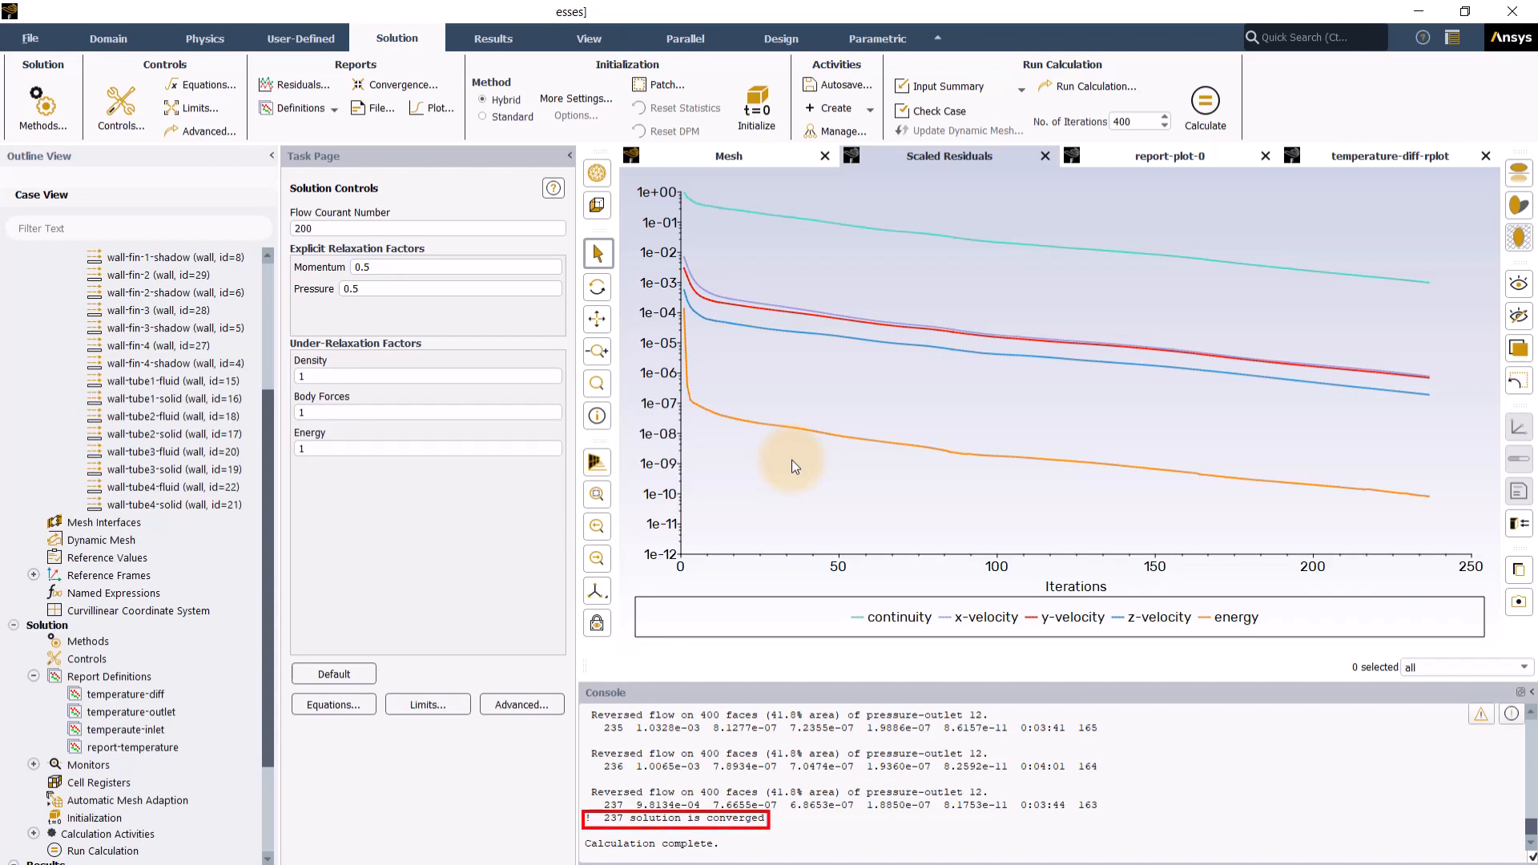
click(493, 39)
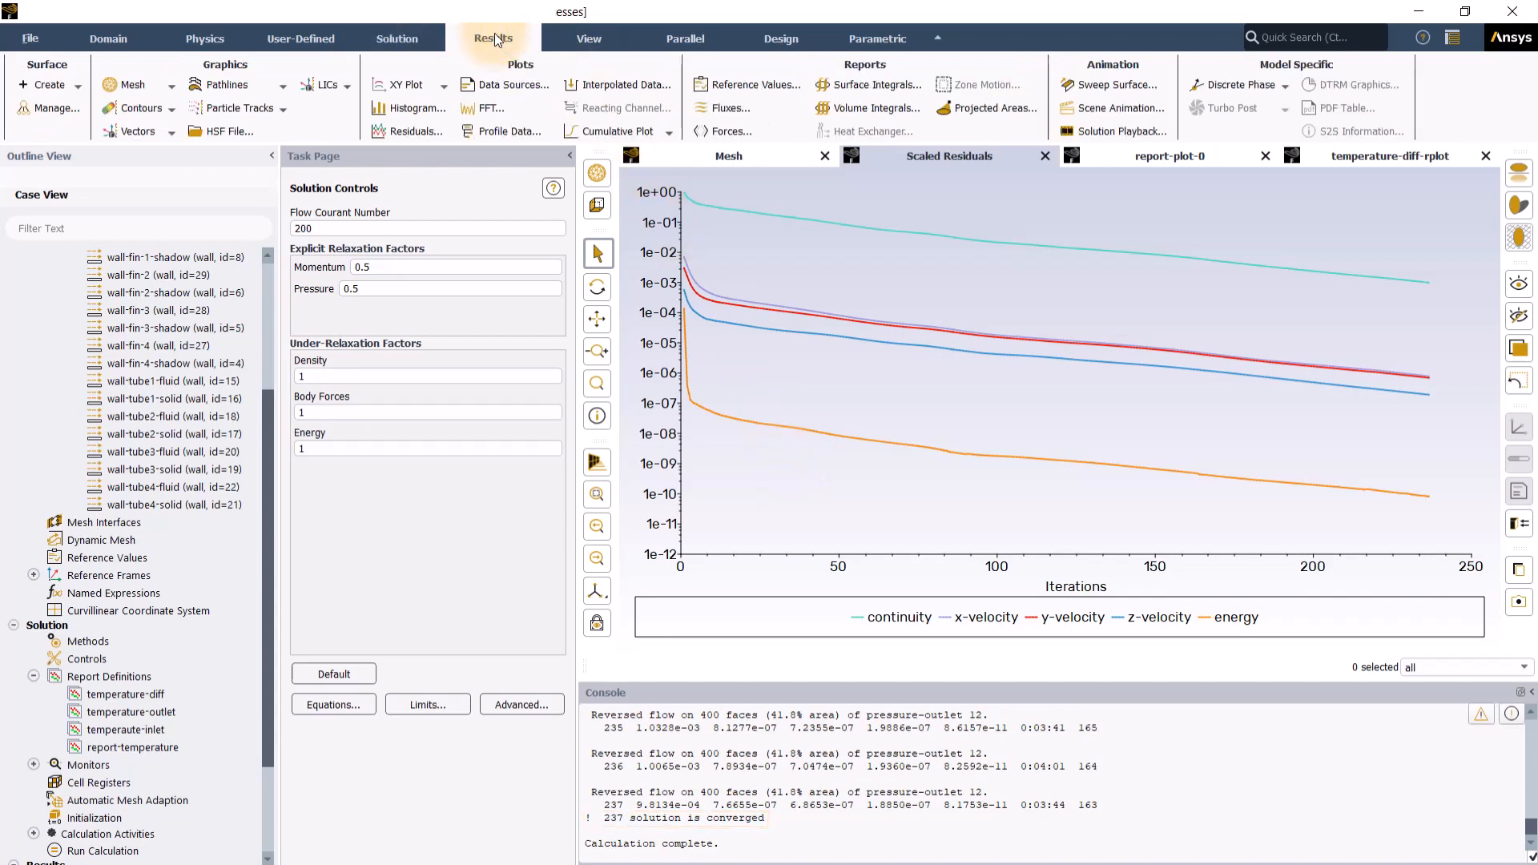
Compute the Mass Flow Rate flux report over inlet and outlet, net about 7.8e-12 kg/s.
click(492, 38)
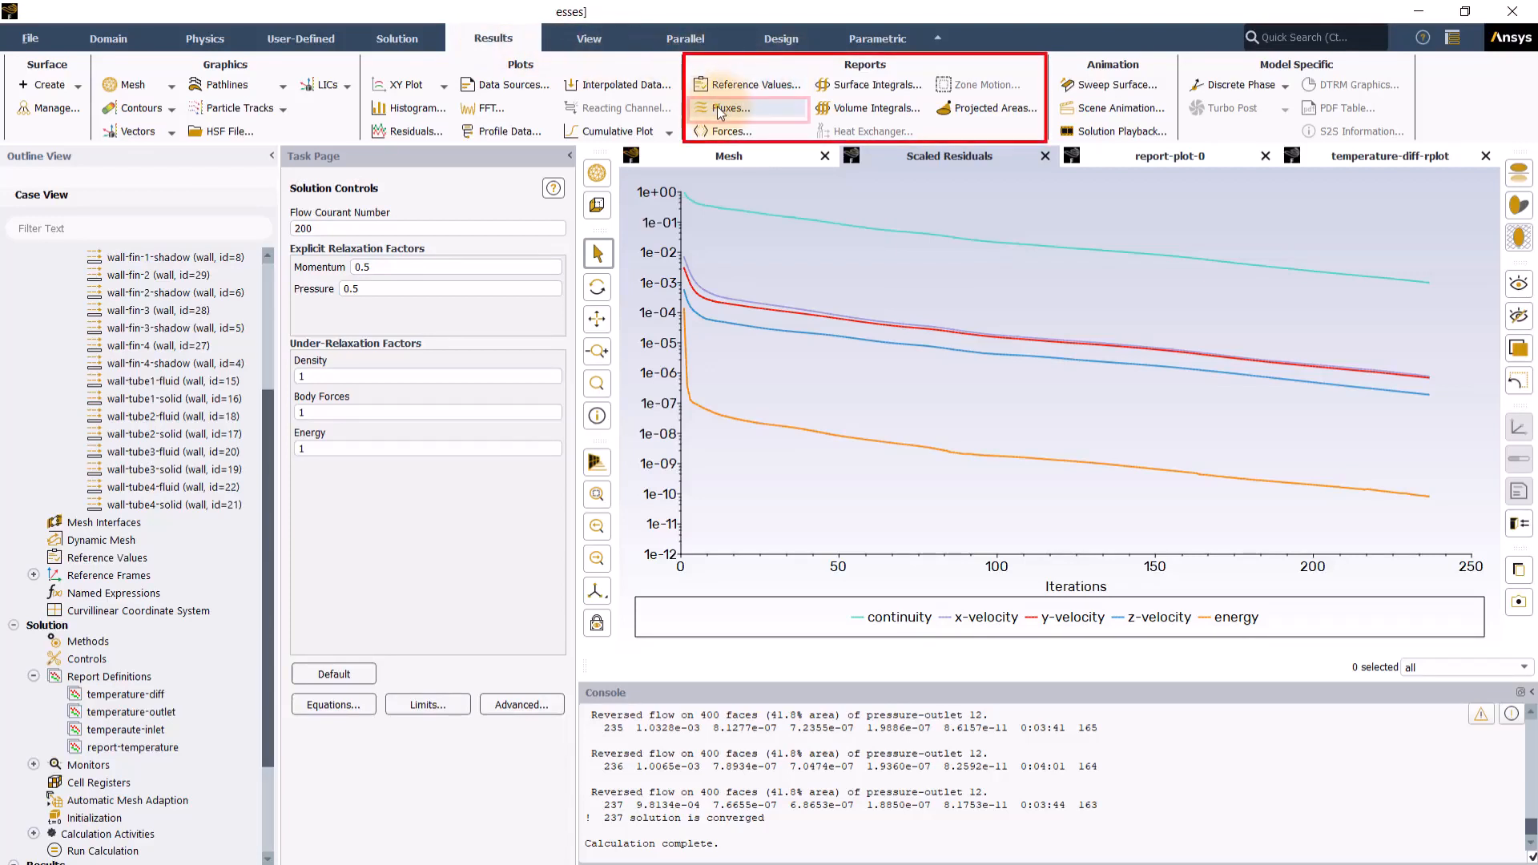
click(732, 108)
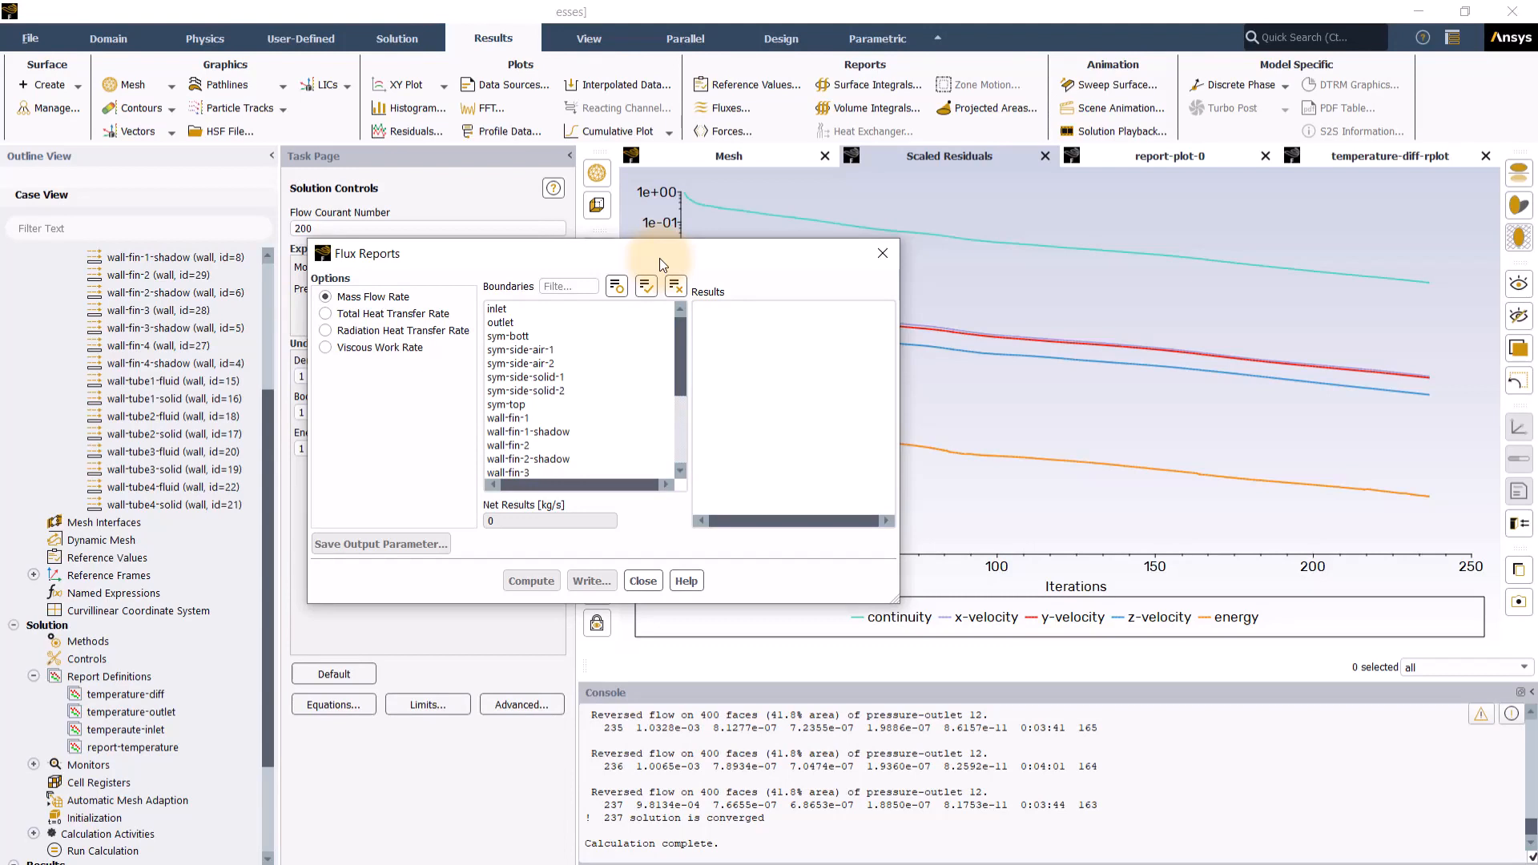
click(496, 308)
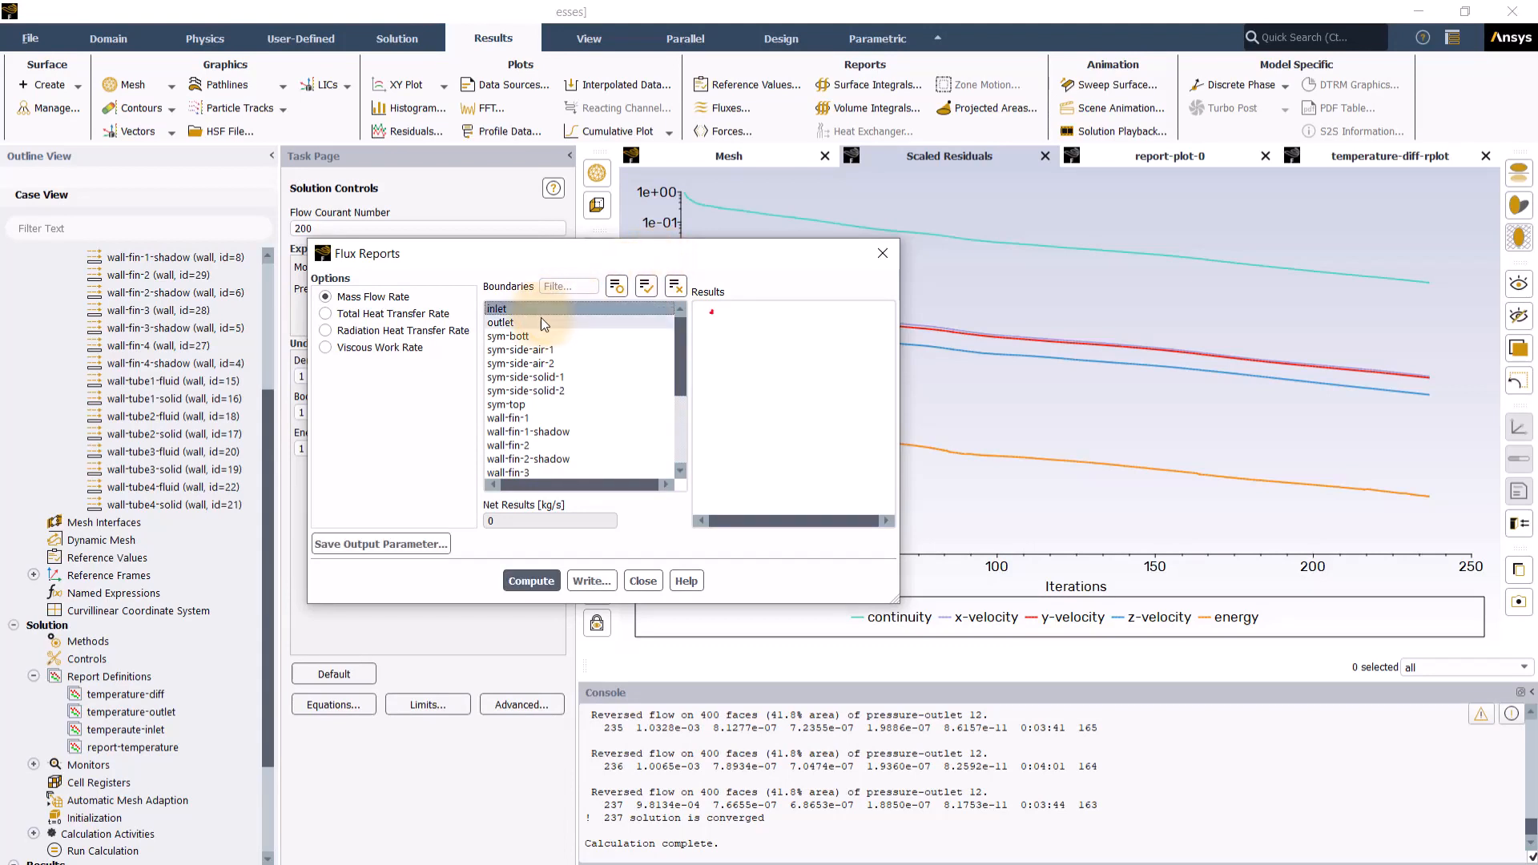
click(499, 322)
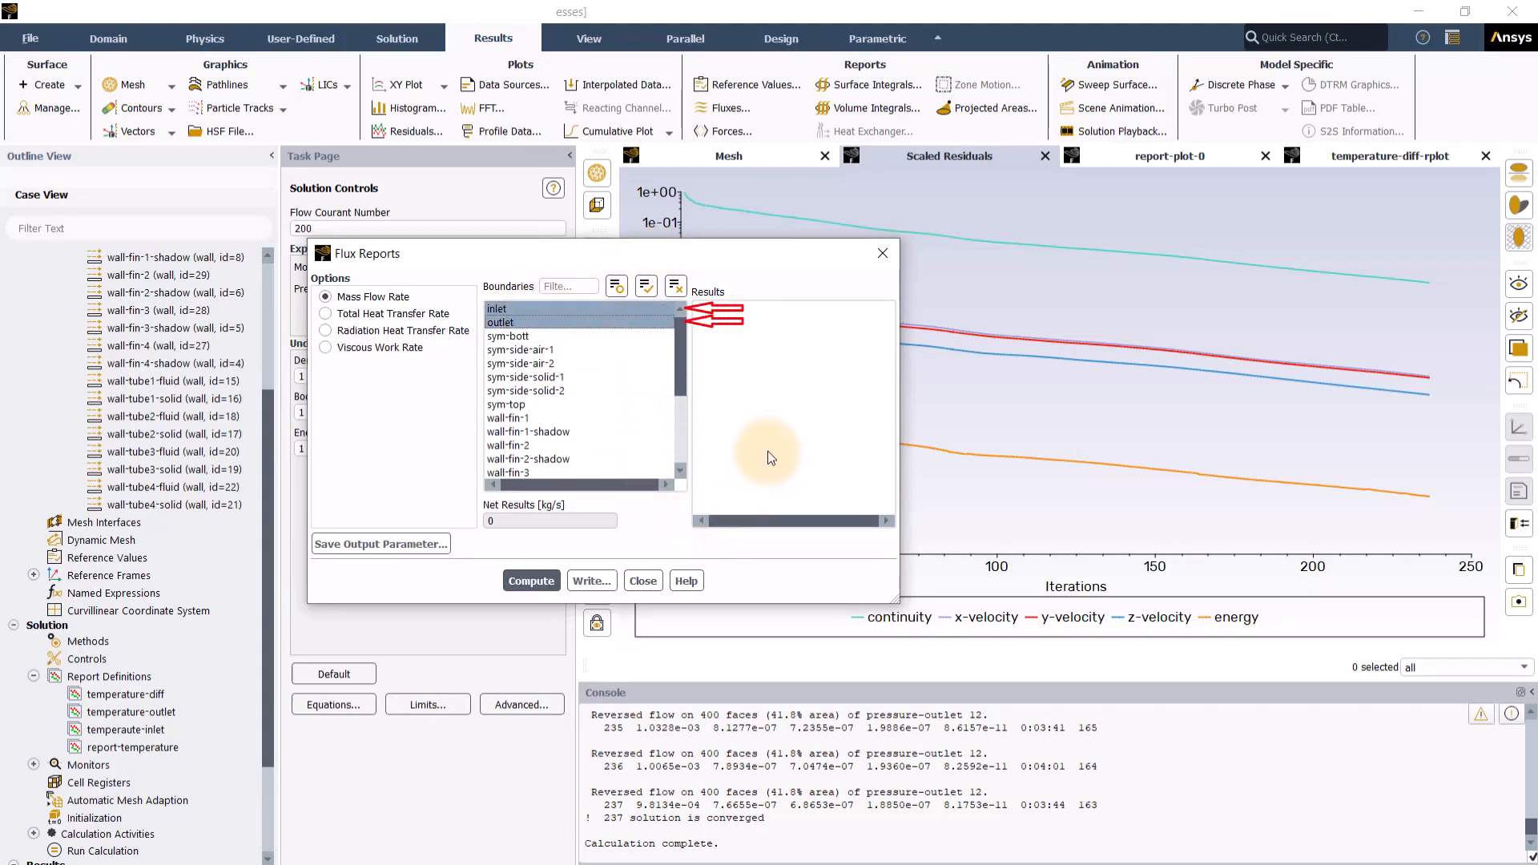
click(530, 580)
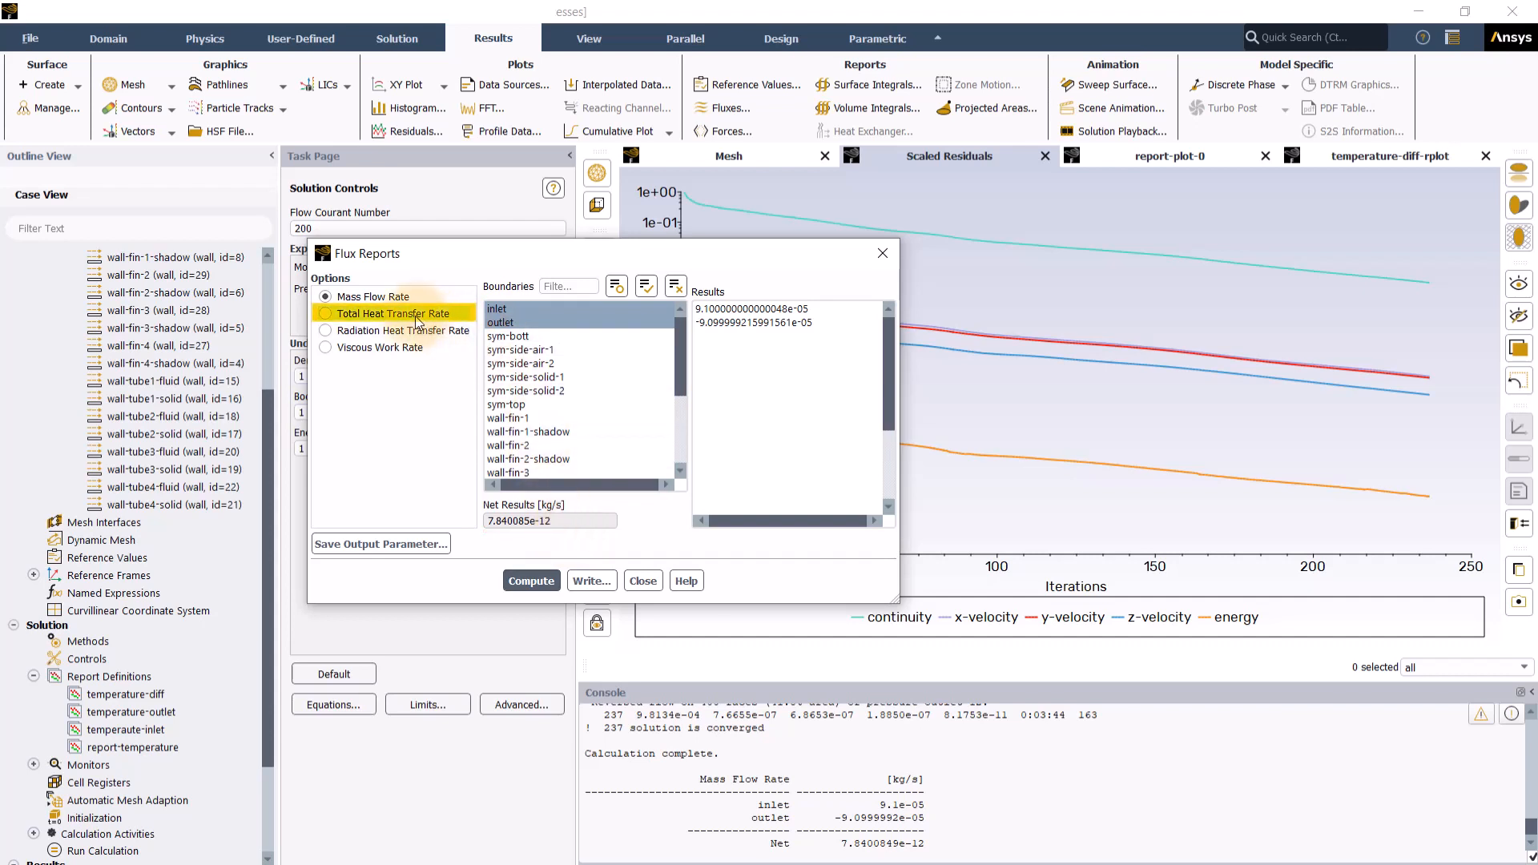
Compute Total Heat Transfer Rate over inlet, outlet and tube walls, net about 8.16e-6 W, then close.
click(325, 313)
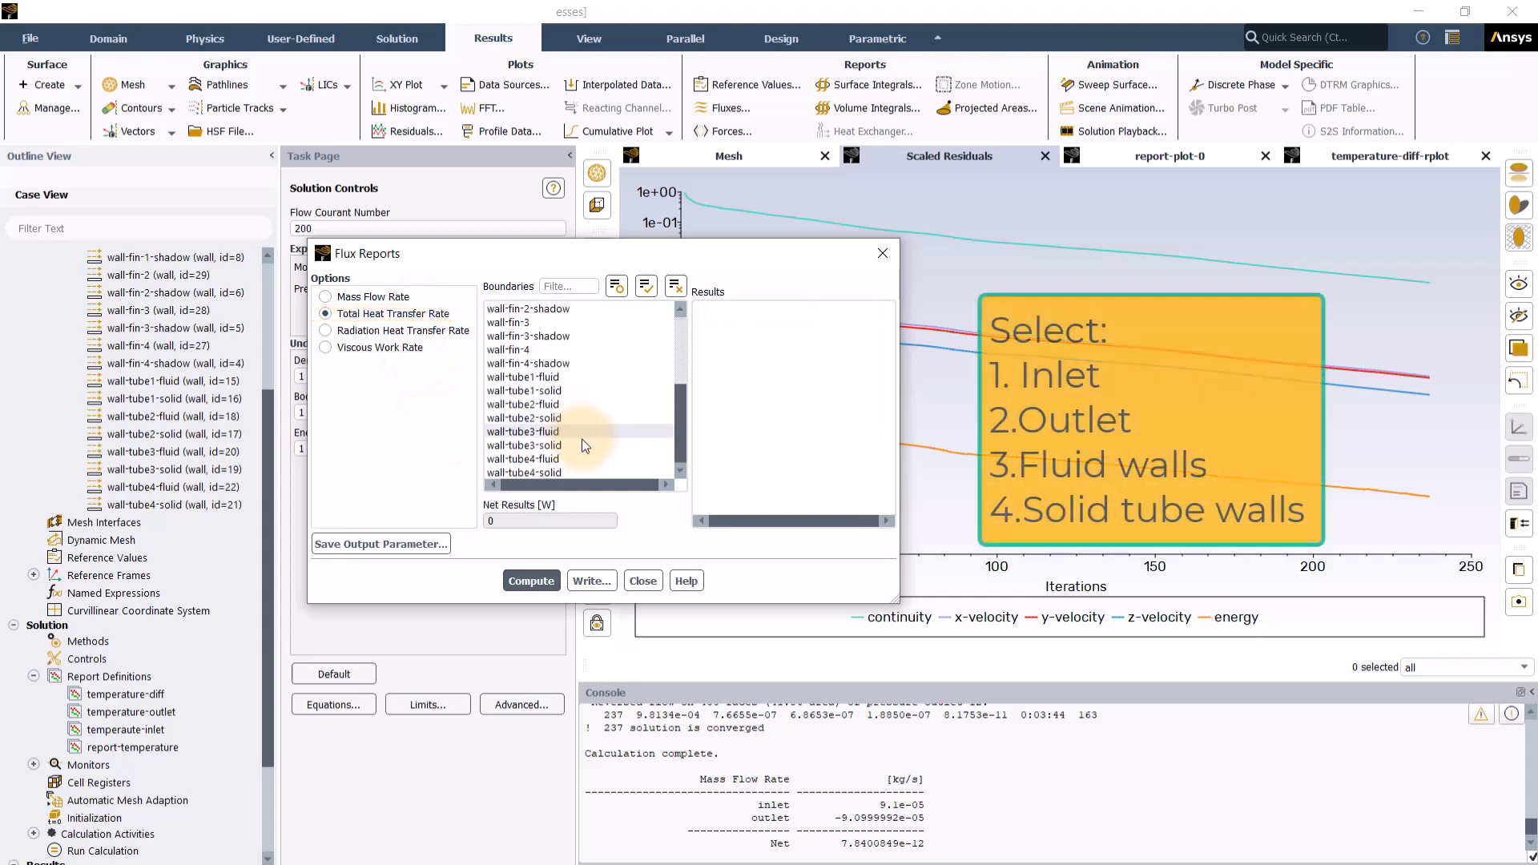
drag(522, 378, 523, 459)
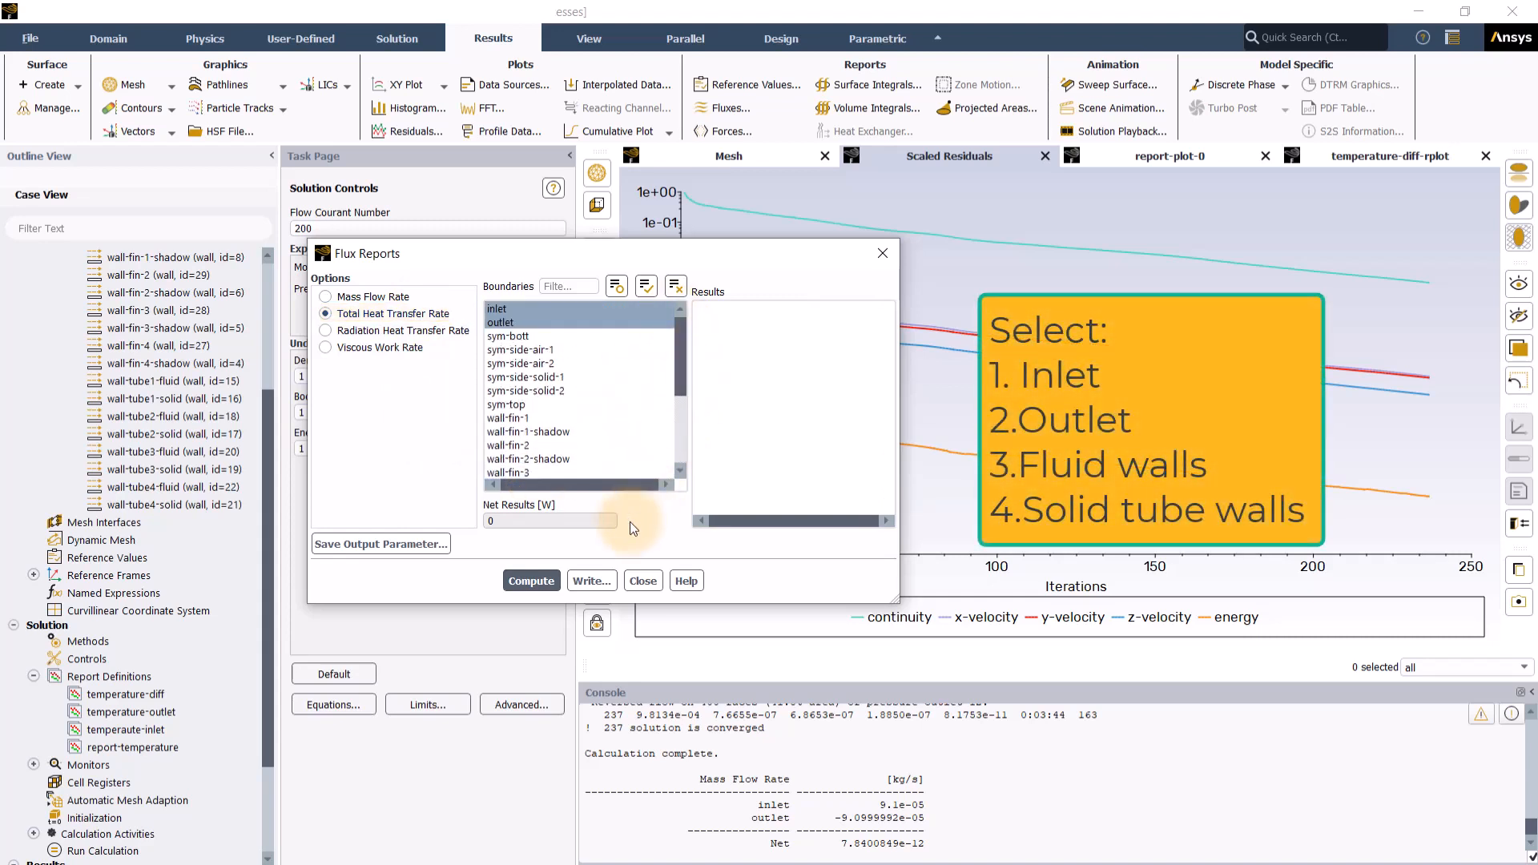
click(530, 580)
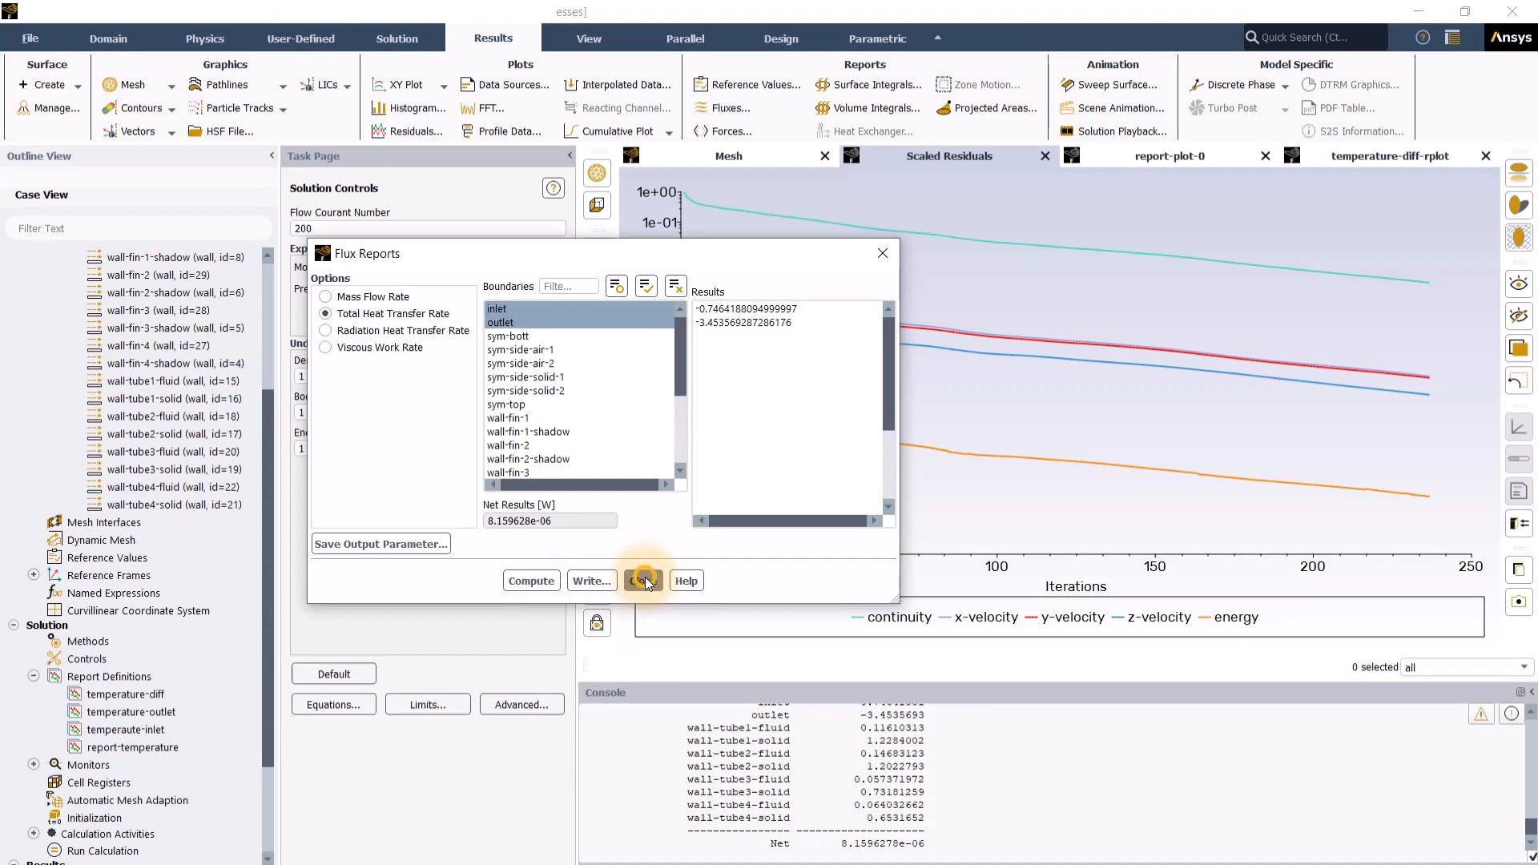
click(641, 579)
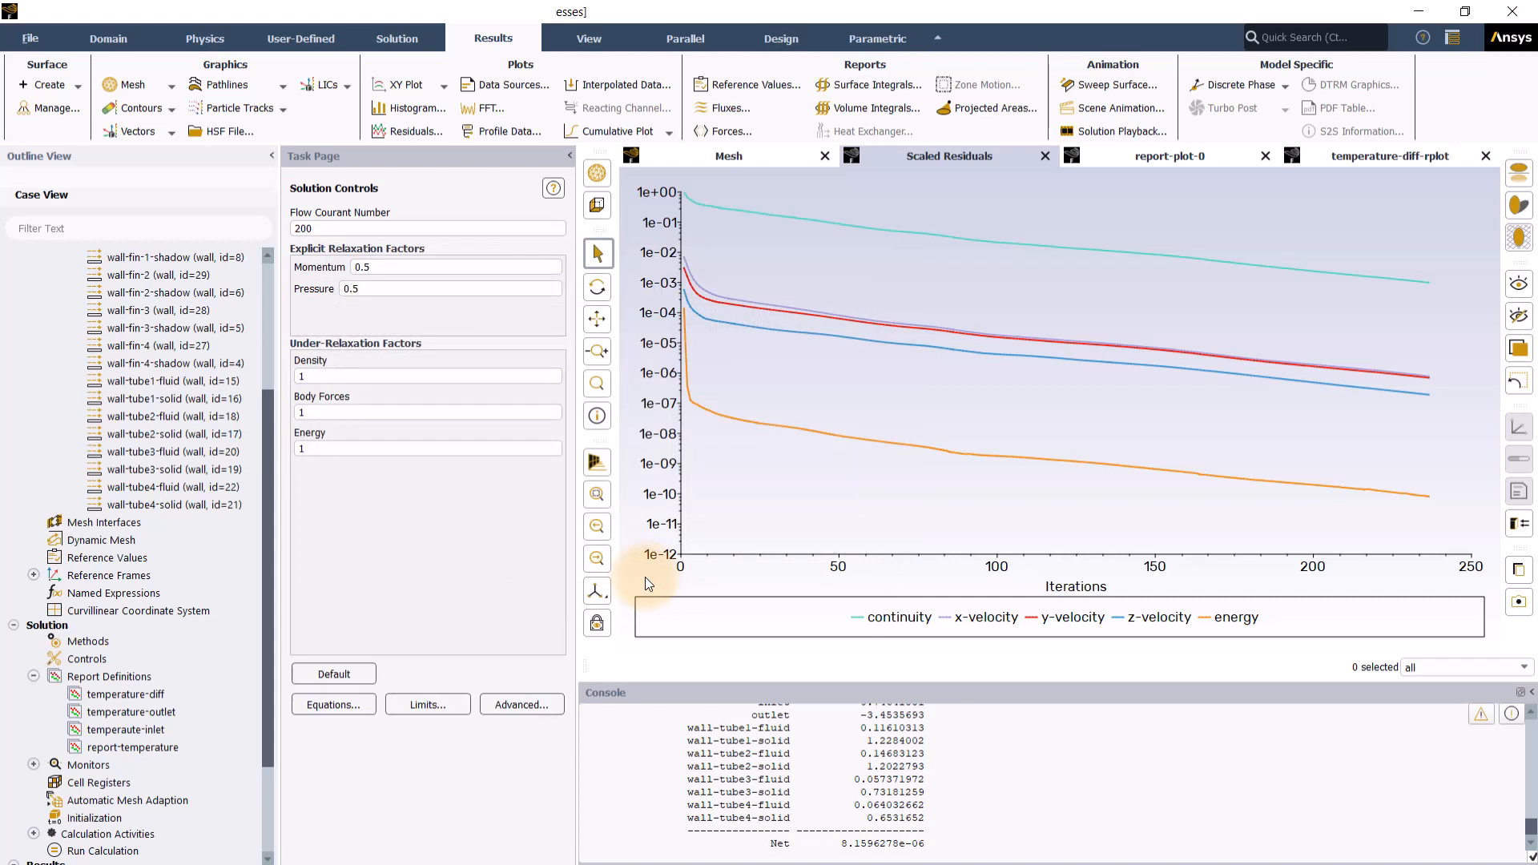
mouse_move(273, 68)
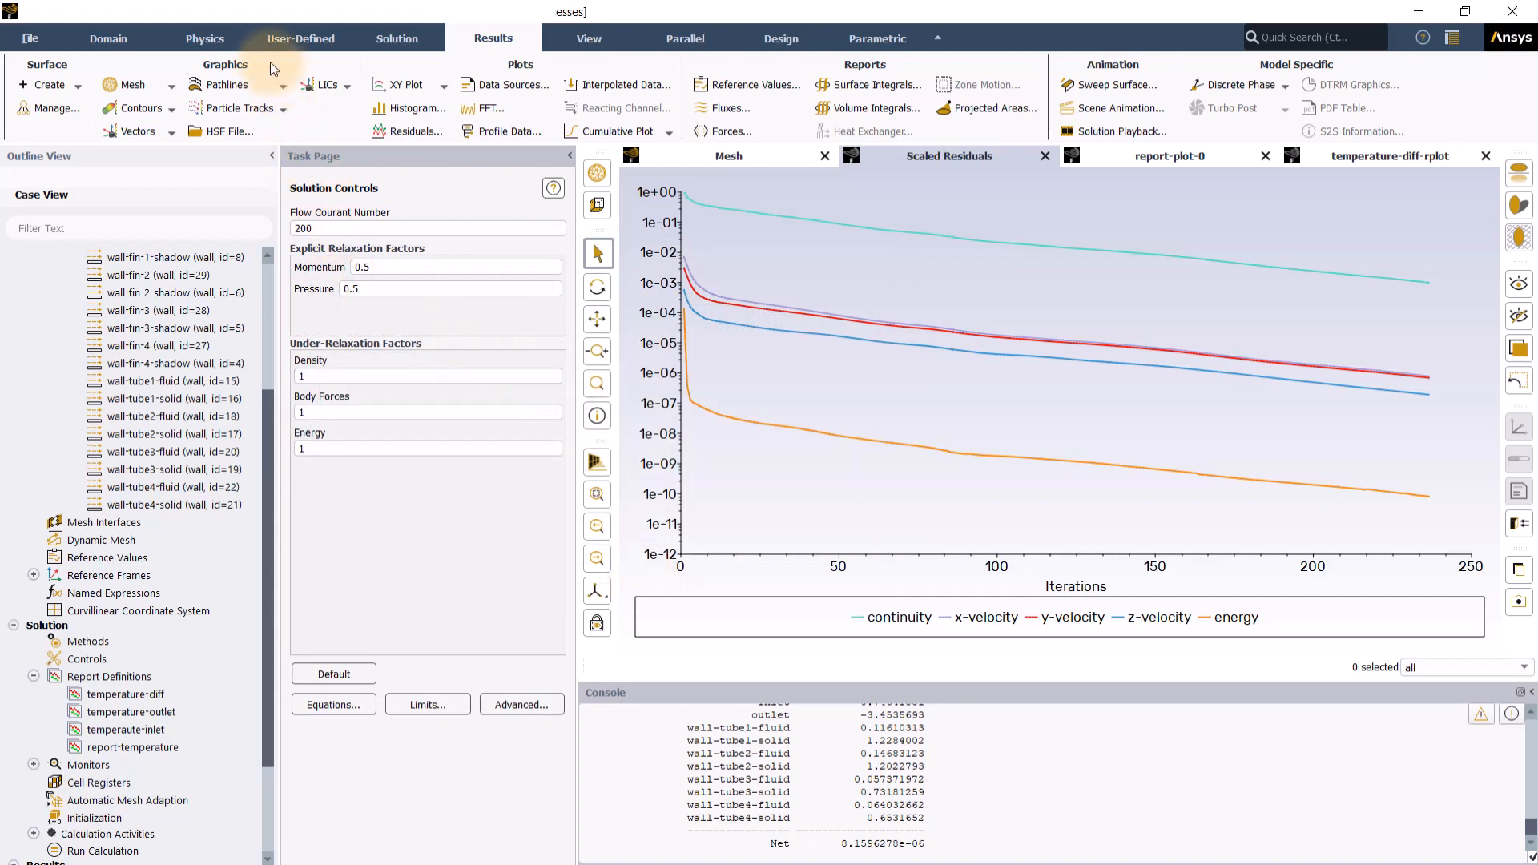
mouse_move(272, 67)
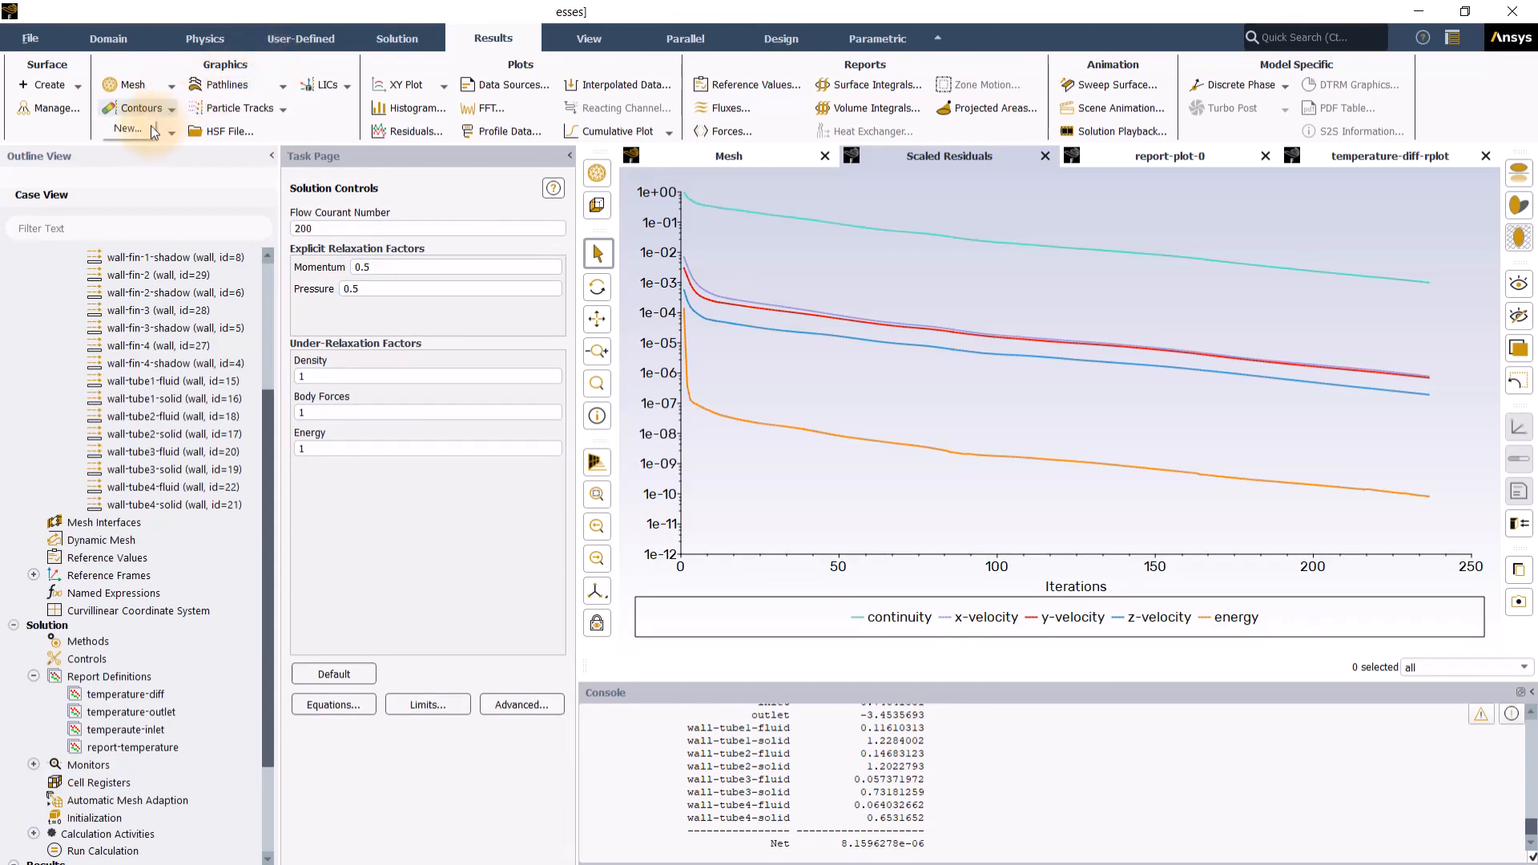
Create and display a Static Temperature contour over all surfaces of the finned tube.
click(125, 129)
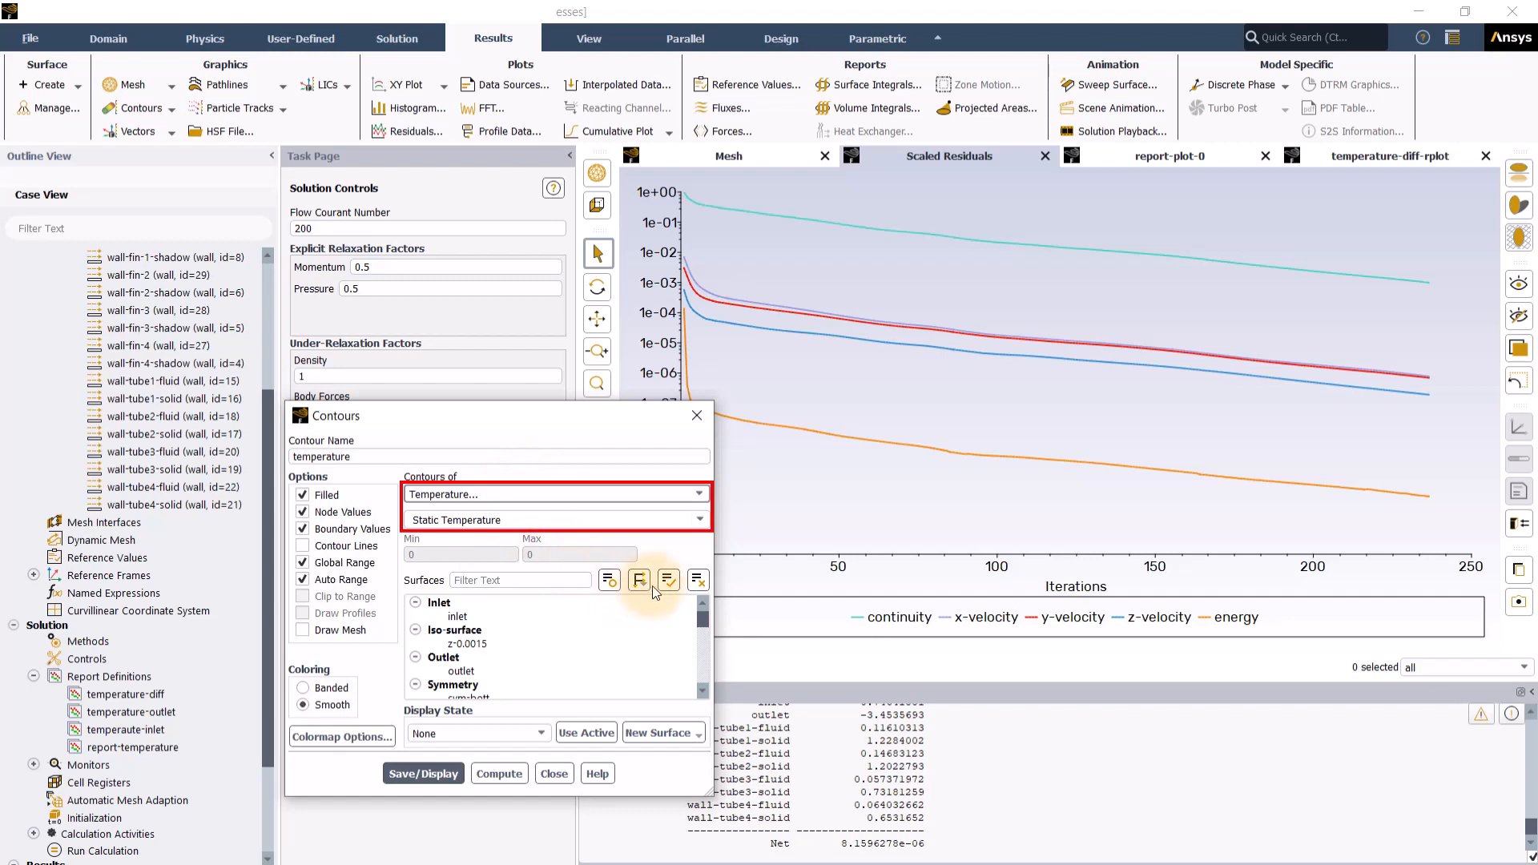
click(639, 580)
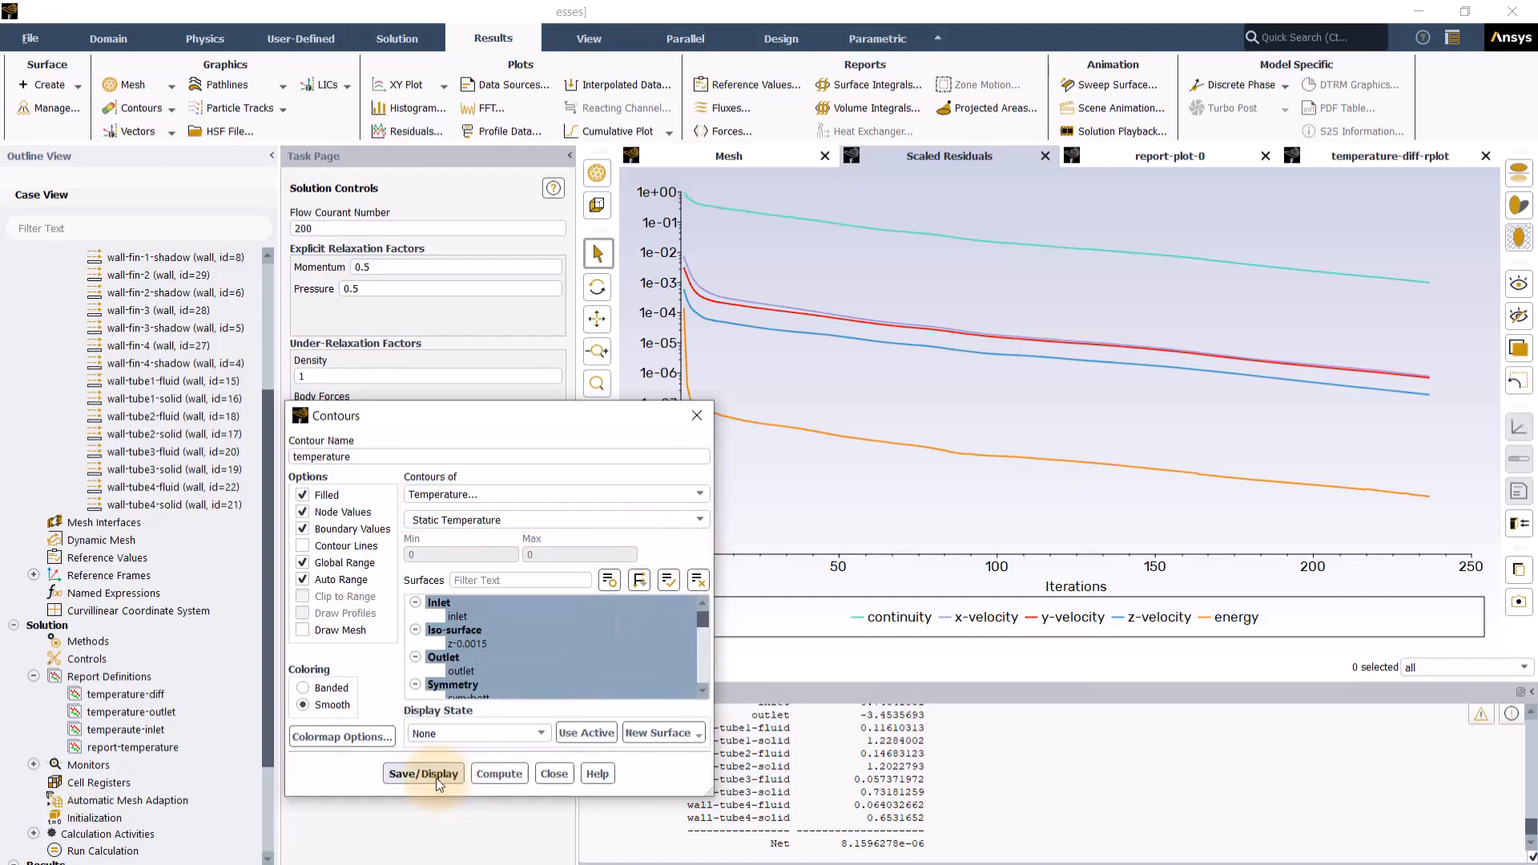
click(423, 772)
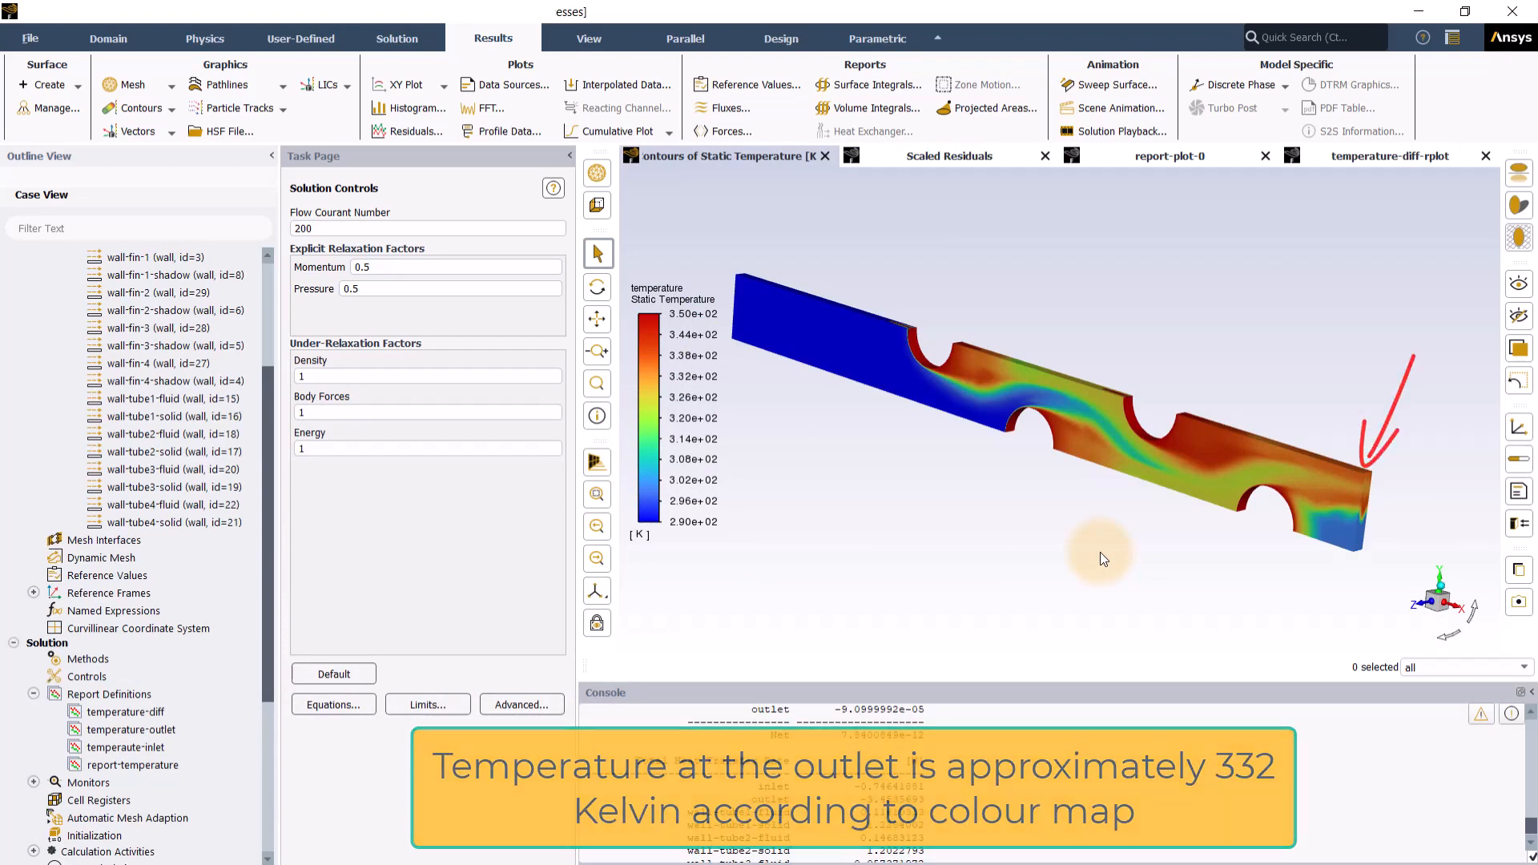
Compute report-temperature from the Outline tree, giving about 332.85 K at the outlet.
click(129, 729)
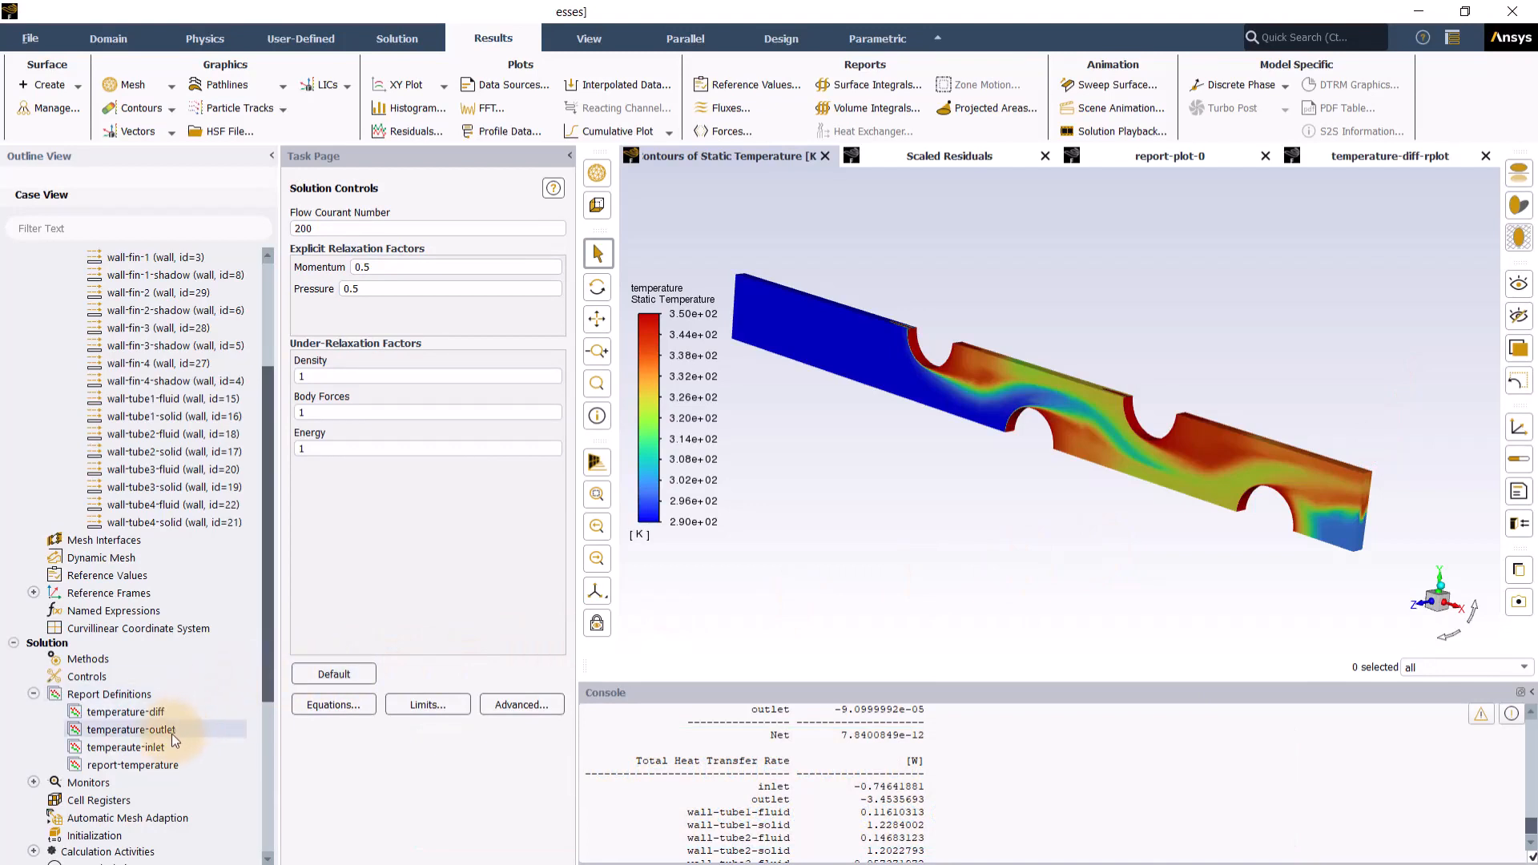
click(125, 746)
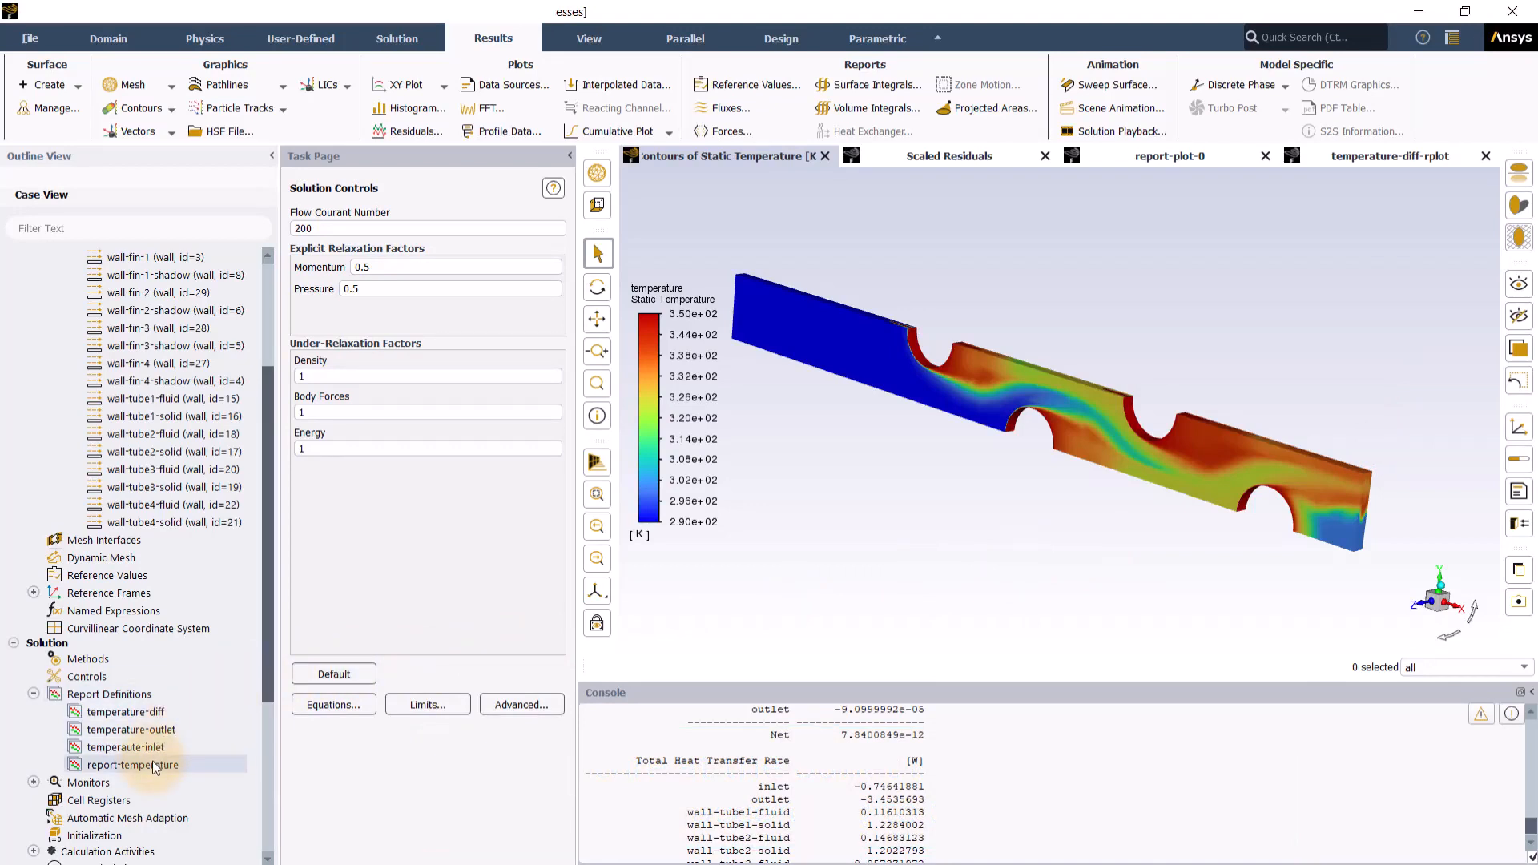
right_click(129, 766)
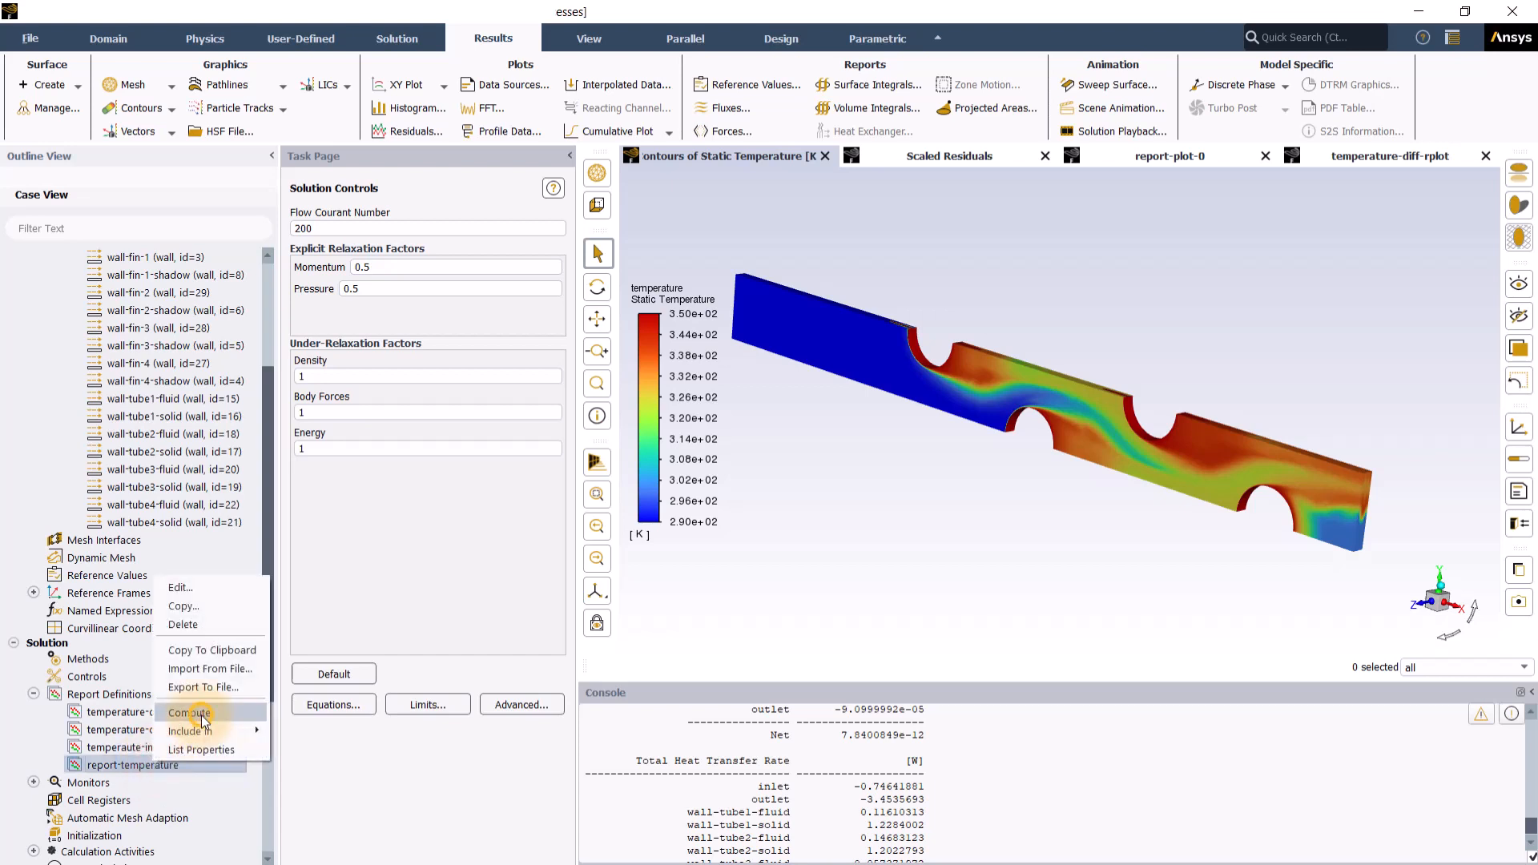
click(191, 711)
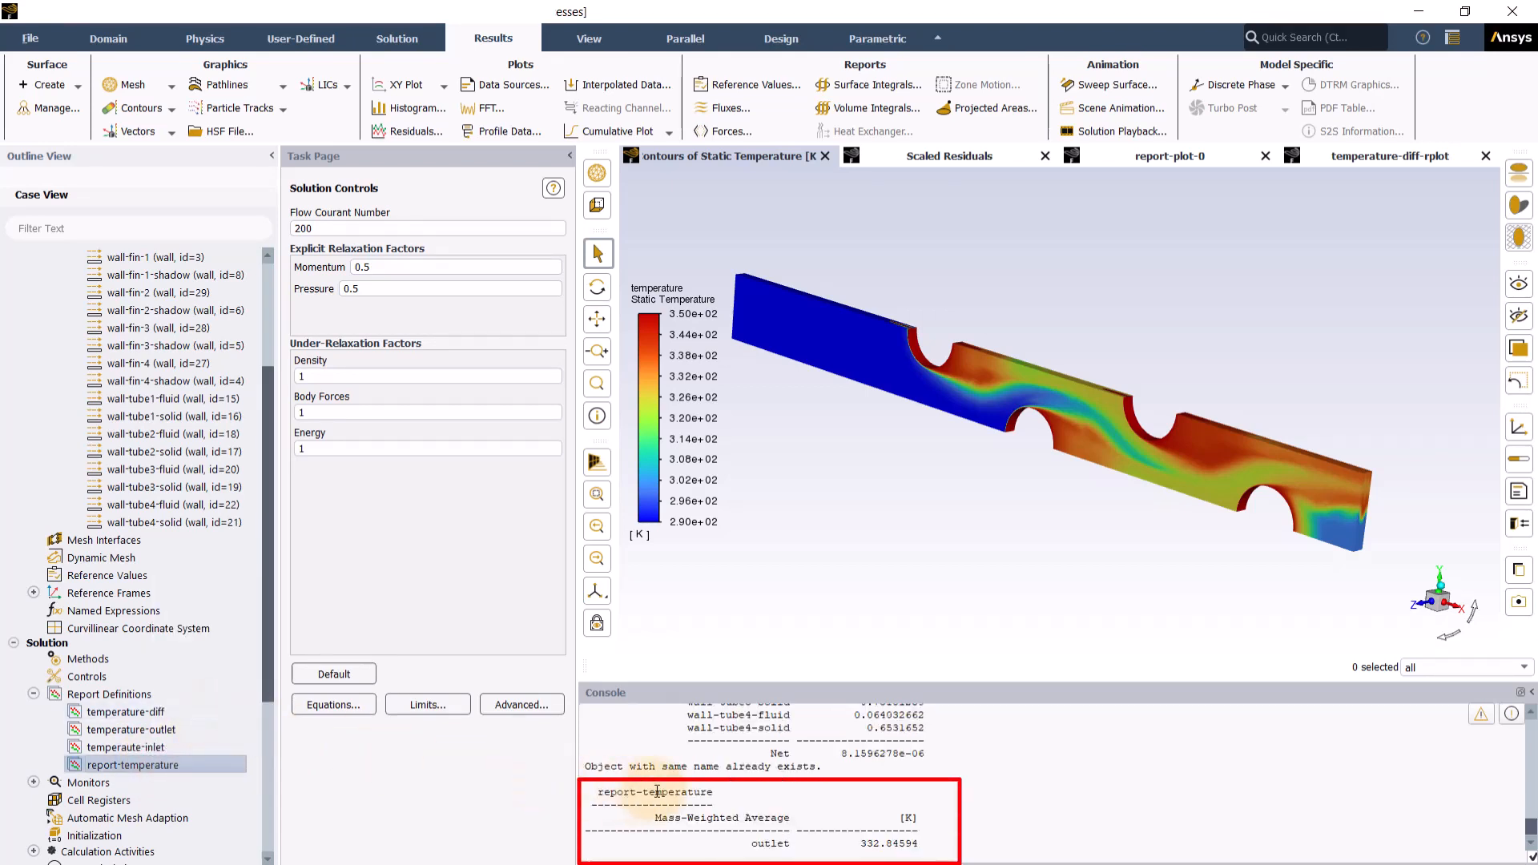
mouse_move(1044, 802)
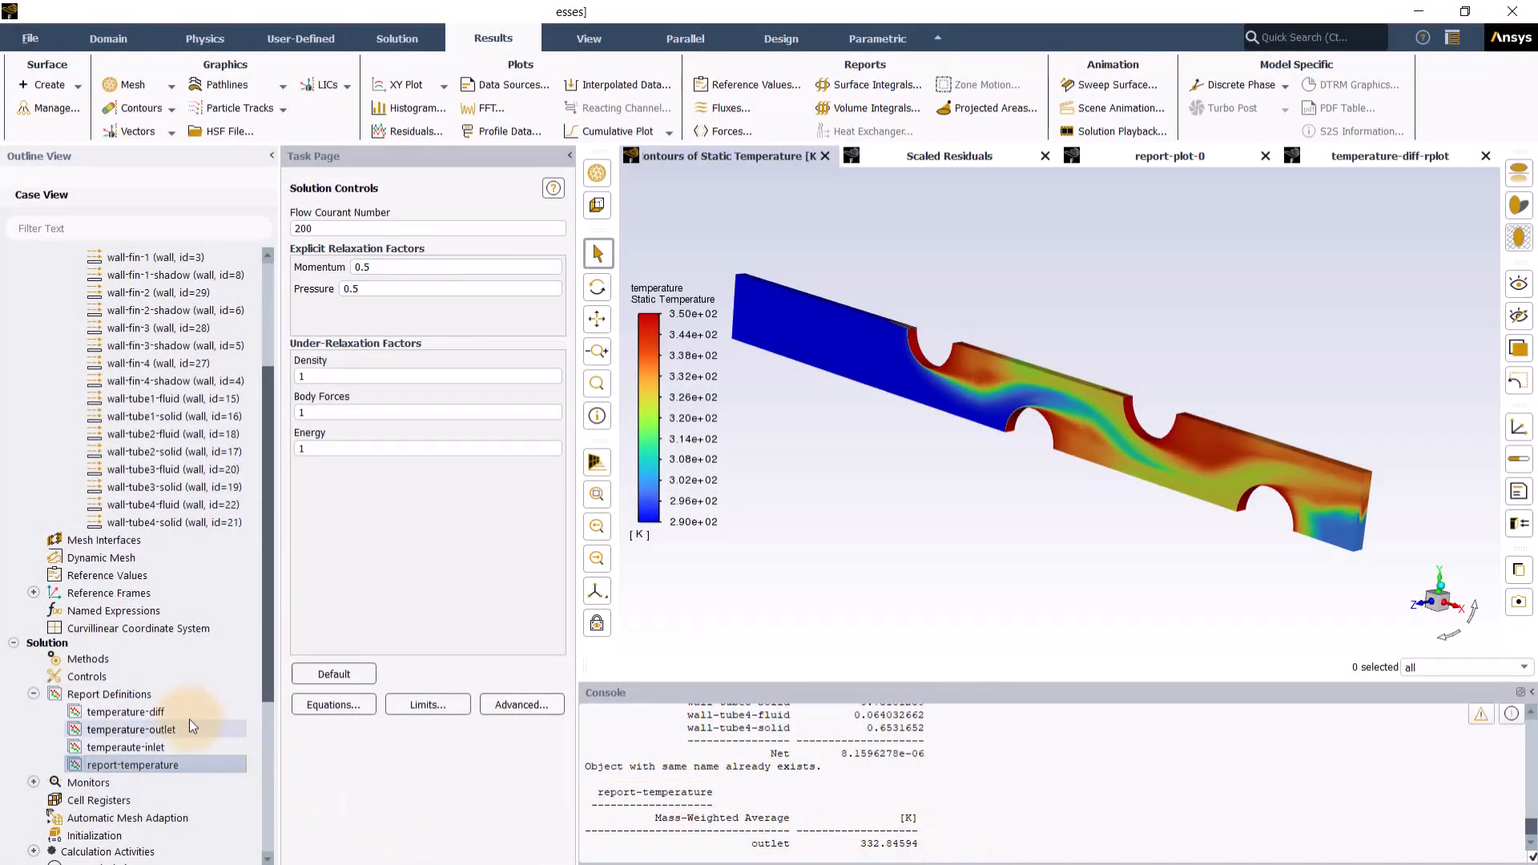
Compute temperature-diff, giving an outlet-minus-inlet difference of about 50.006 K.
right_click(125, 711)
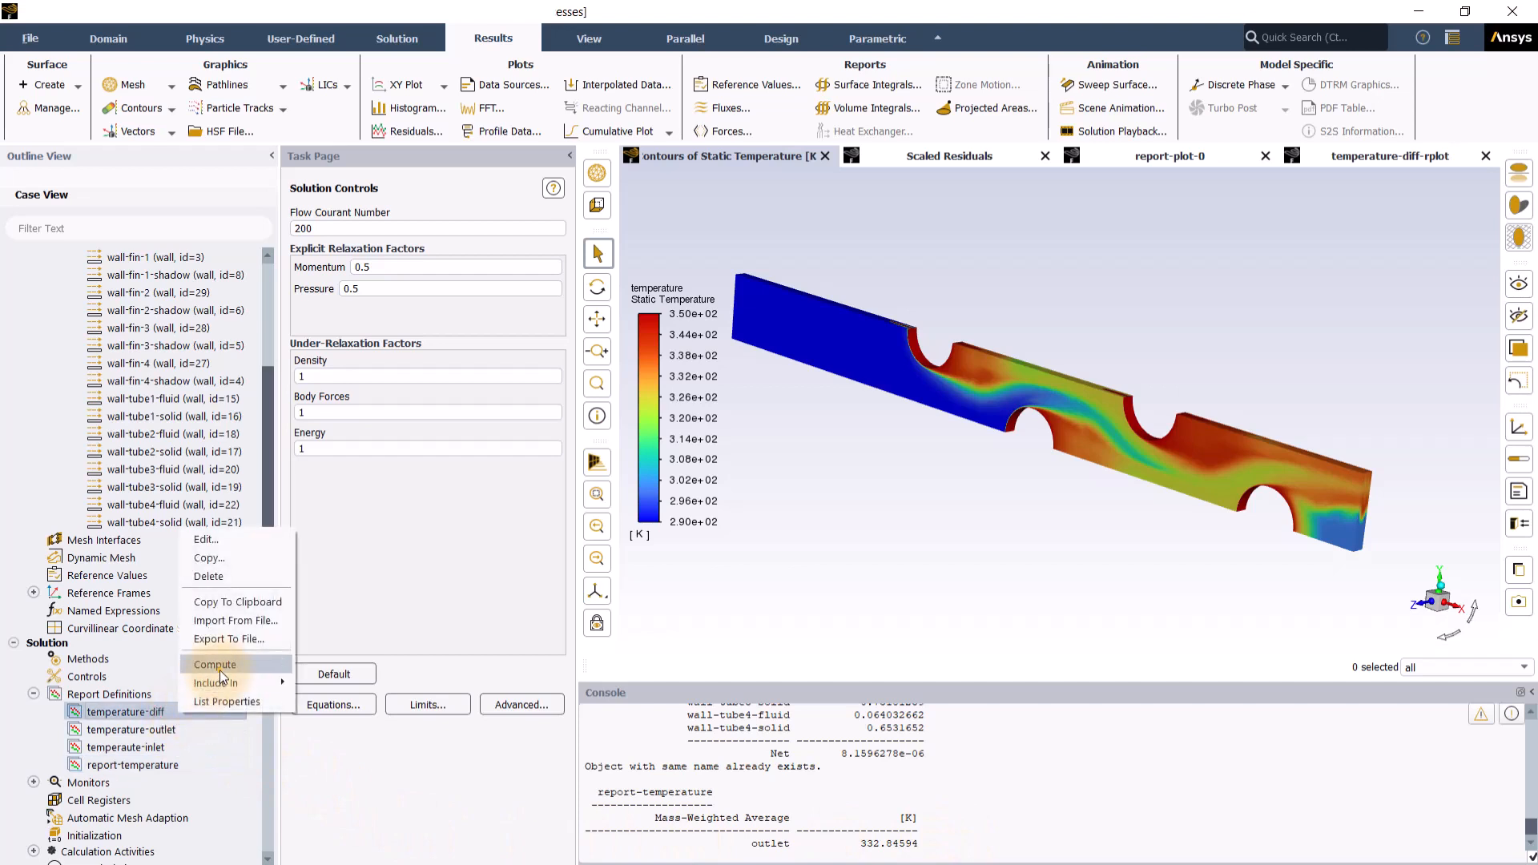
click(215, 663)
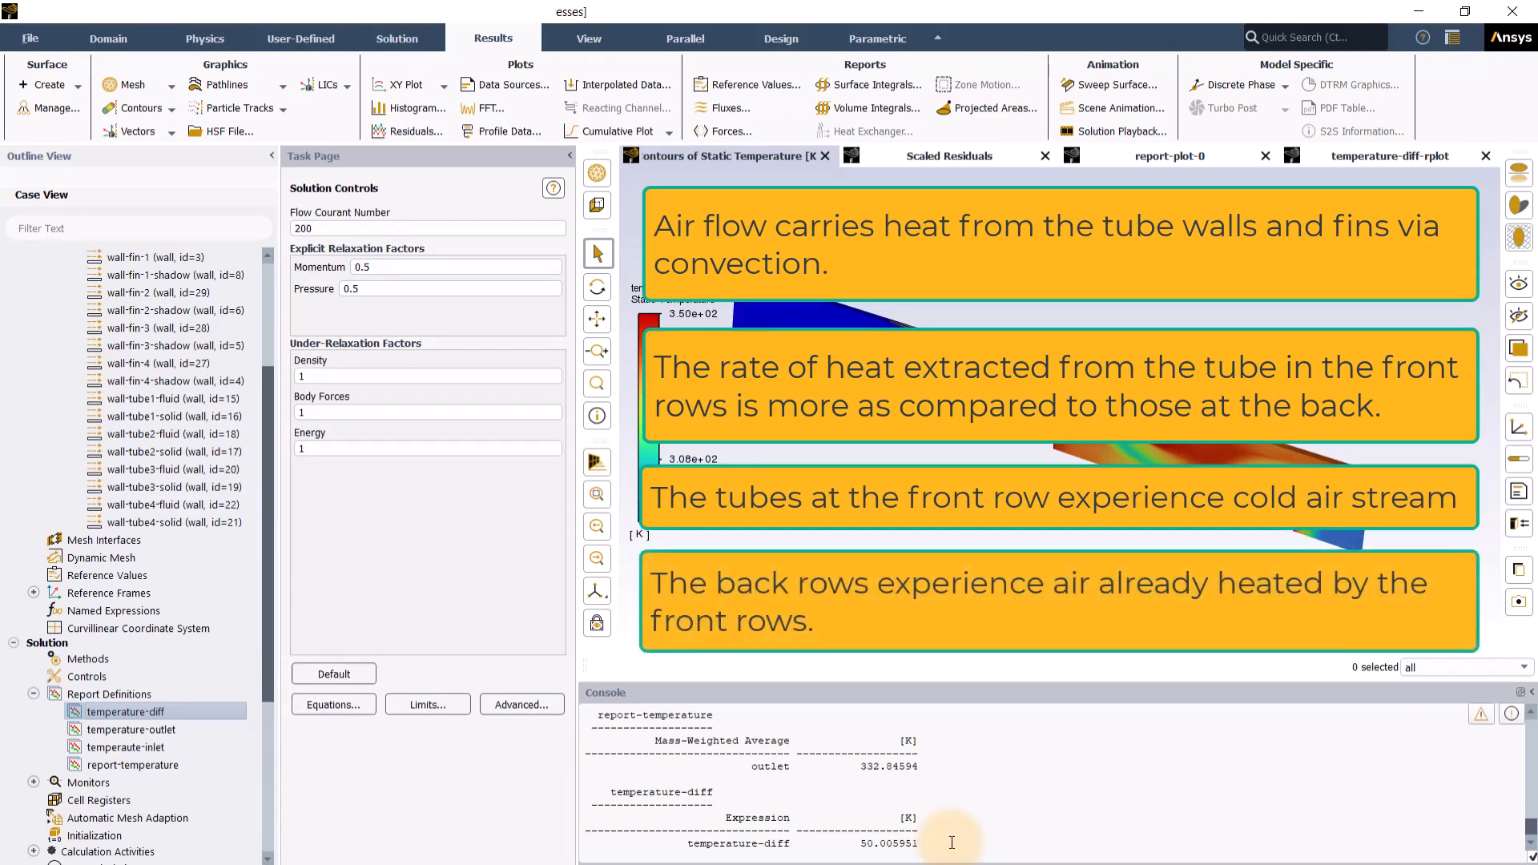
mouse_move(928, 540)
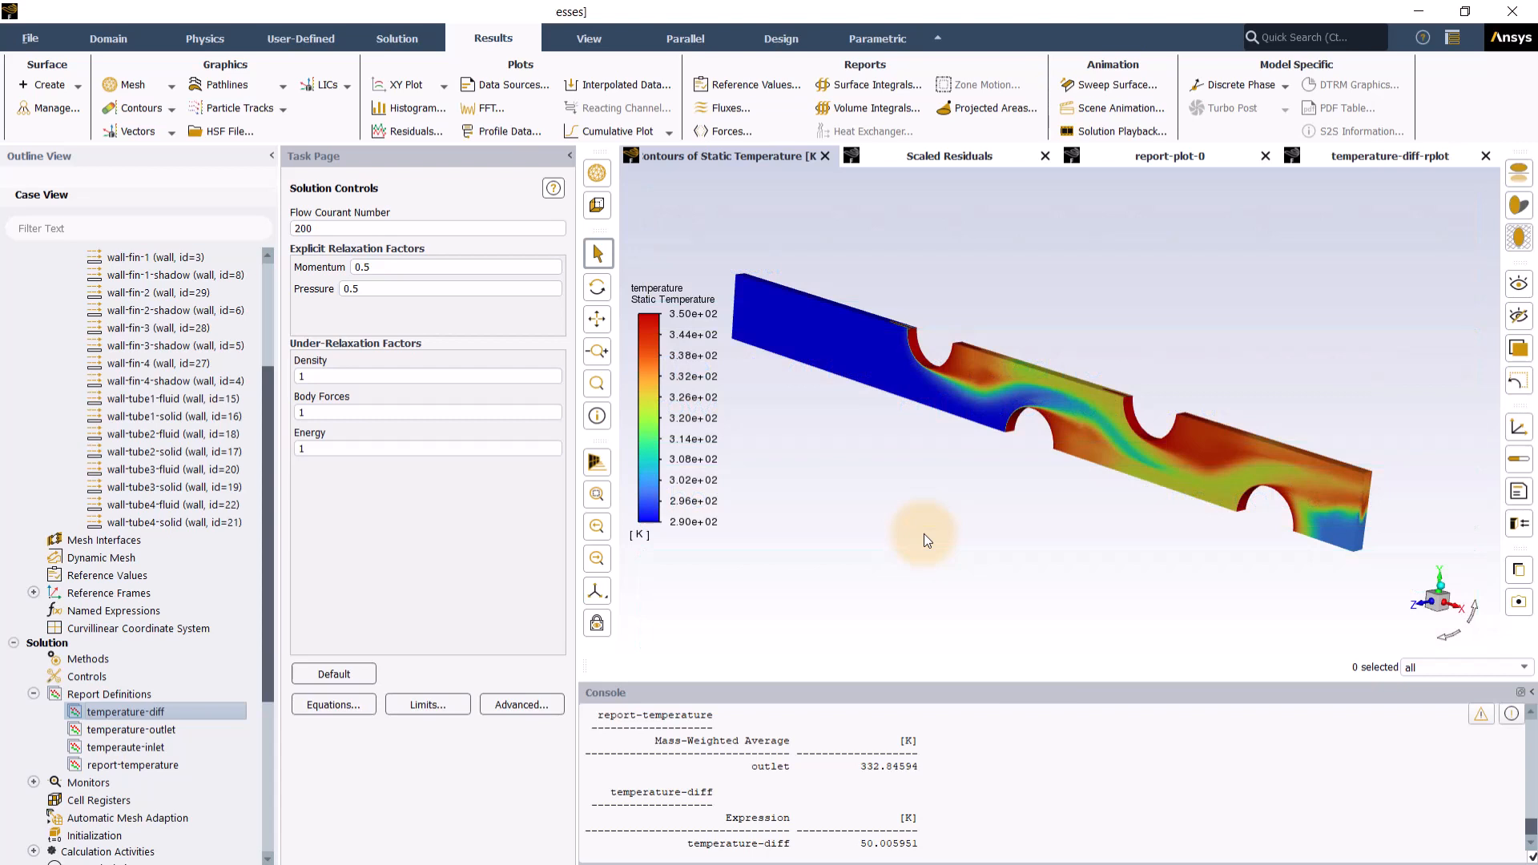
mouse_move(470, 314)
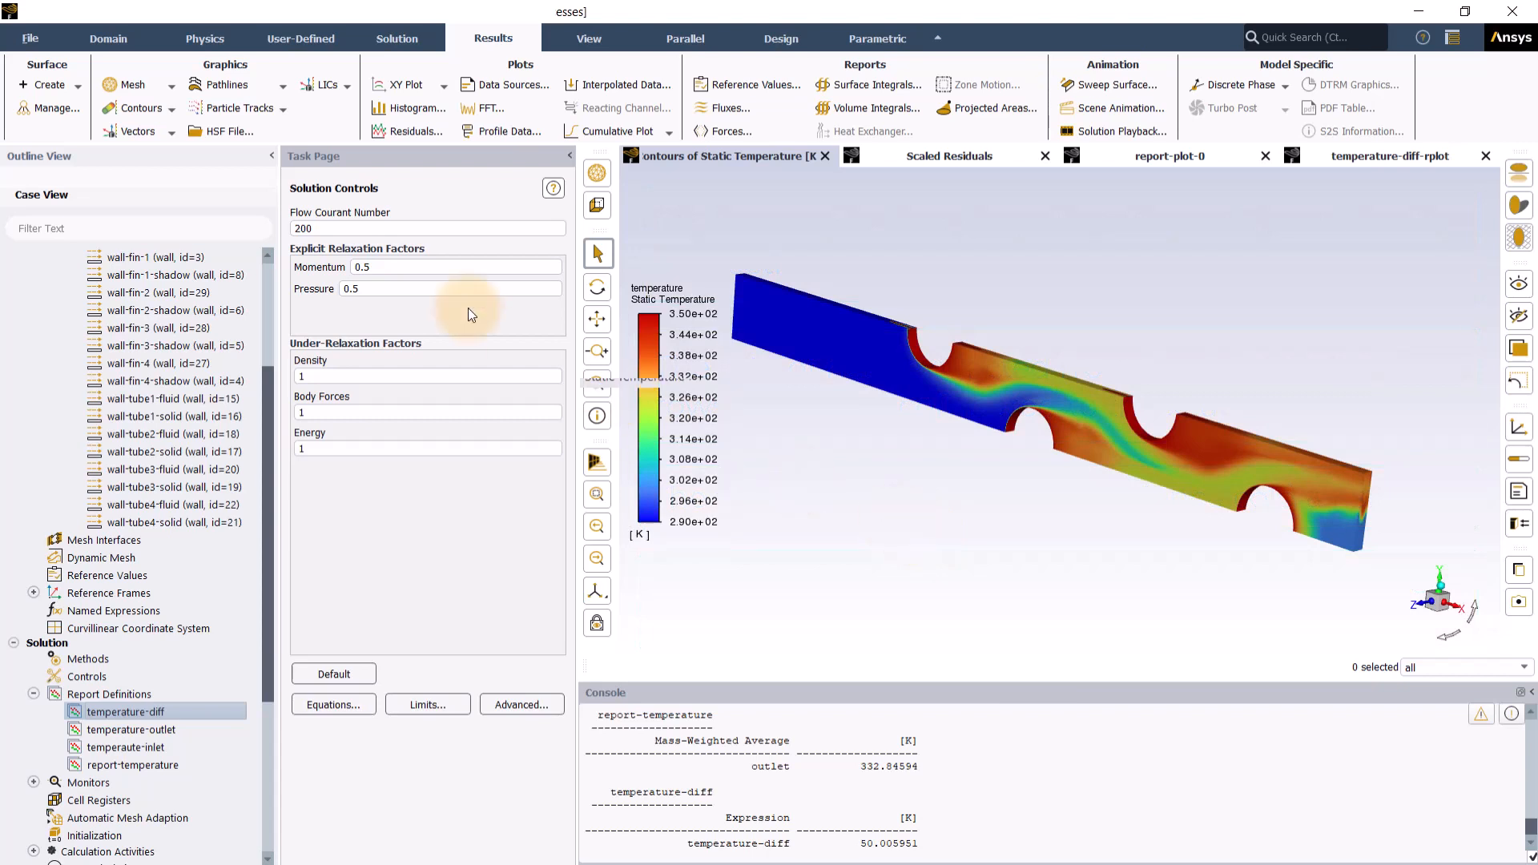
Bring up the File menu's read/write commands for meshes, cases and data.
click(29, 39)
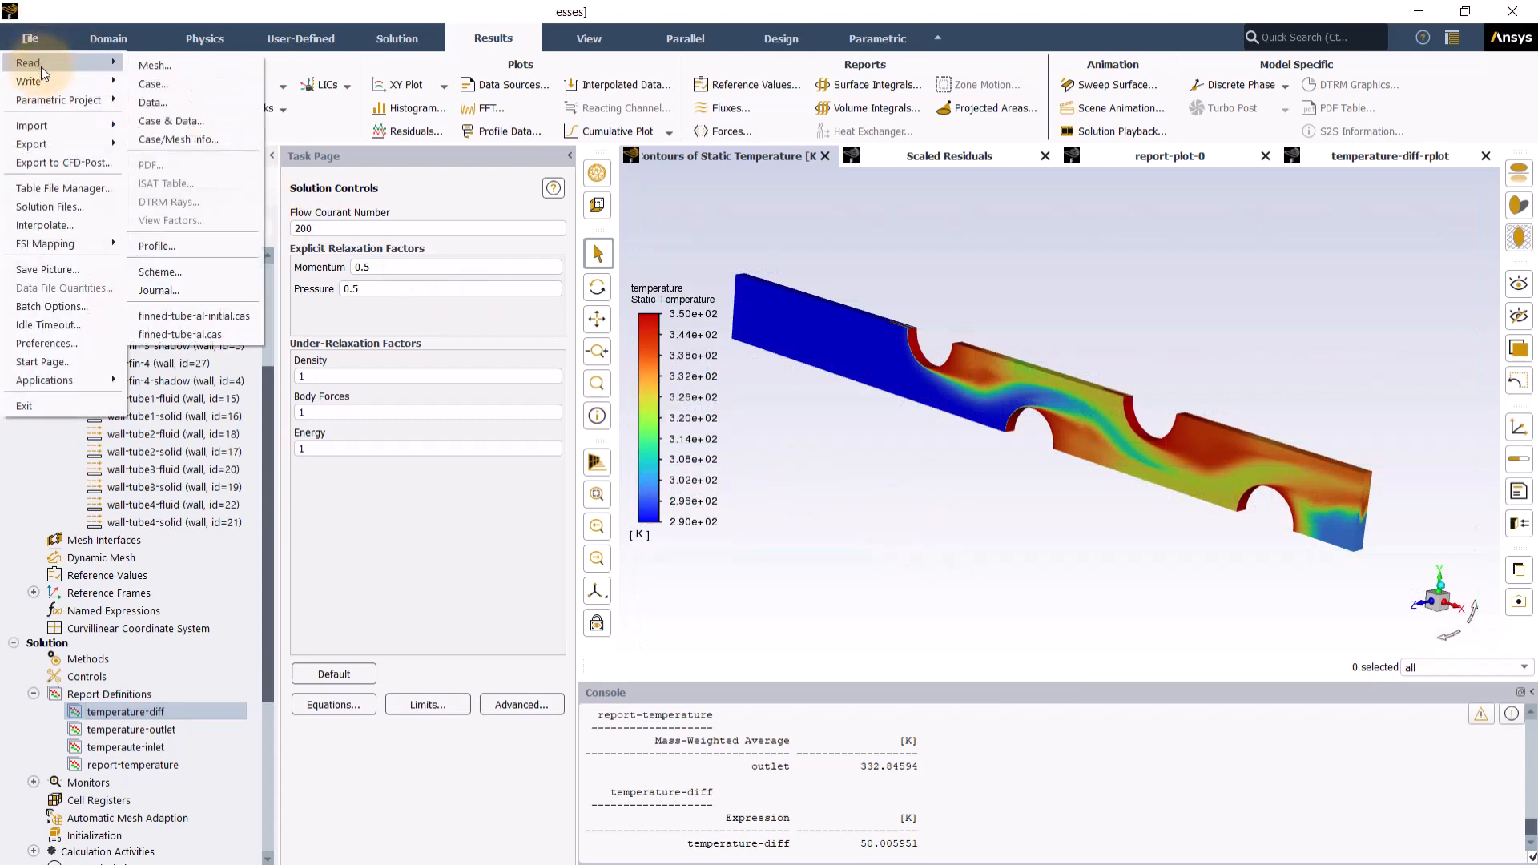